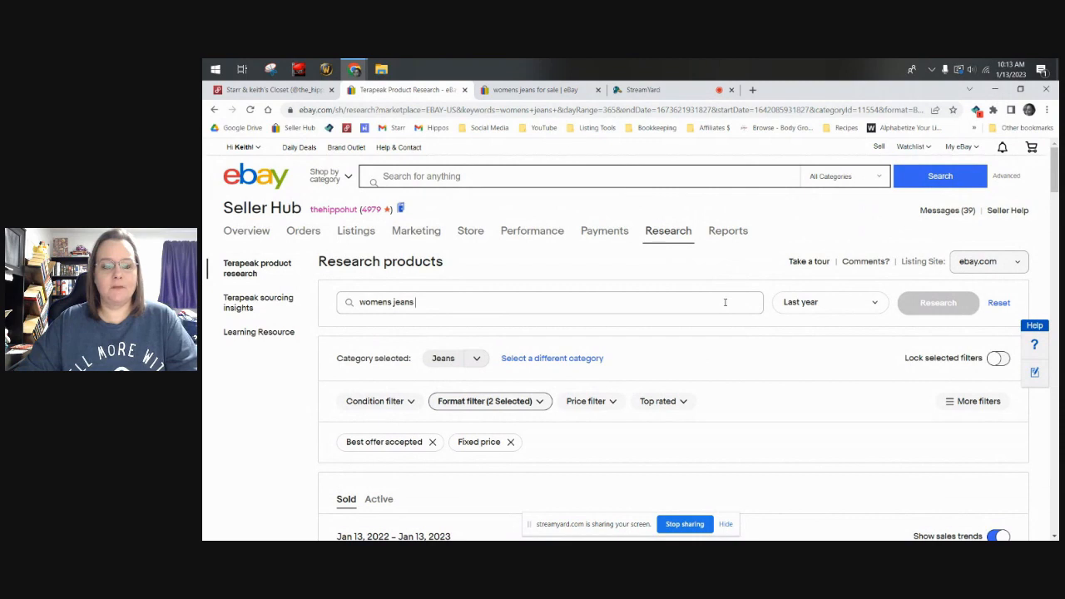
mouse_move(514, 276)
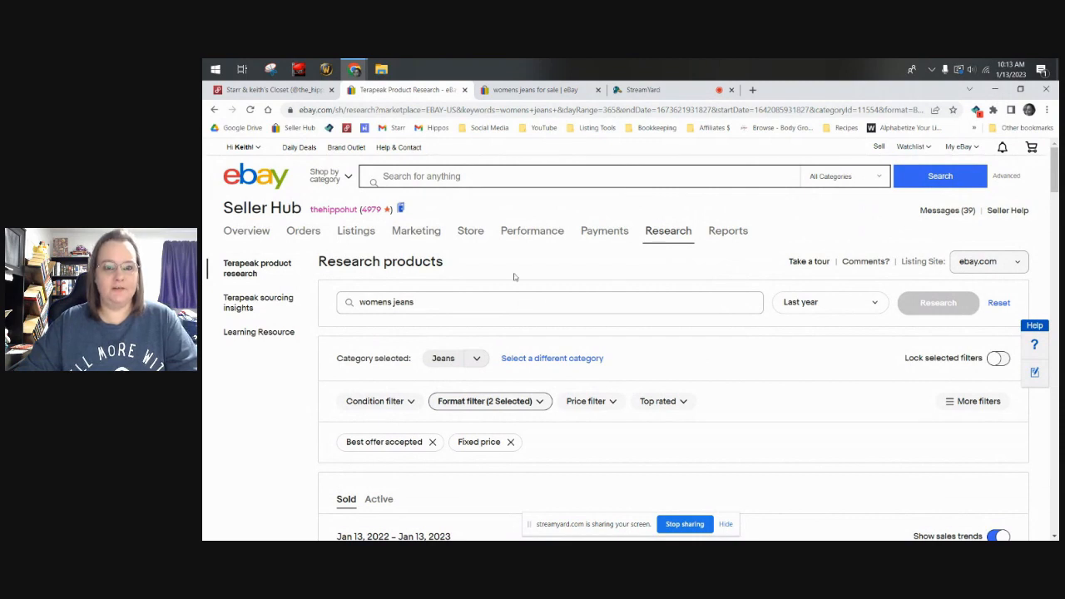
mouse_move(566, 265)
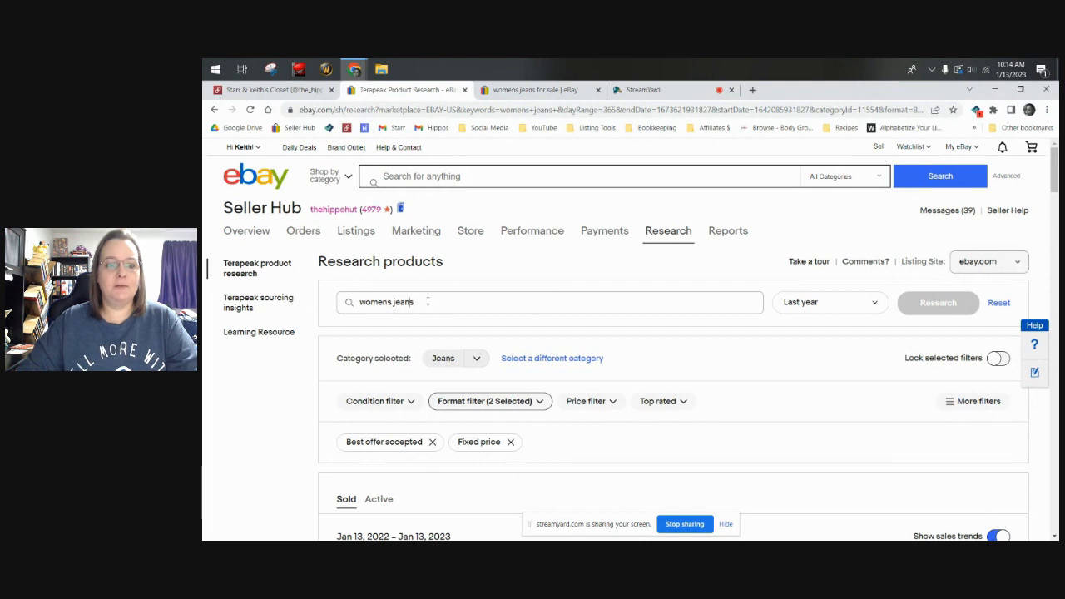
Delete the trailing 's' so the research keyword reads 'womens jean'.
key("Backspace")
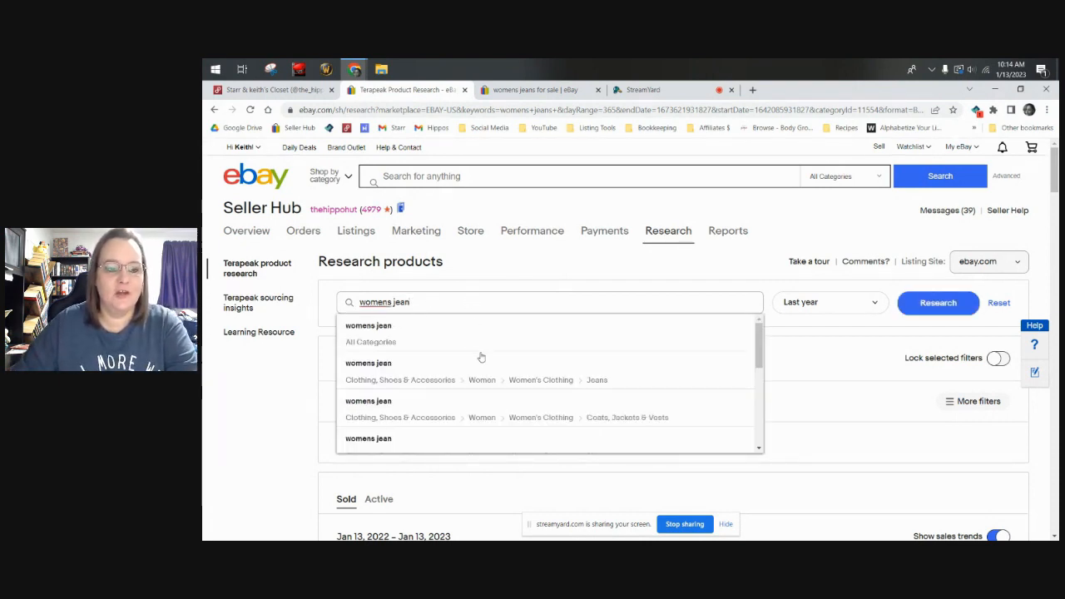
mouse_move(456, 389)
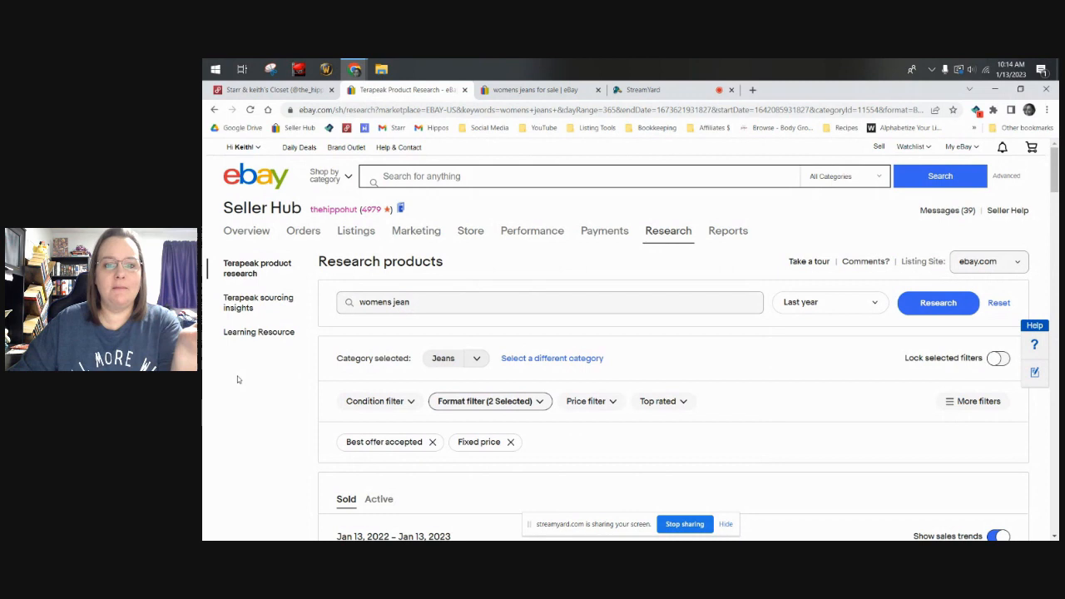
mouse_move(836, 302)
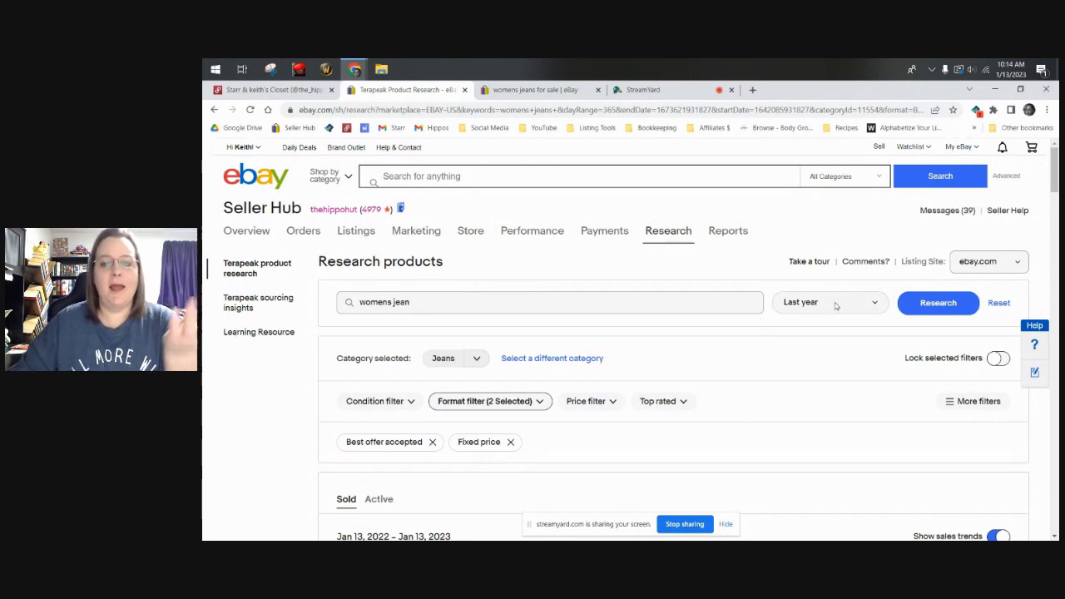
left_click(829, 302)
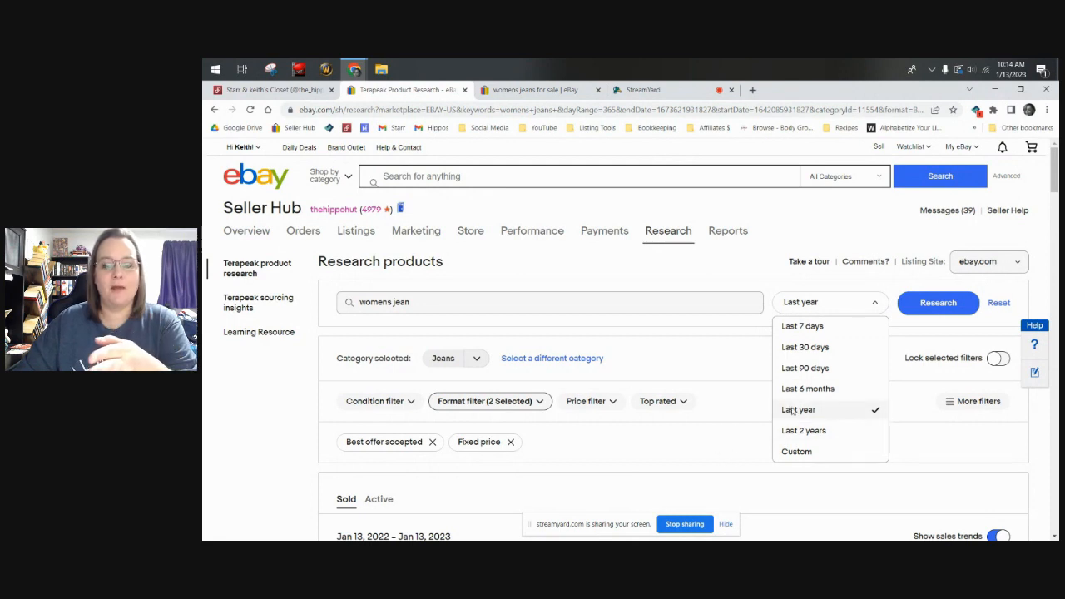
left_click(799, 409)
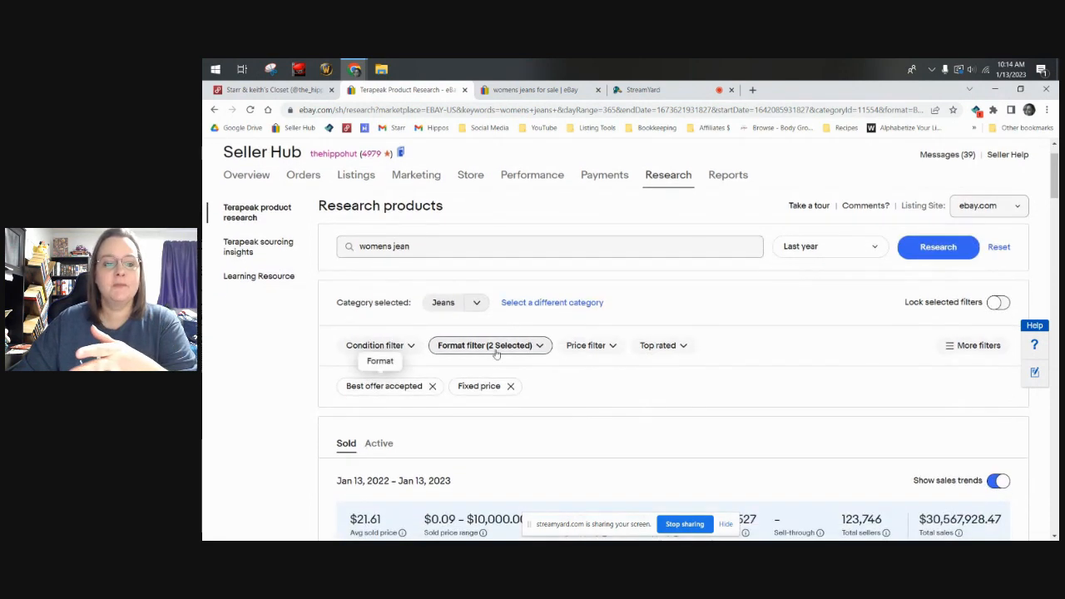
left_click(490, 345)
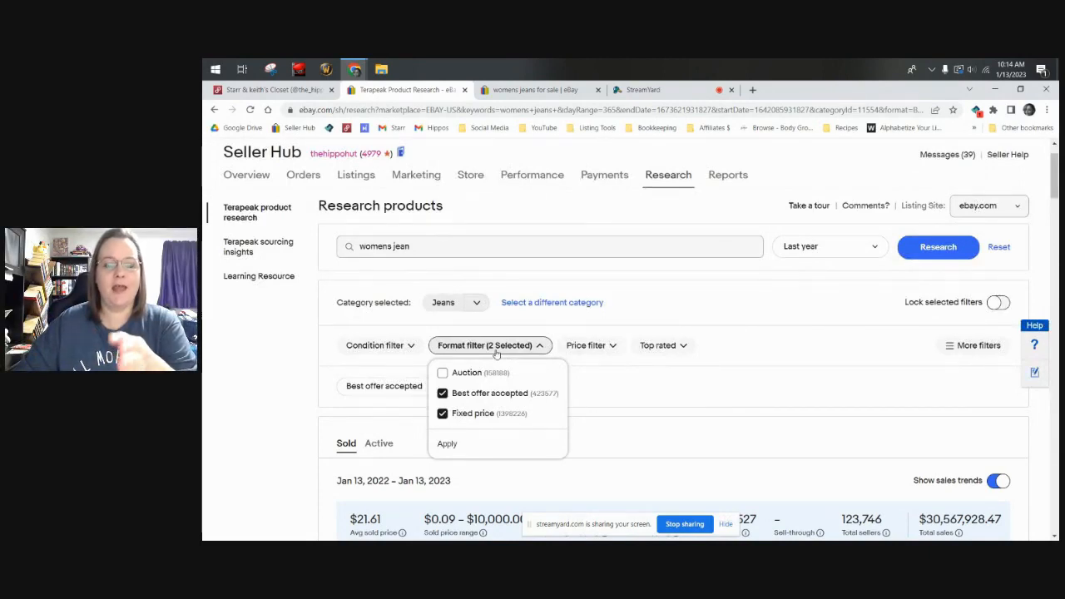
mouse_move(279, 406)
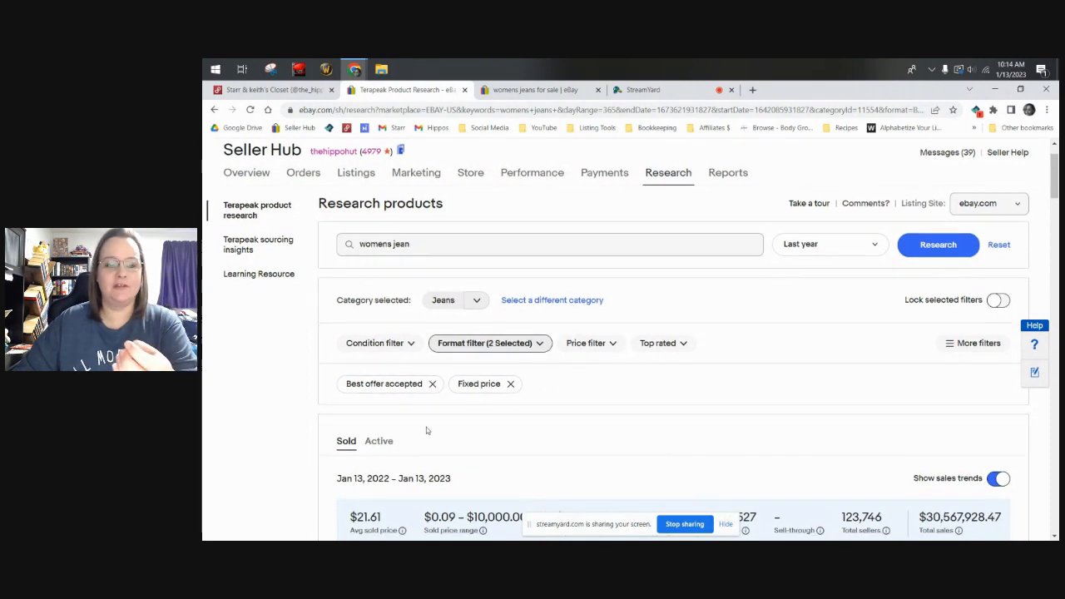
Scroll past the summary stats to the sold listings table led by the $10,000 Gloria Vanderbilt jeans.
scroll("down", 3)
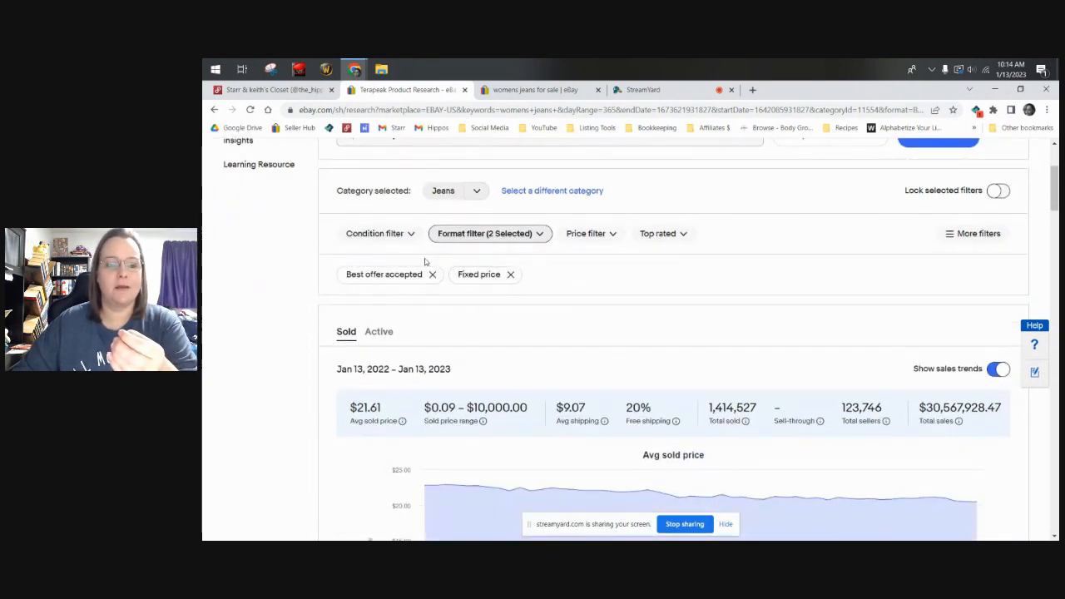
left_click(376, 233)
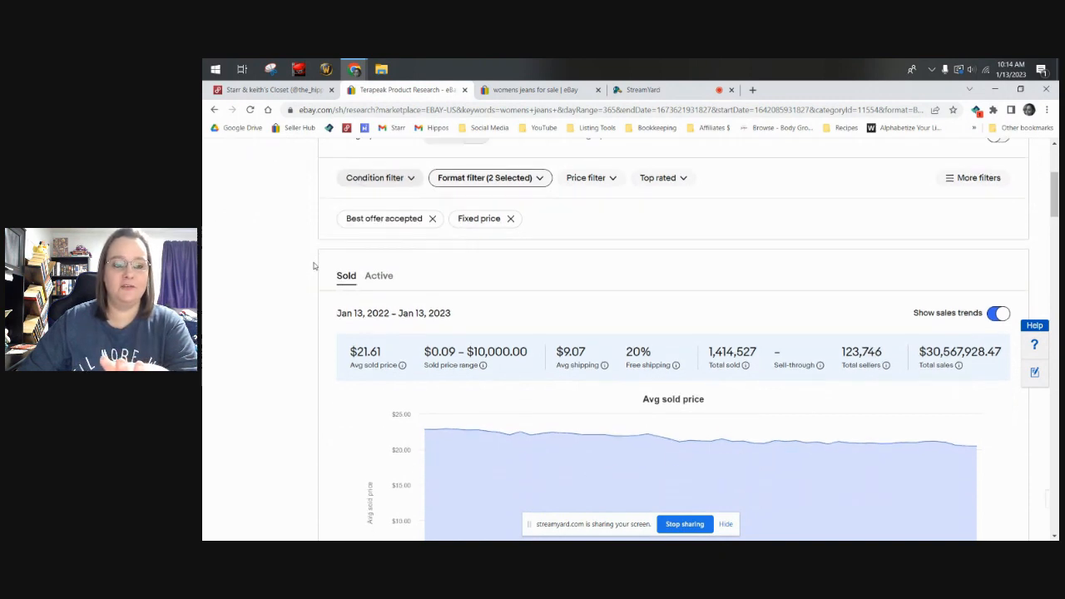
scroll("down", 3)
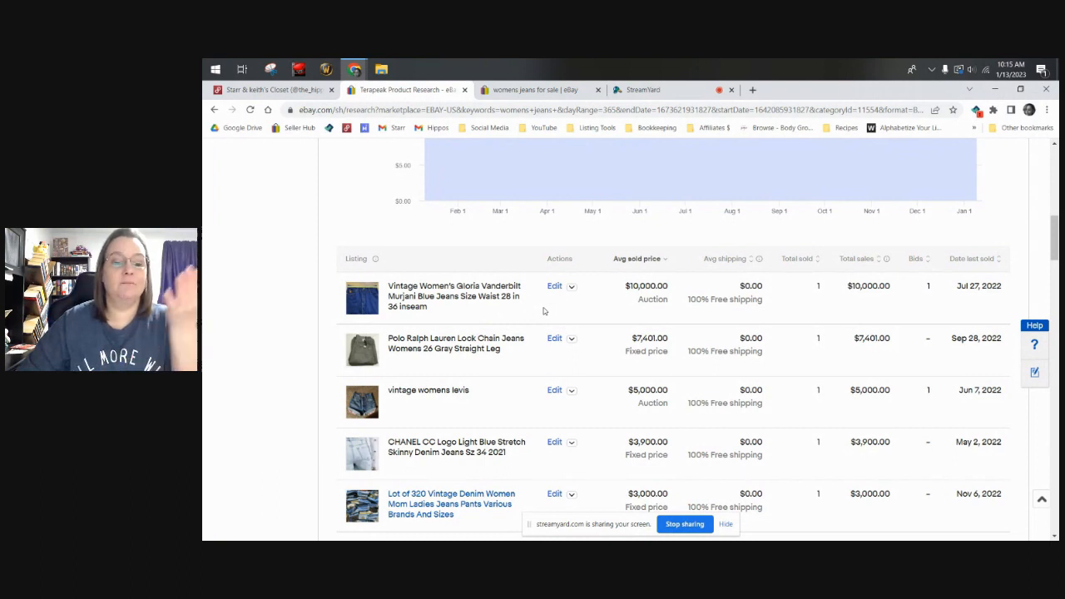
mouse_move(483, 376)
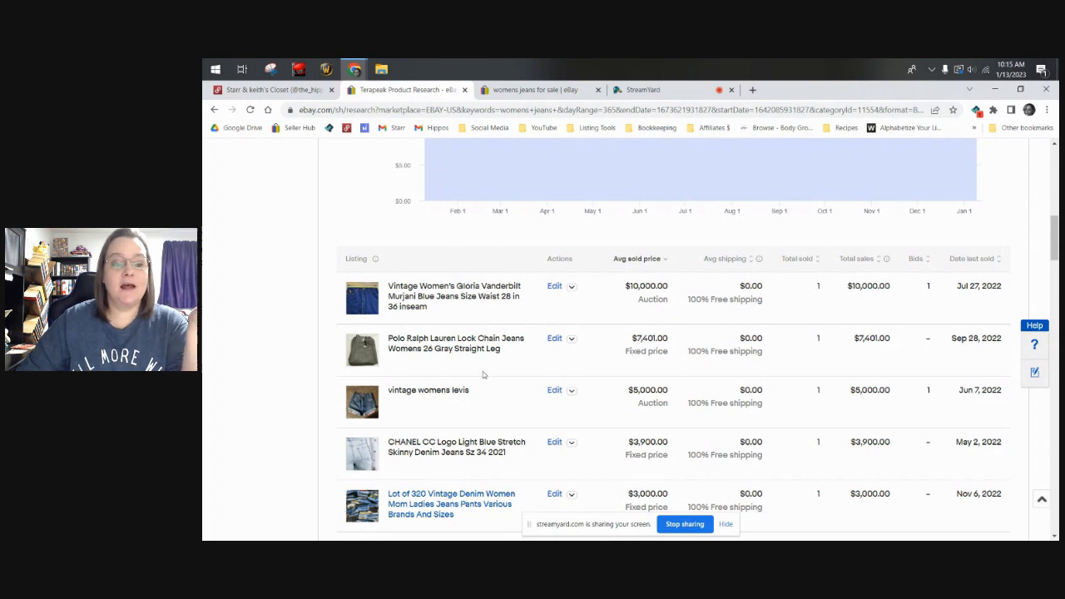
mouse_move(463, 371)
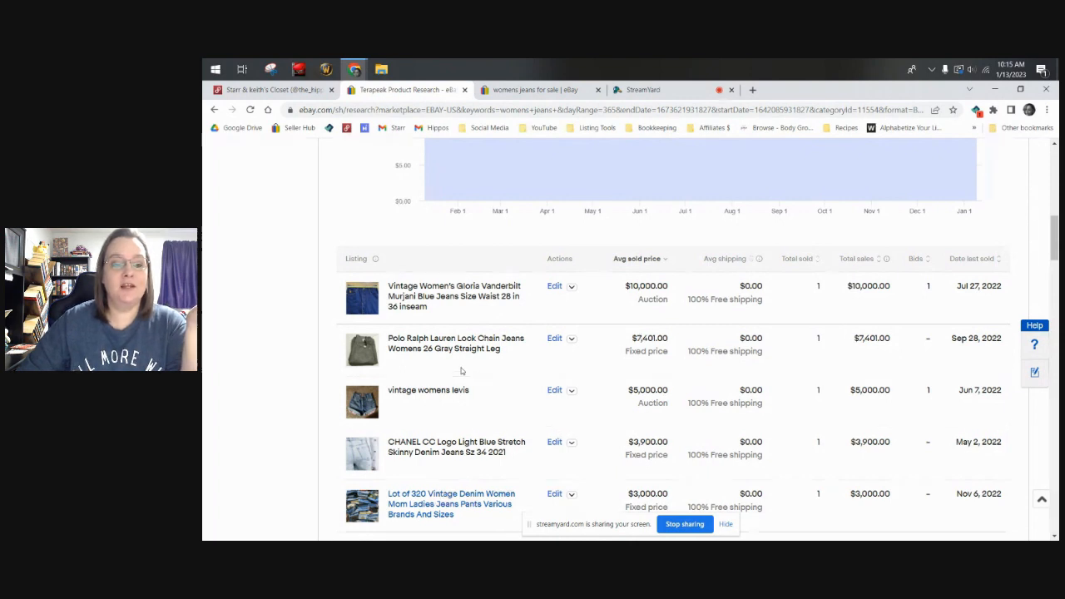
Scroll down the price-sorted sold table from the $2,000 sales to Chanel and Dolce&Gabbana around $1,300–$1,400.
scroll("down", 3)
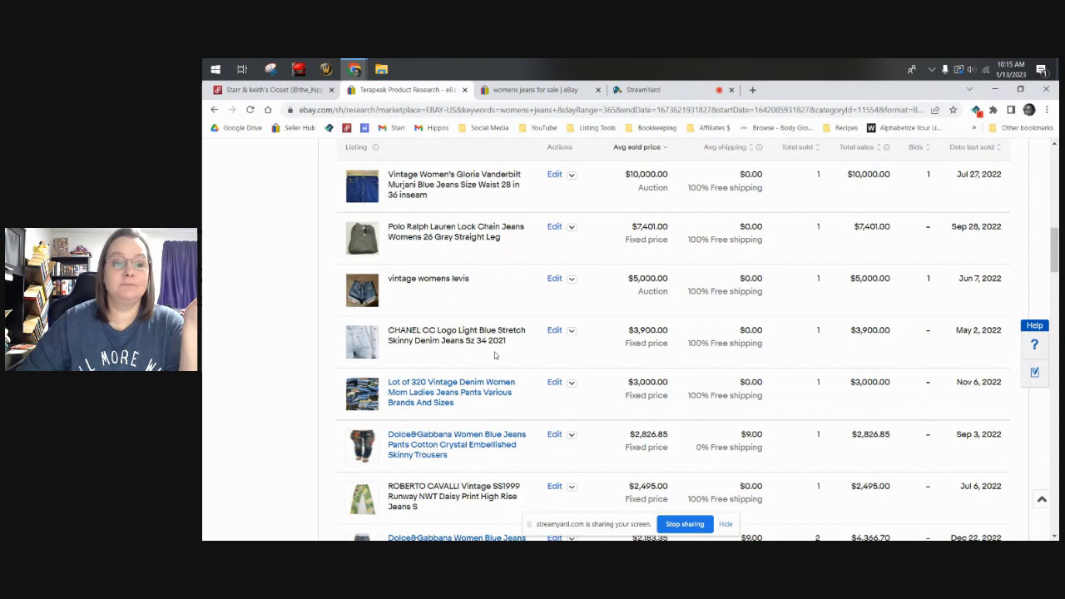
scroll("down", 3)
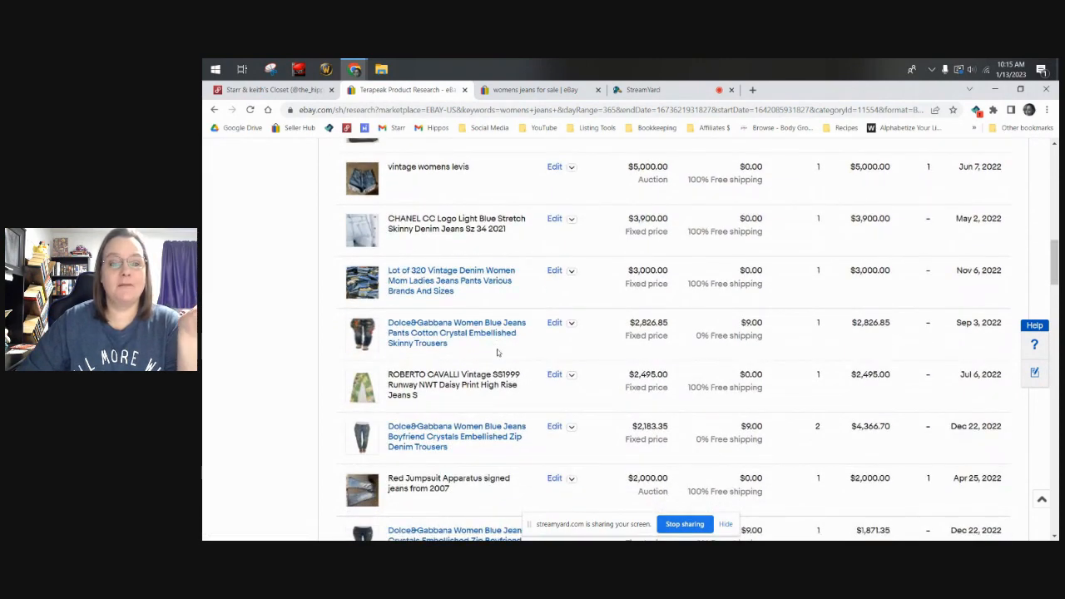
scroll("up", 3)
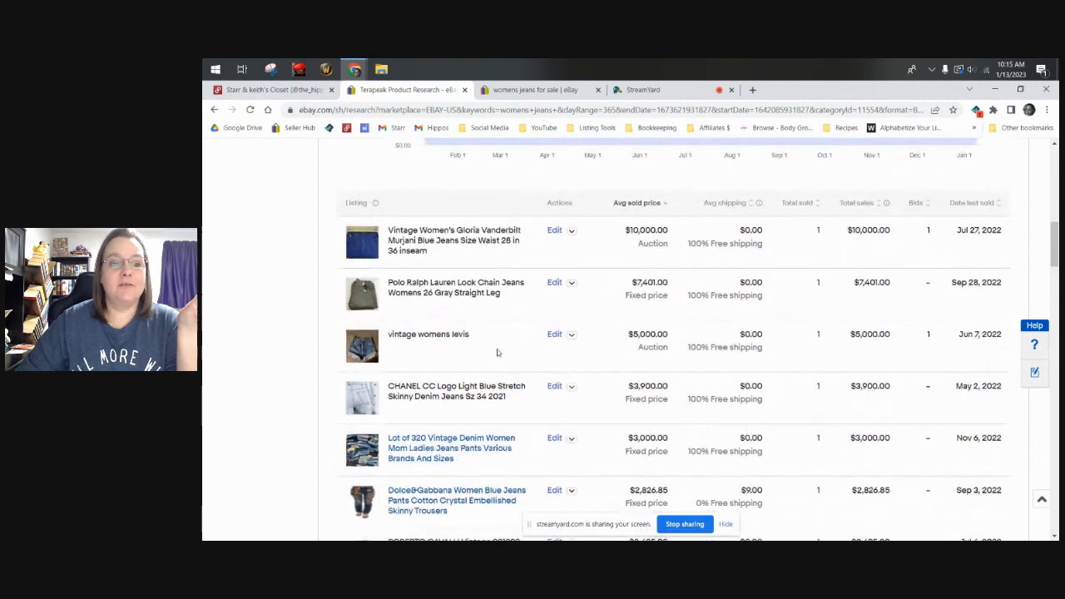
scroll("down", 3)
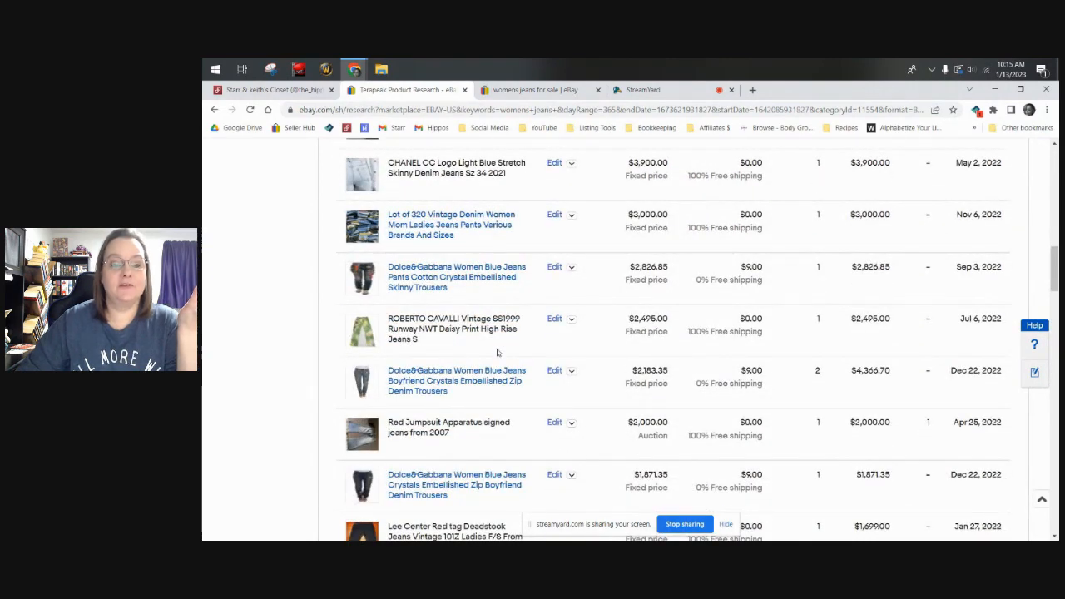
mouse_move(502, 237)
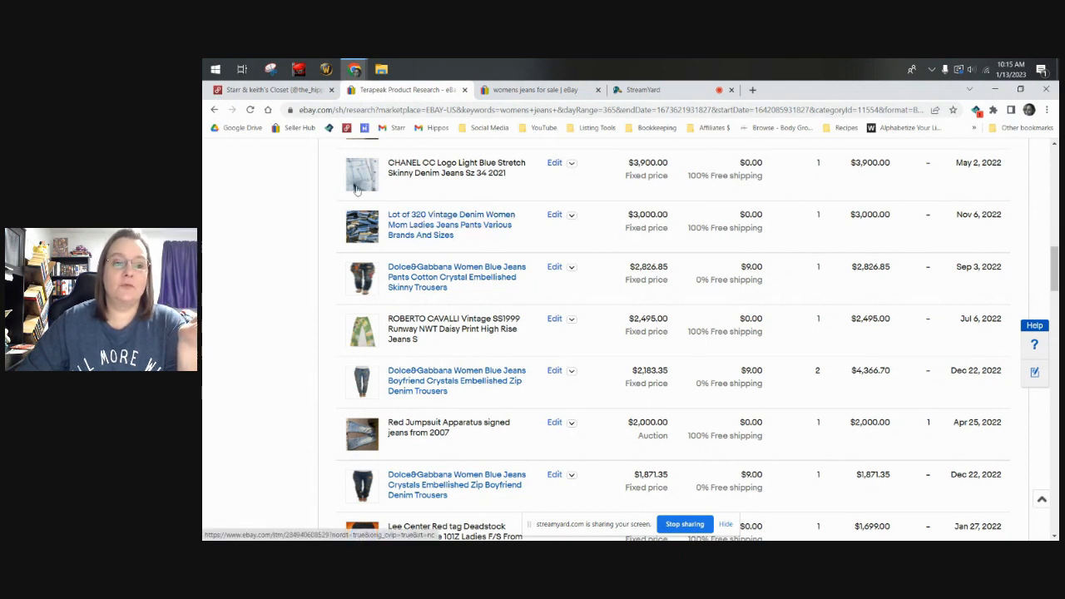
scroll("down", 3)
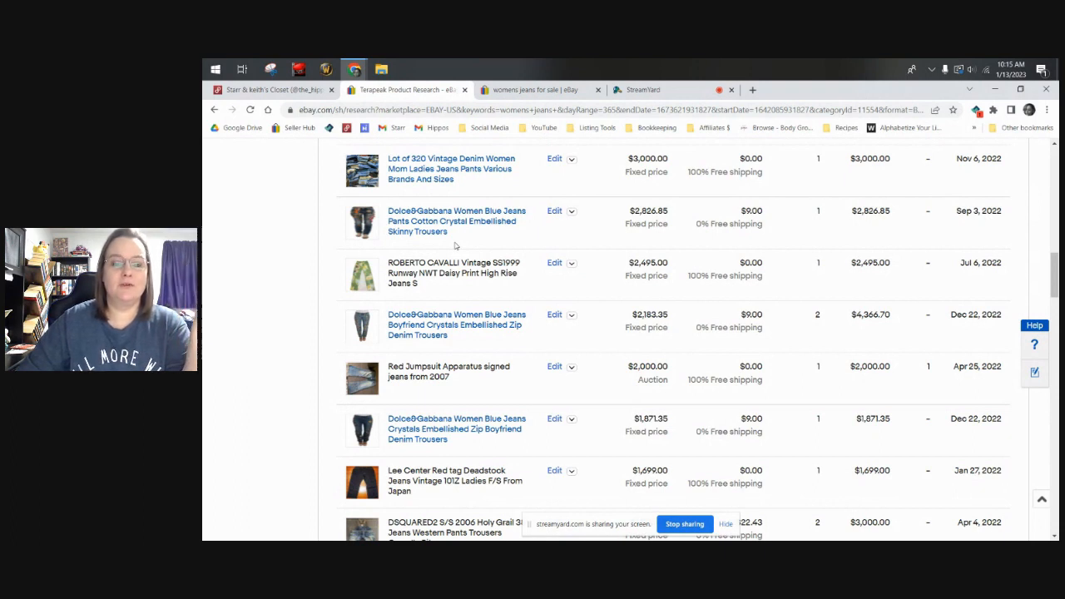
mouse_move(499, 250)
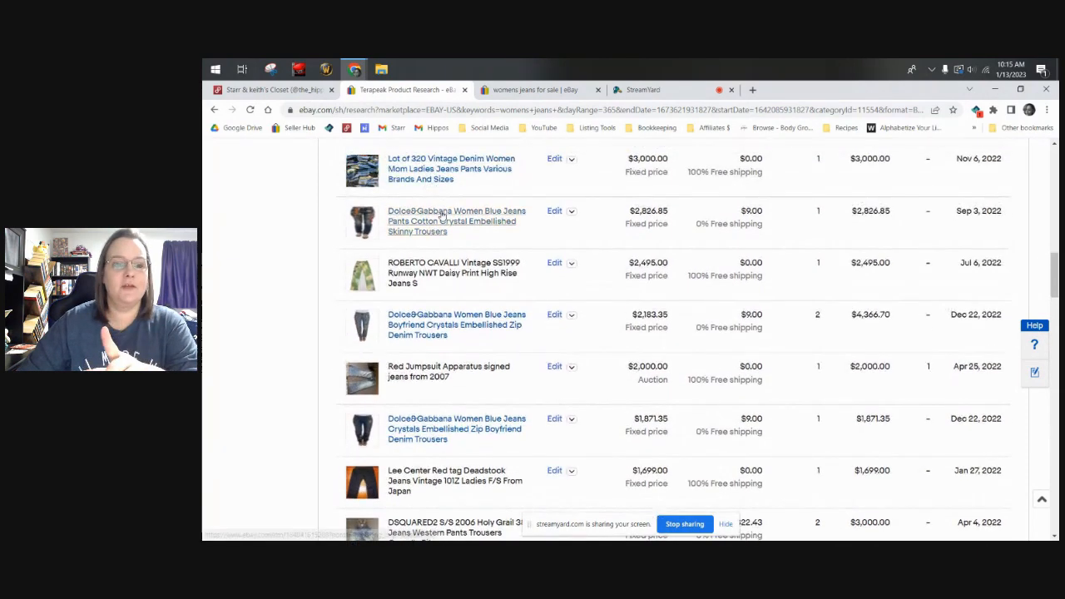
mouse_move(446, 226)
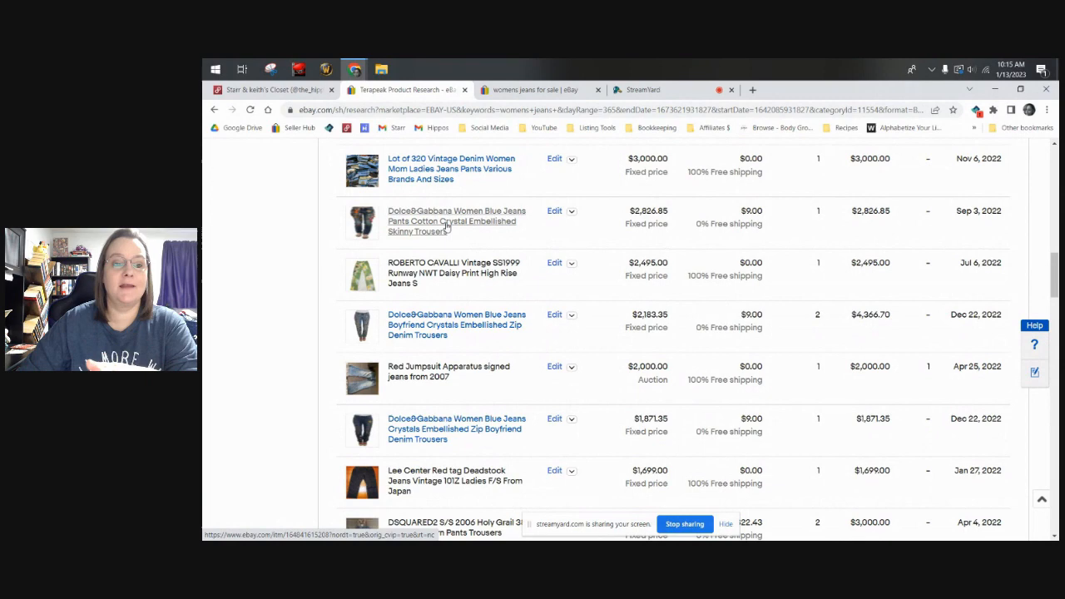
mouse_move(491, 296)
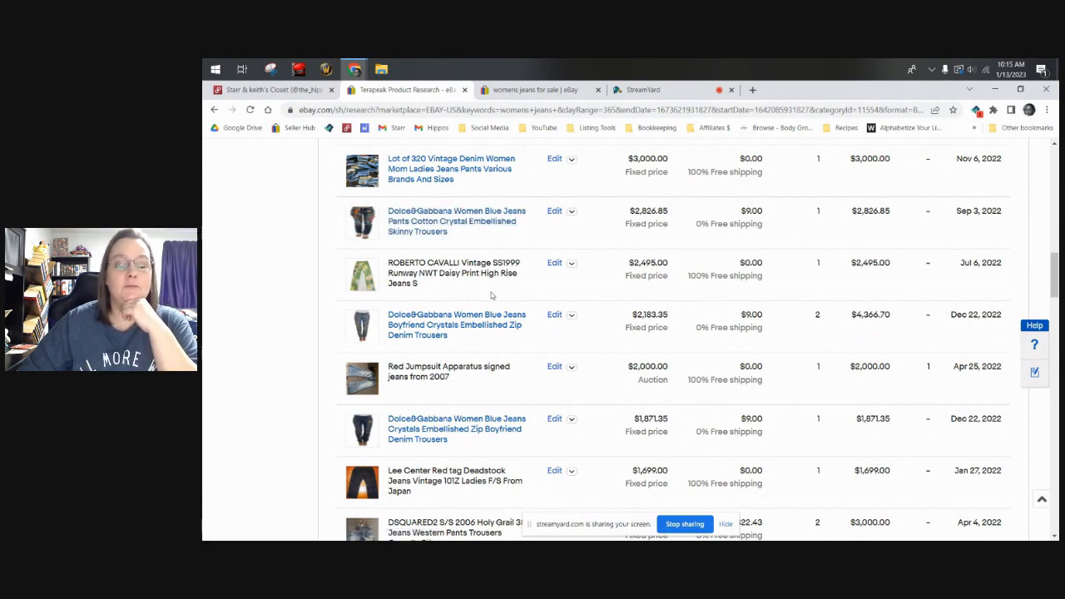
scroll("down", 3)
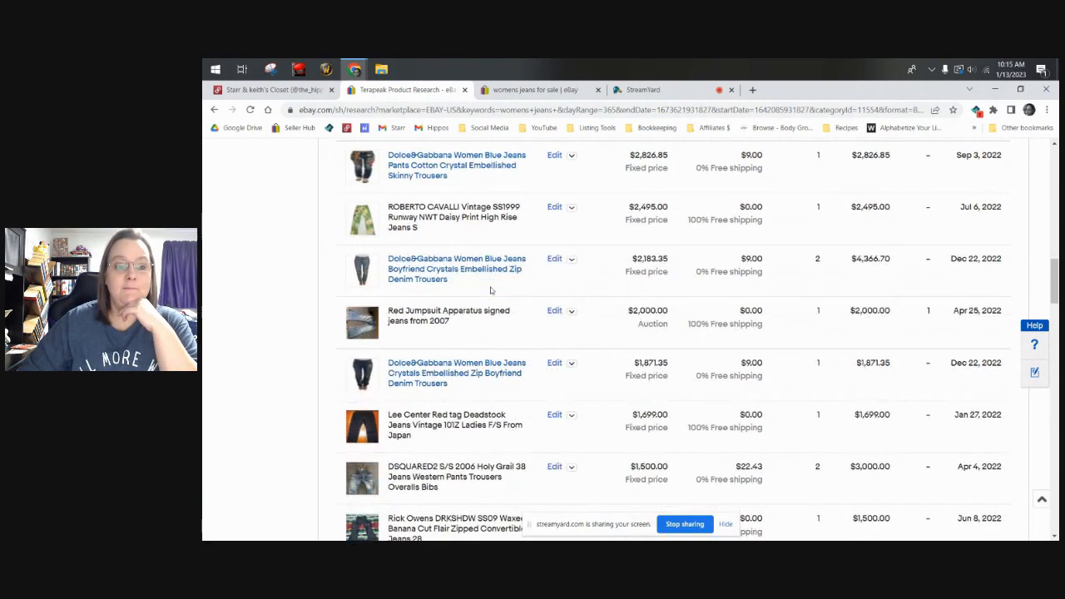
mouse_move(529, 283)
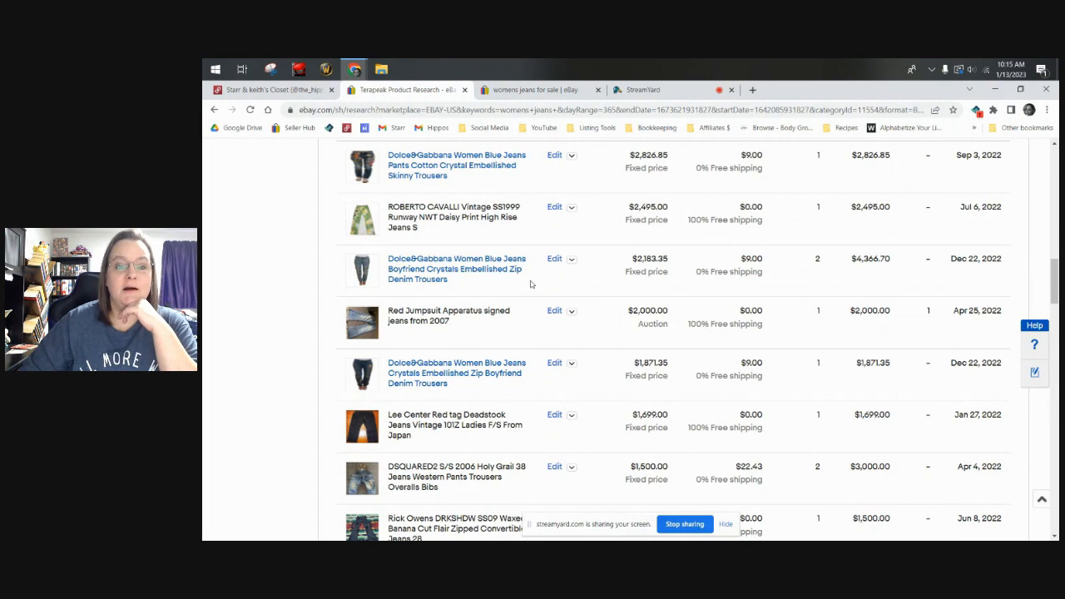
scroll("down", 3)
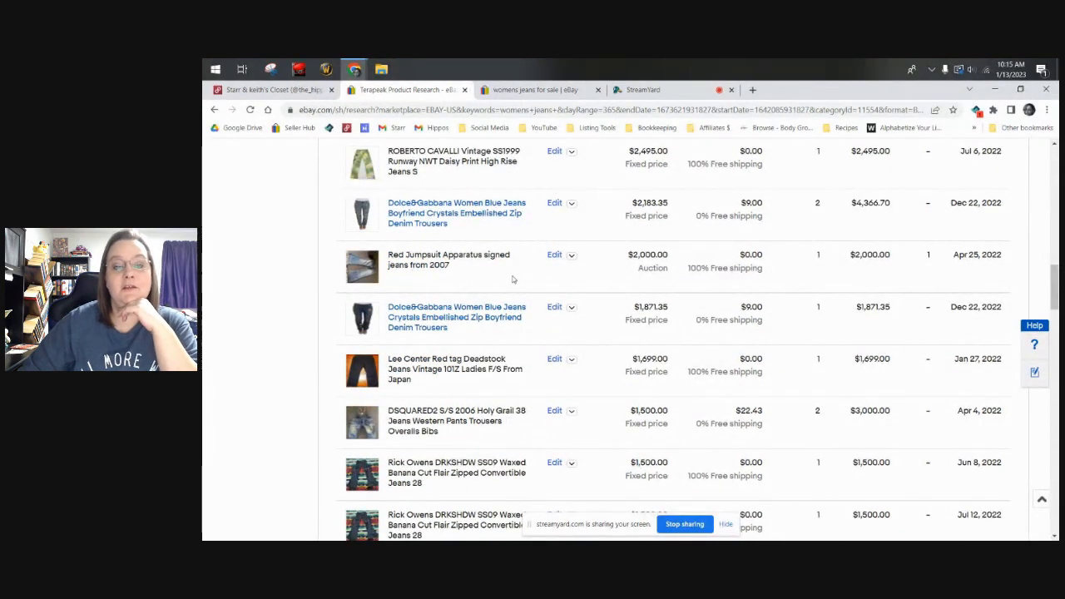
scroll("down", 3)
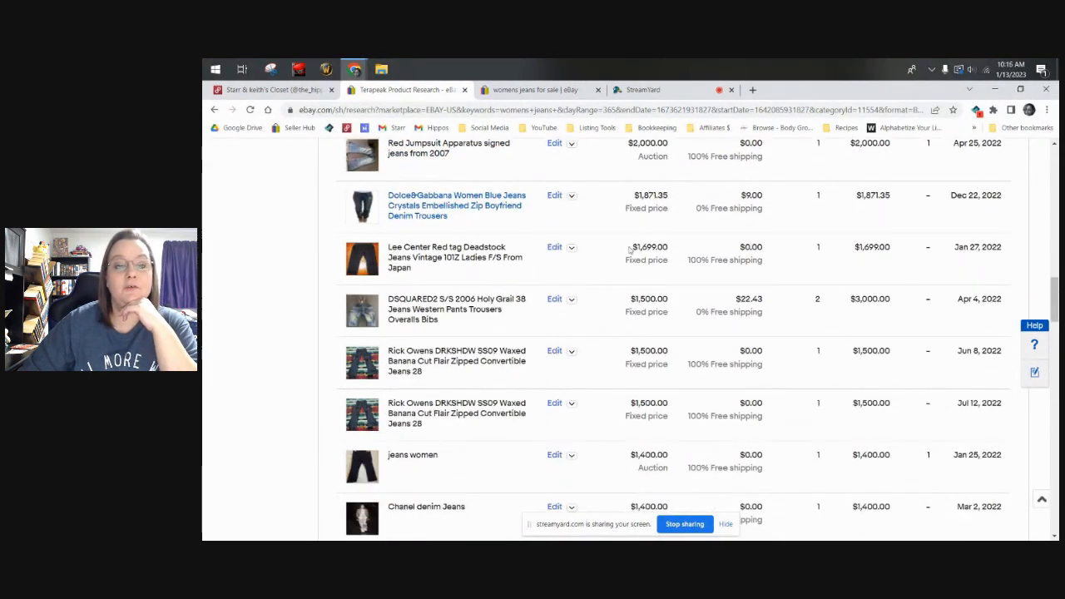
mouse_move(599, 266)
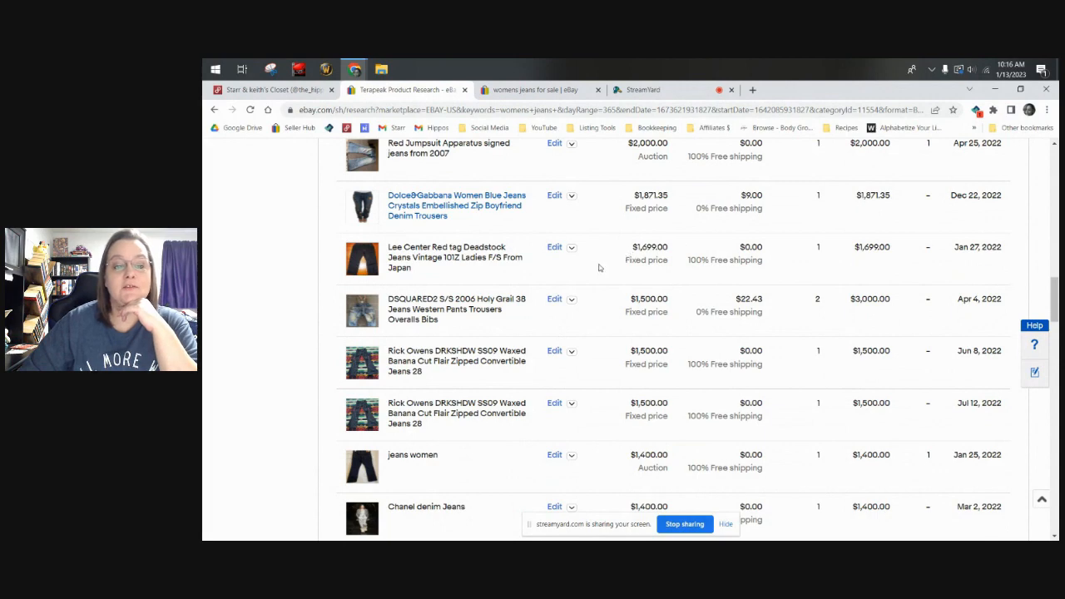
scroll("down", 3)
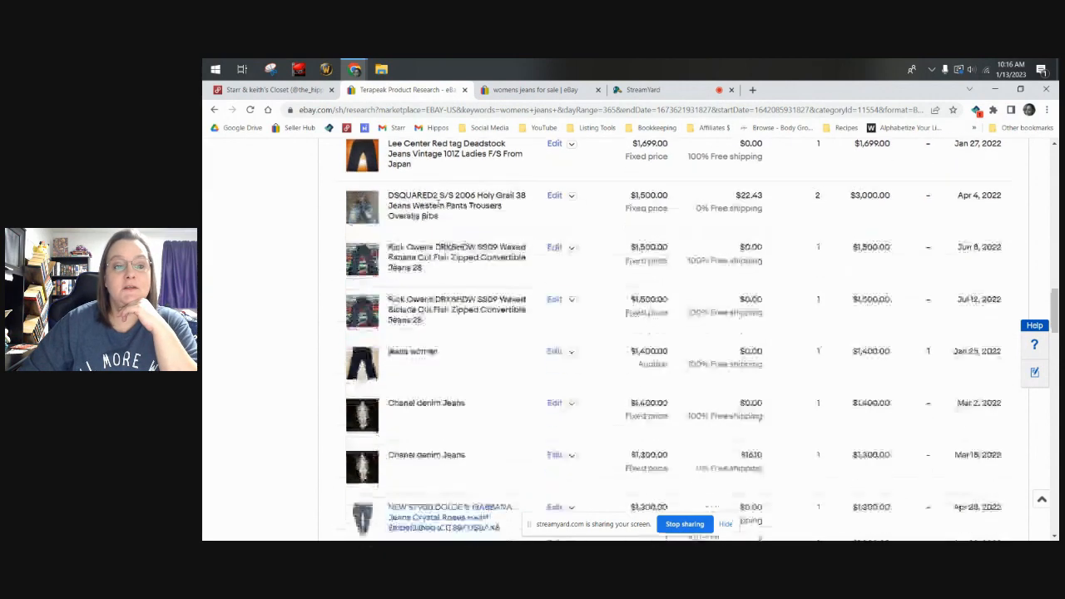
scroll("down", 3)
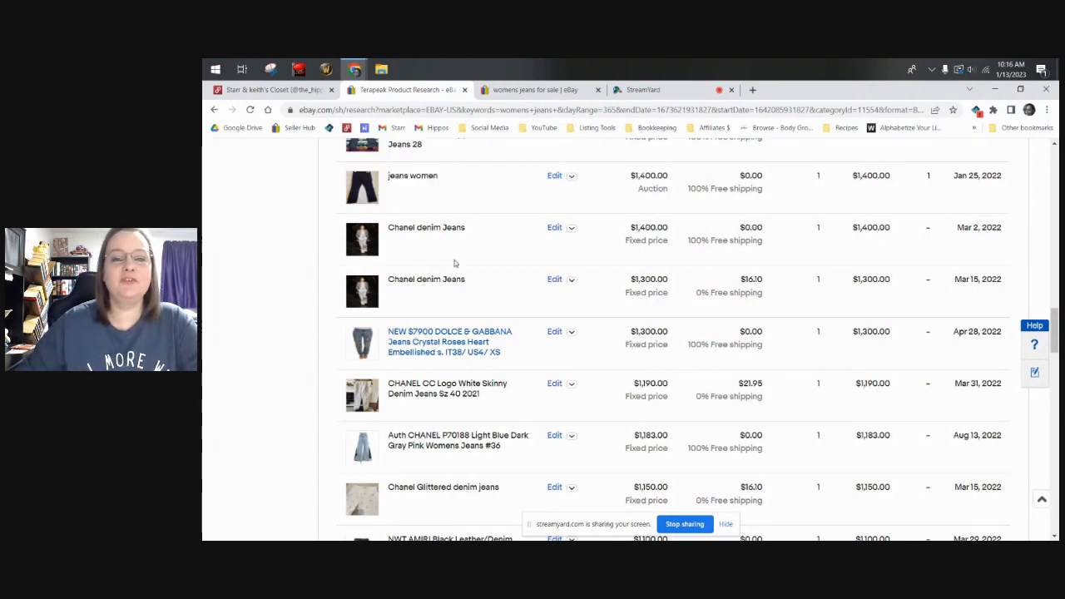
Return to the top of the sold listings table and start working down page 1 again.
scroll("down", 3)
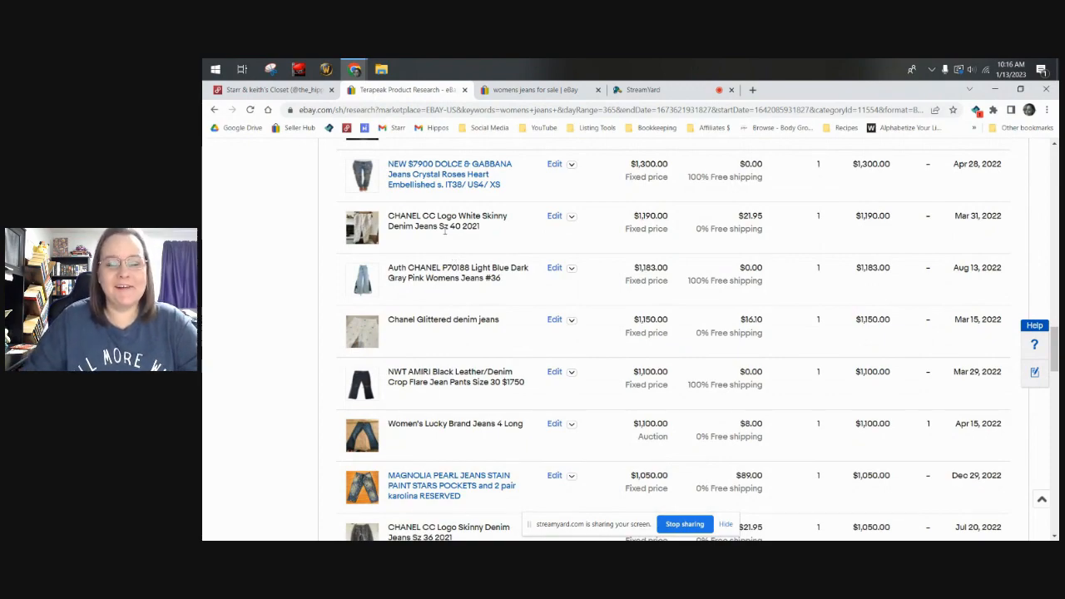
scroll("up", 3)
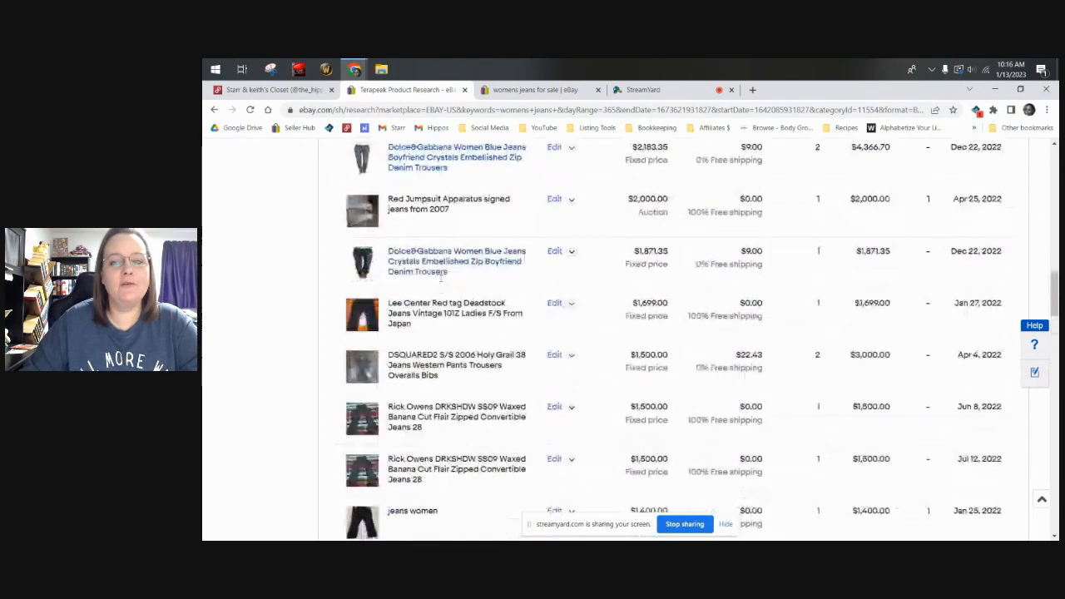
scroll("up", 3)
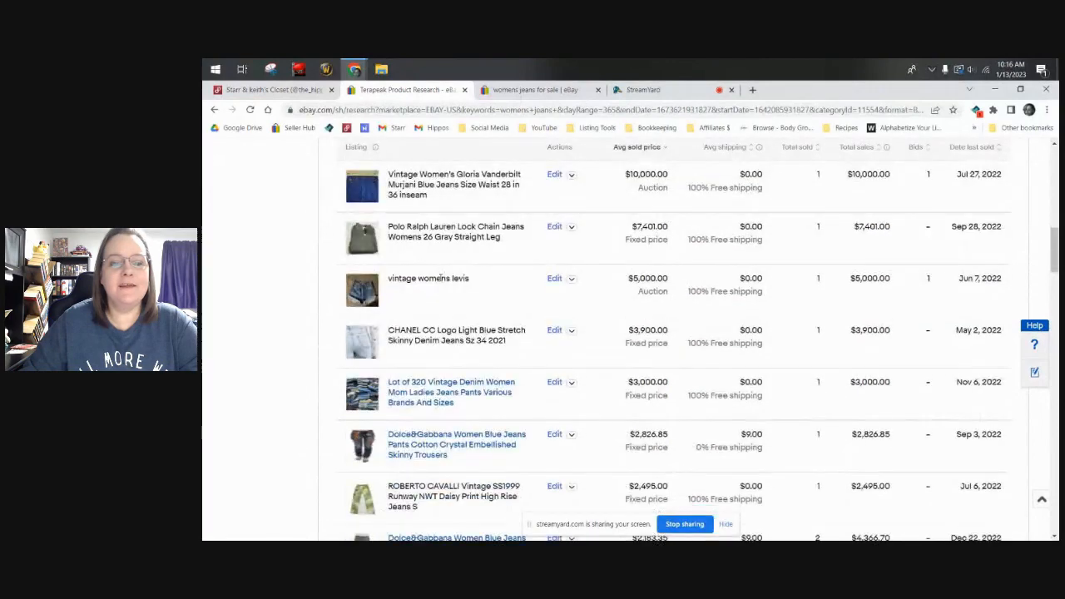
scroll("down", 3)
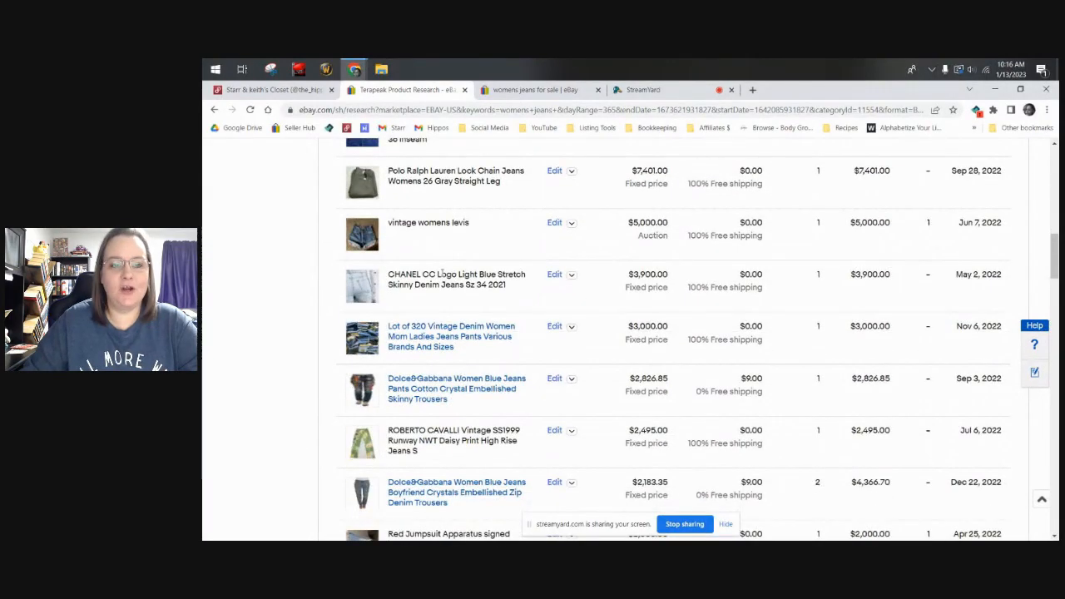
scroll("down", 3)
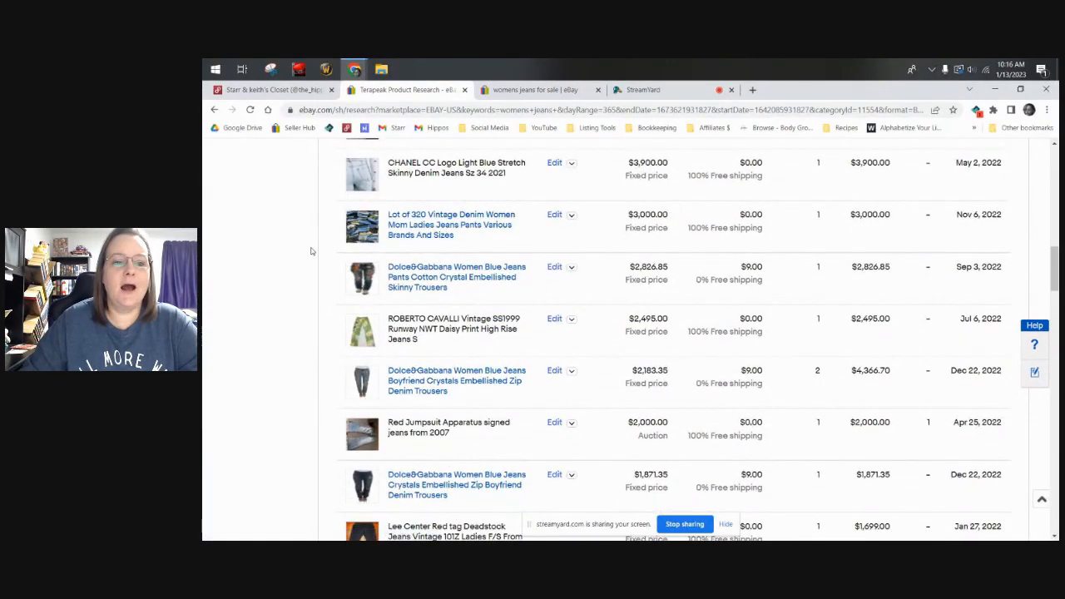
scroll("down", 3)
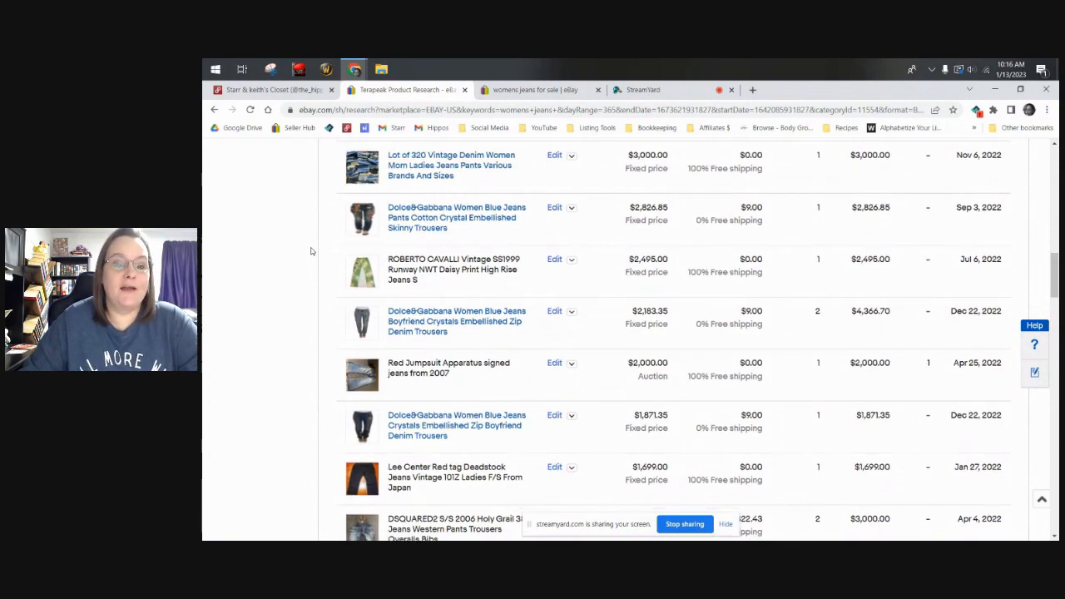
scroll("down", 3)
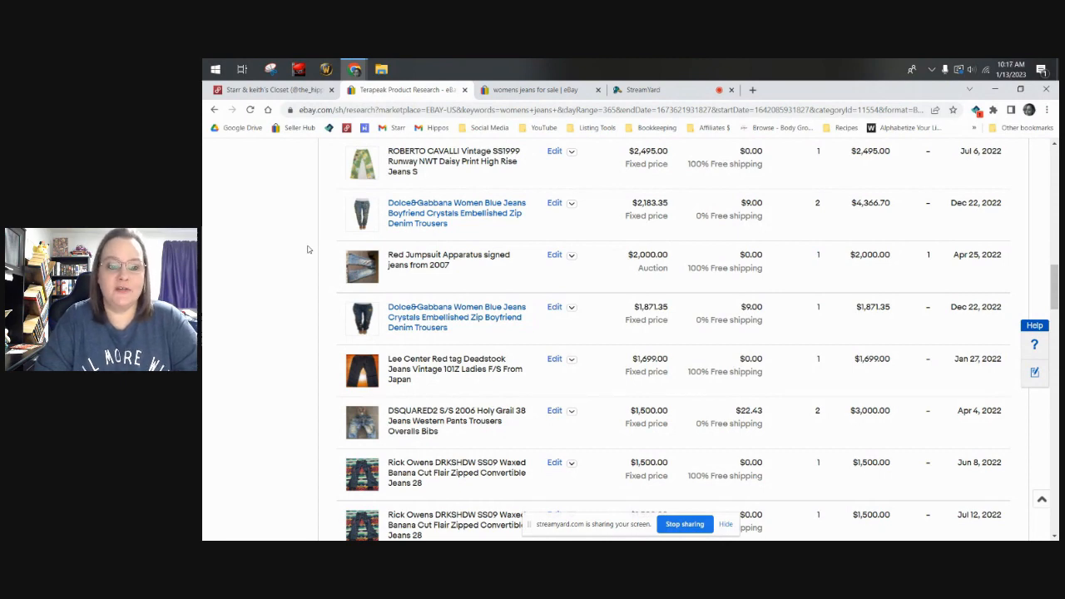
Scroll to the bottom of page 1, where sold listings end near $797, by the pagination controls.
scroll("down", 3)
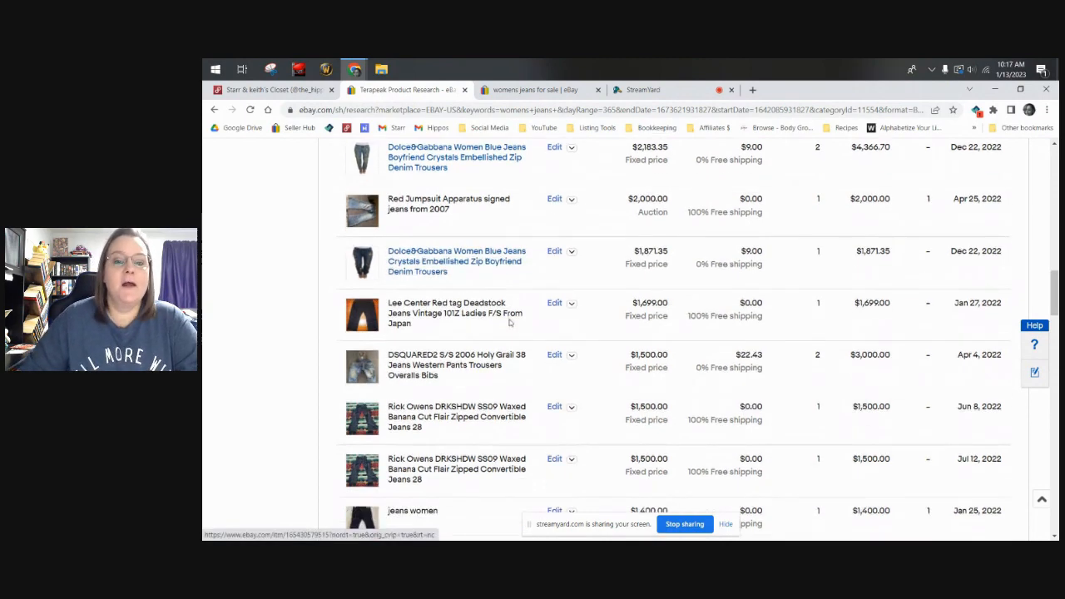
scroll("down", 3)
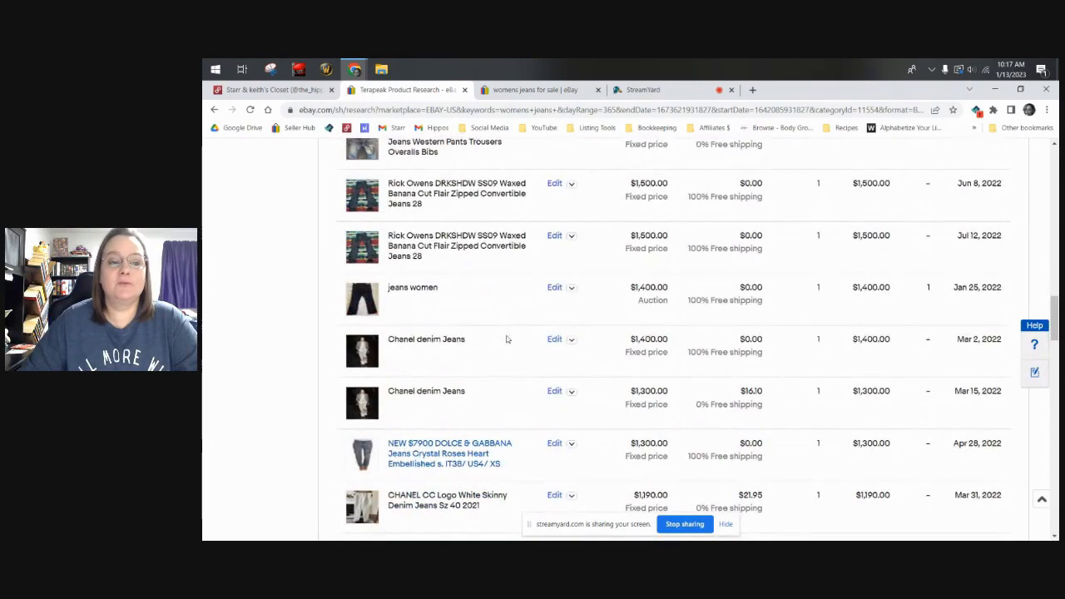
scroll("down", 3)
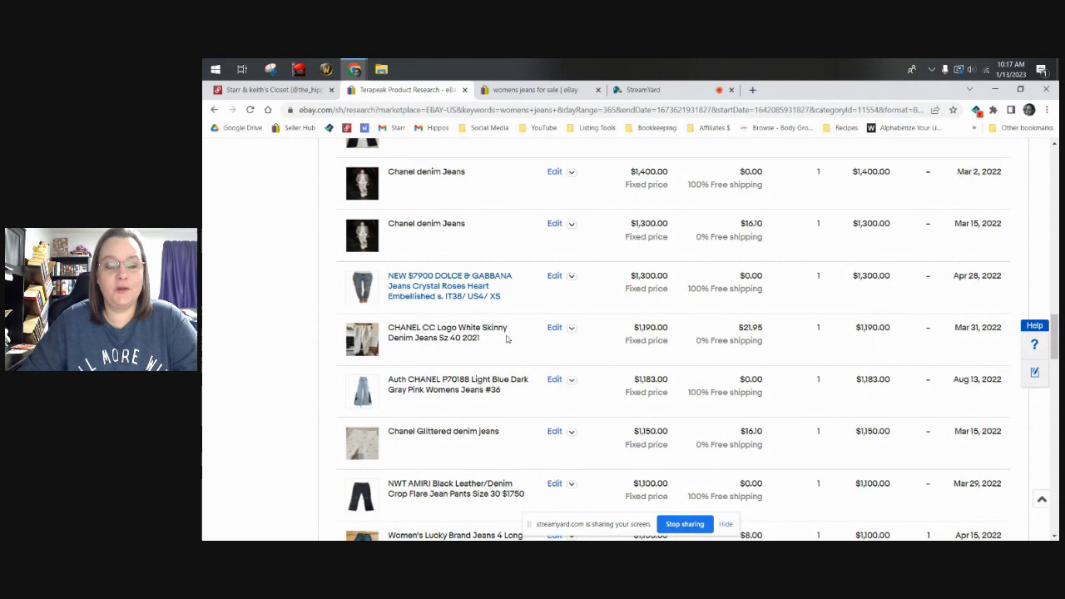
scroll("down", 3)
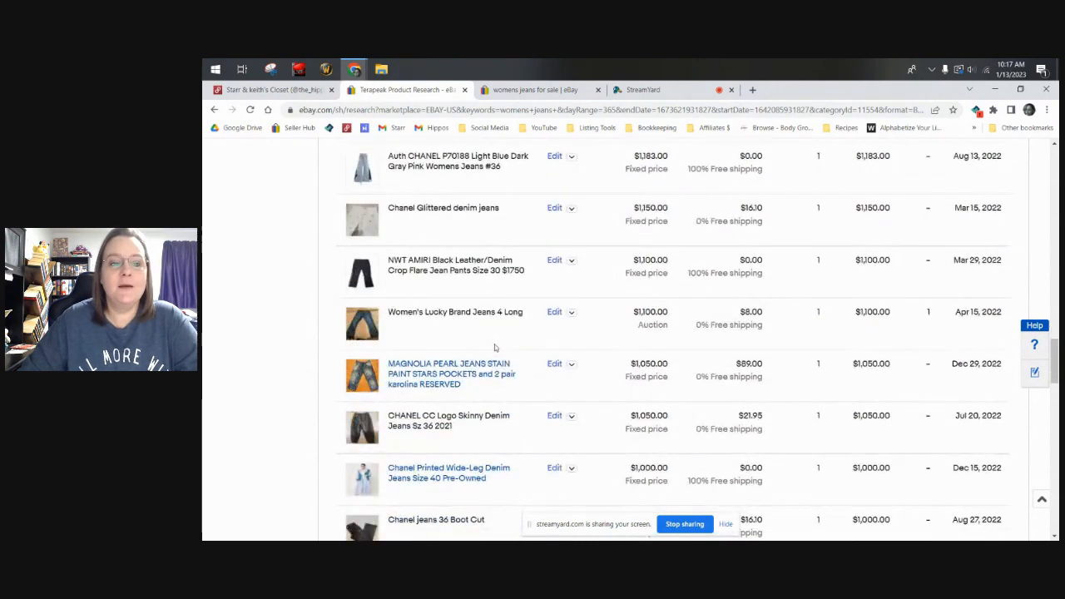
scroll("down", 3)
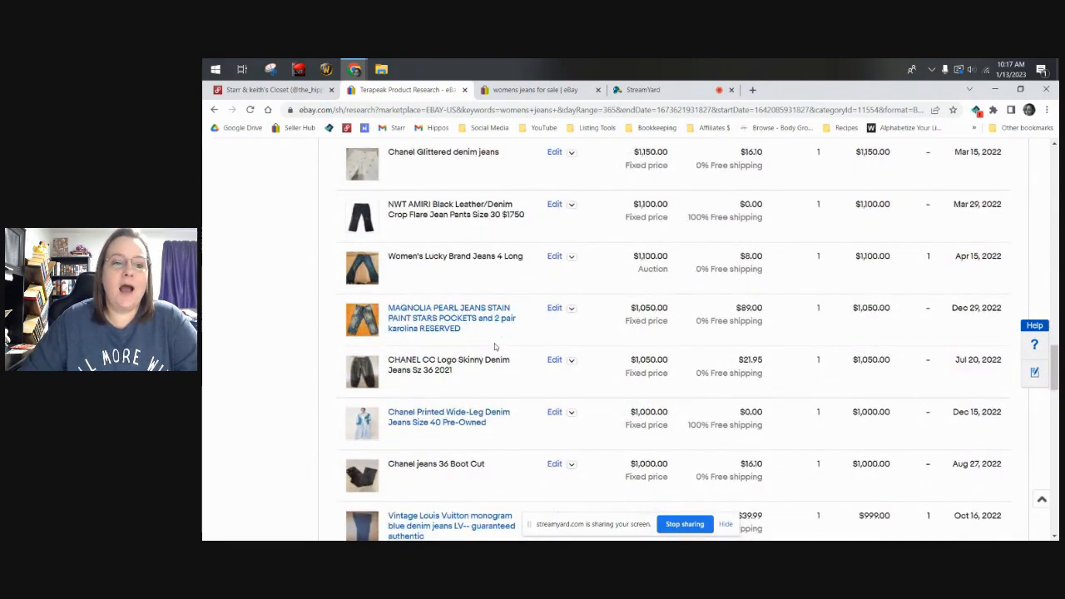
scroll("down", 3)
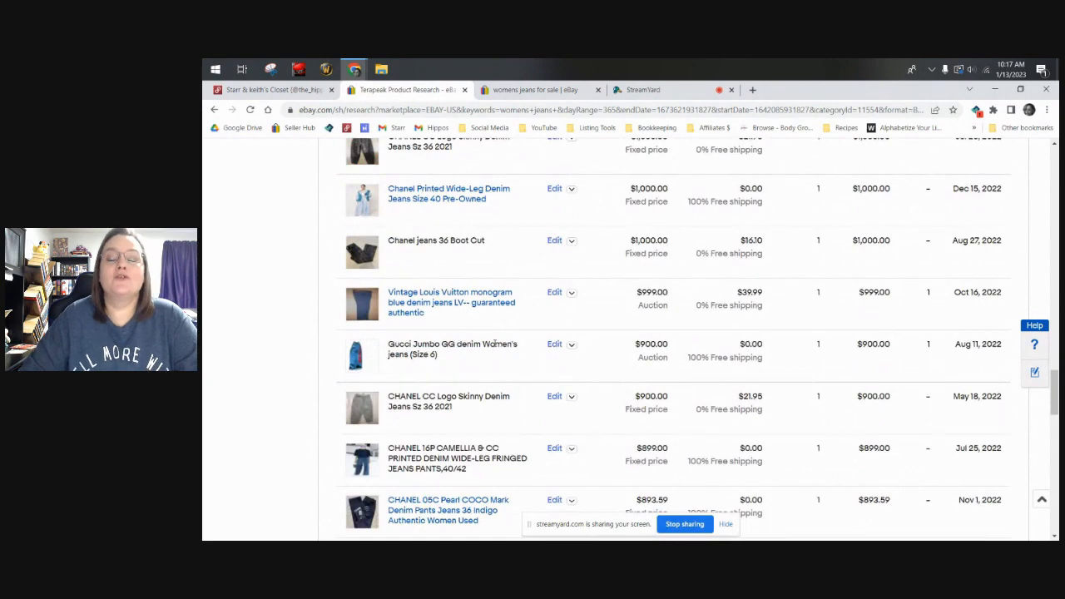
scroll("down", 3)
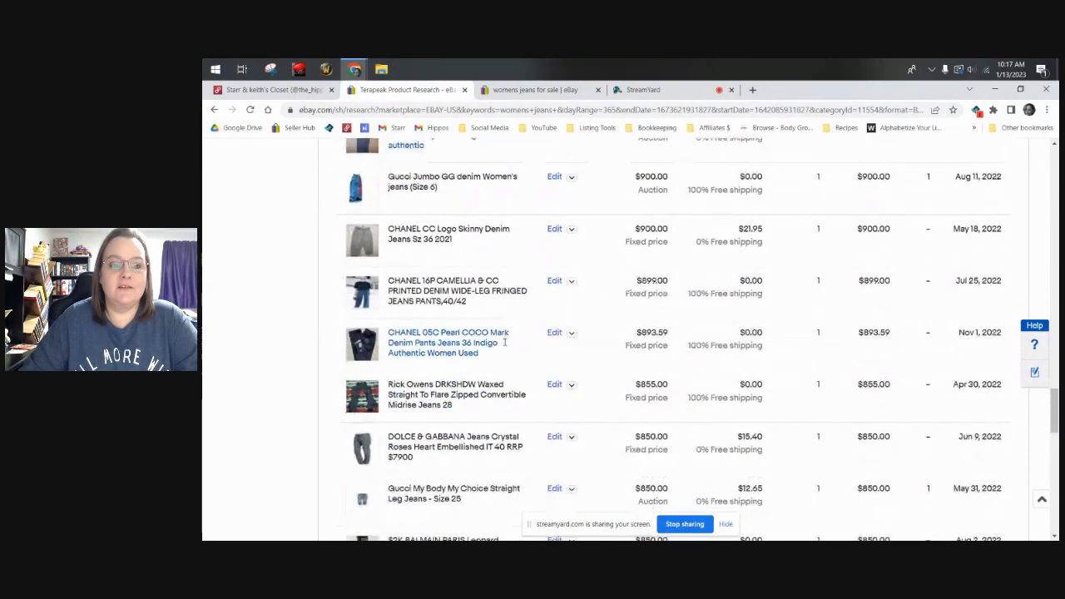
scroll("down", 3)
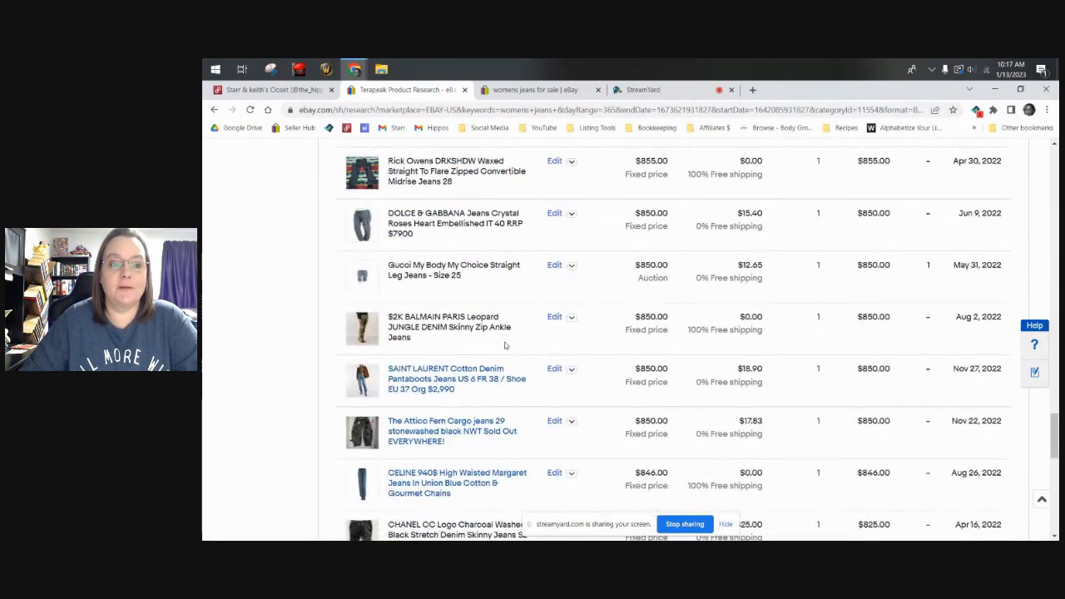
scroll("down", 3)
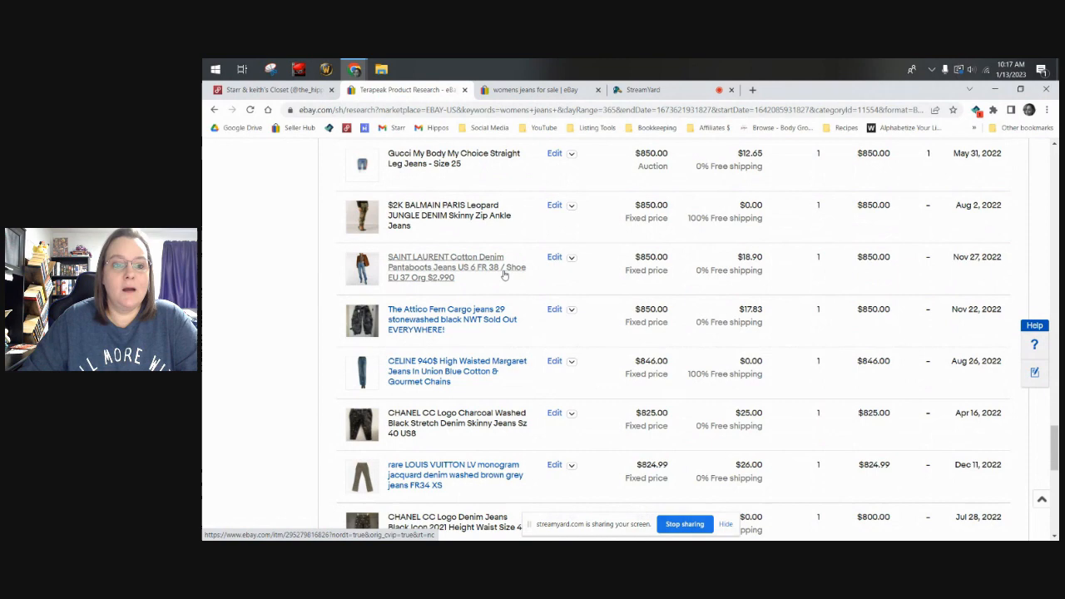
scroll("down", 3)
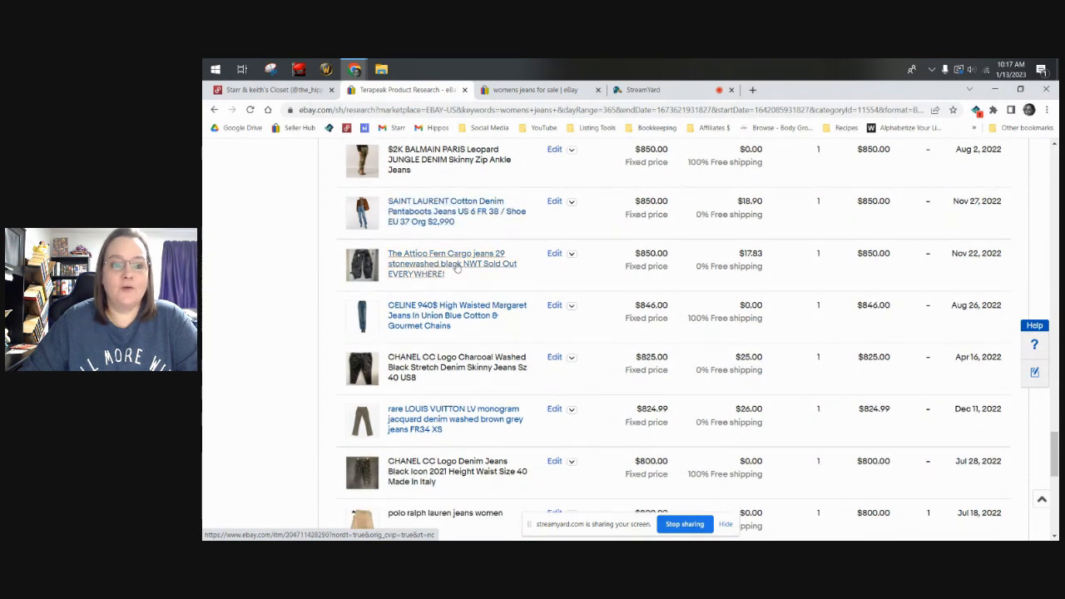
scroll("down", 3)
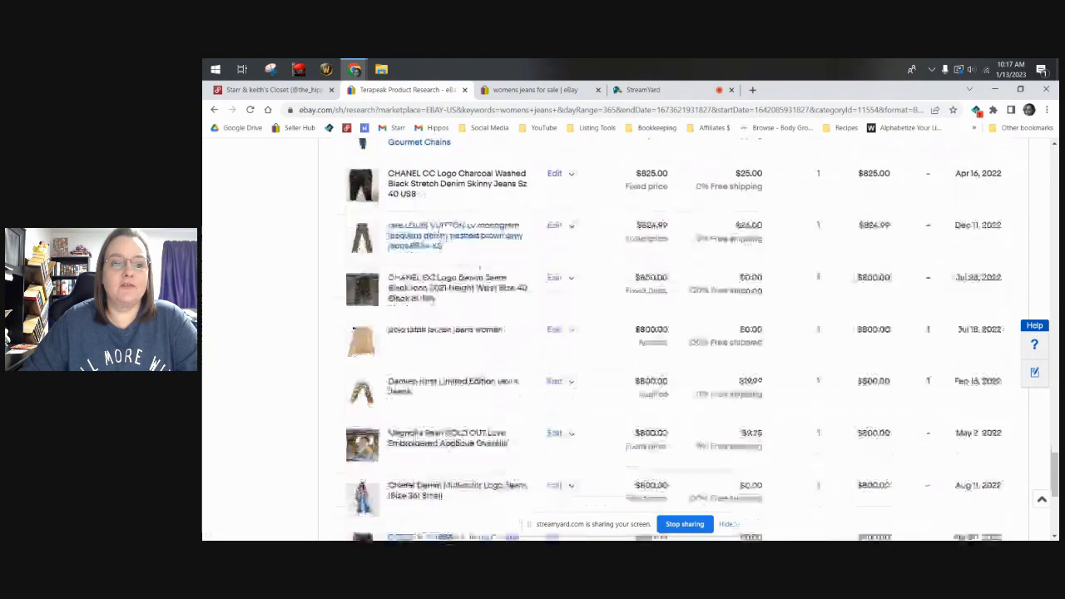
scroll("down", 3)
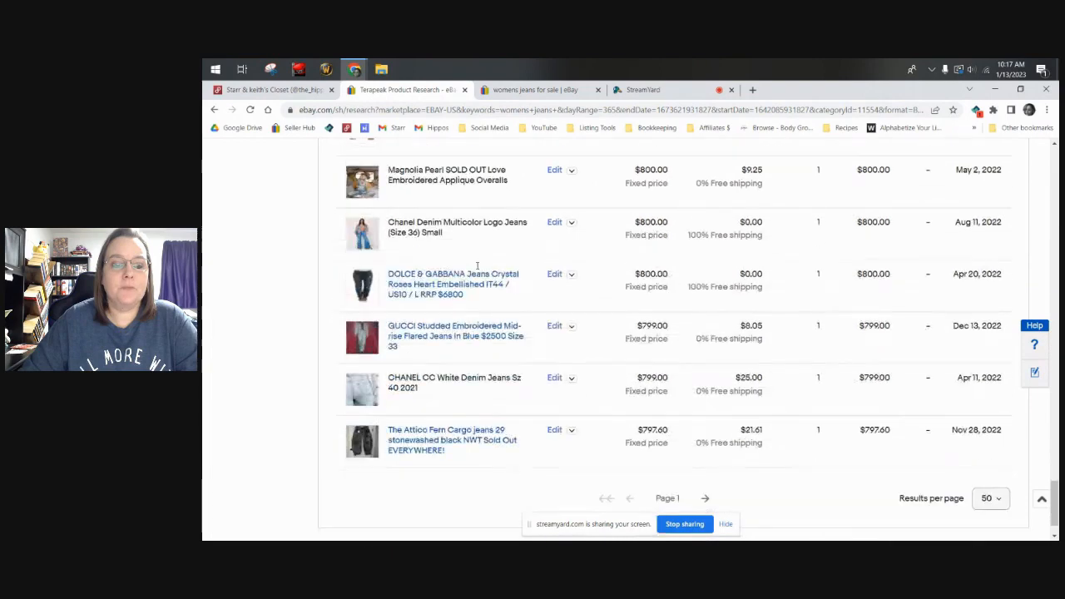
scroll("down", 3)
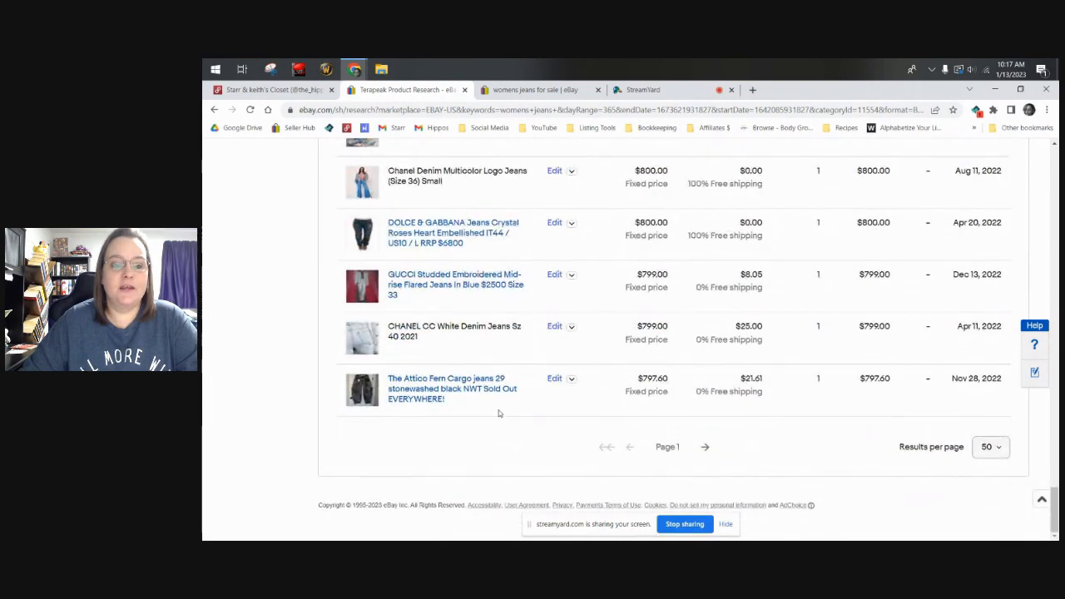
scroll("up", 3)
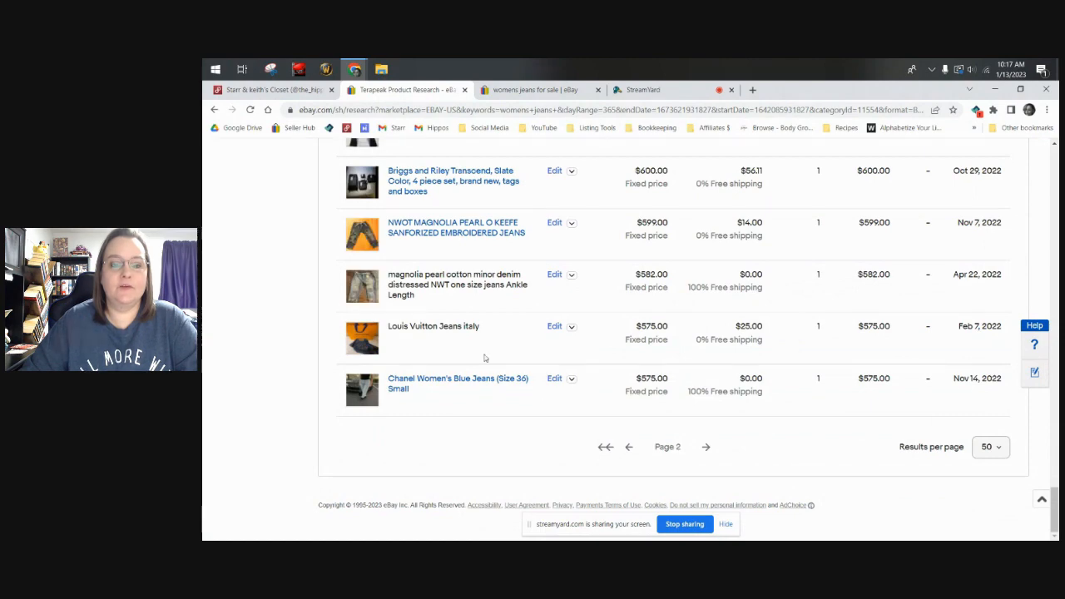
Scroll back to the top of page 2 led by Gucci jeans at $786 and Madewell at $757.
scroll("up", 3)
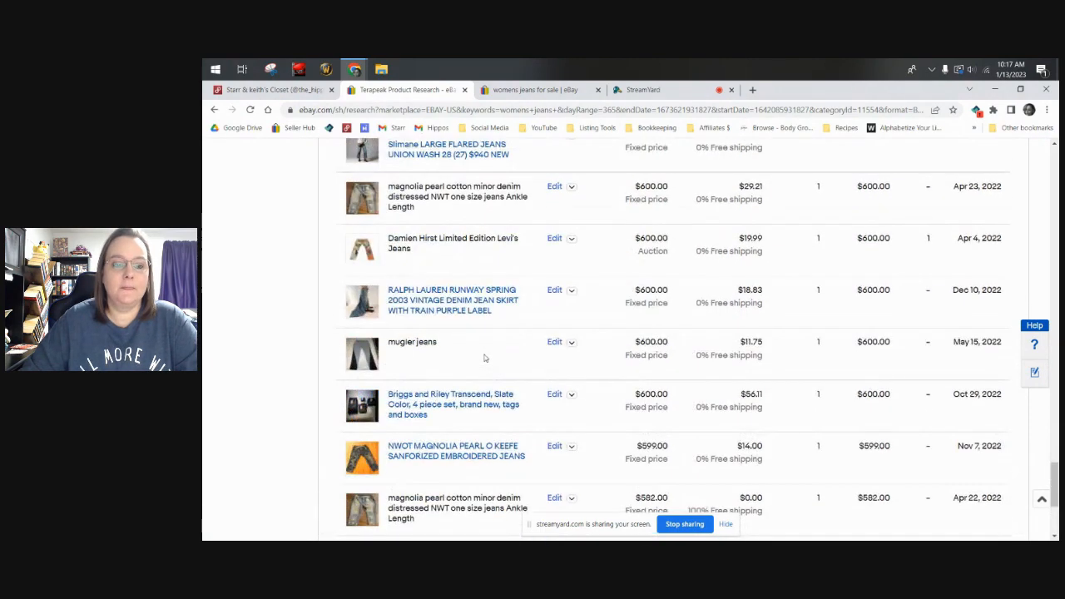
scroll("up", 3)
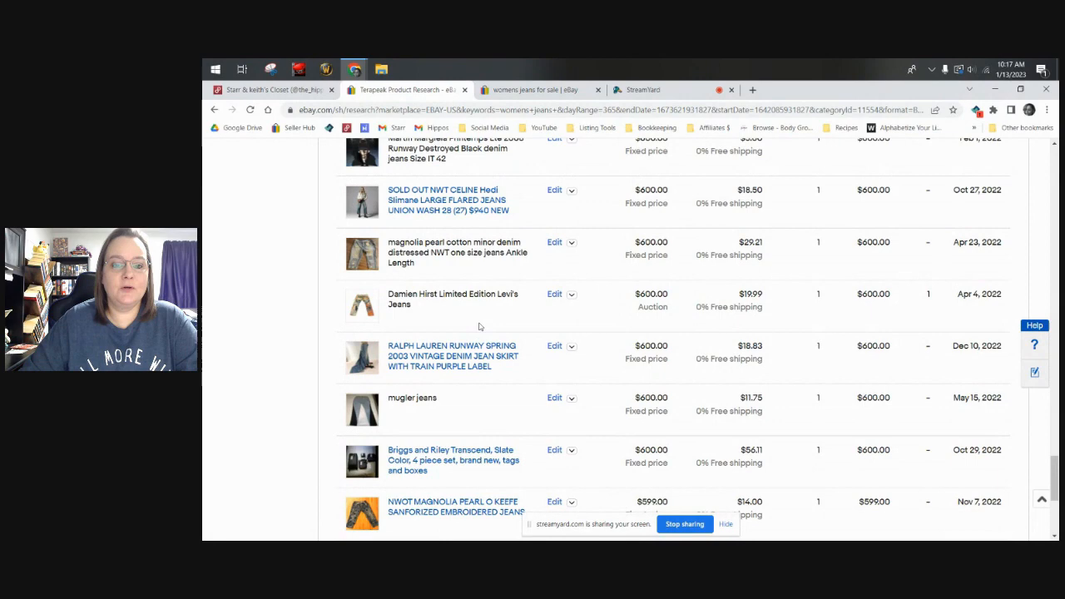
scroll("up", 3)
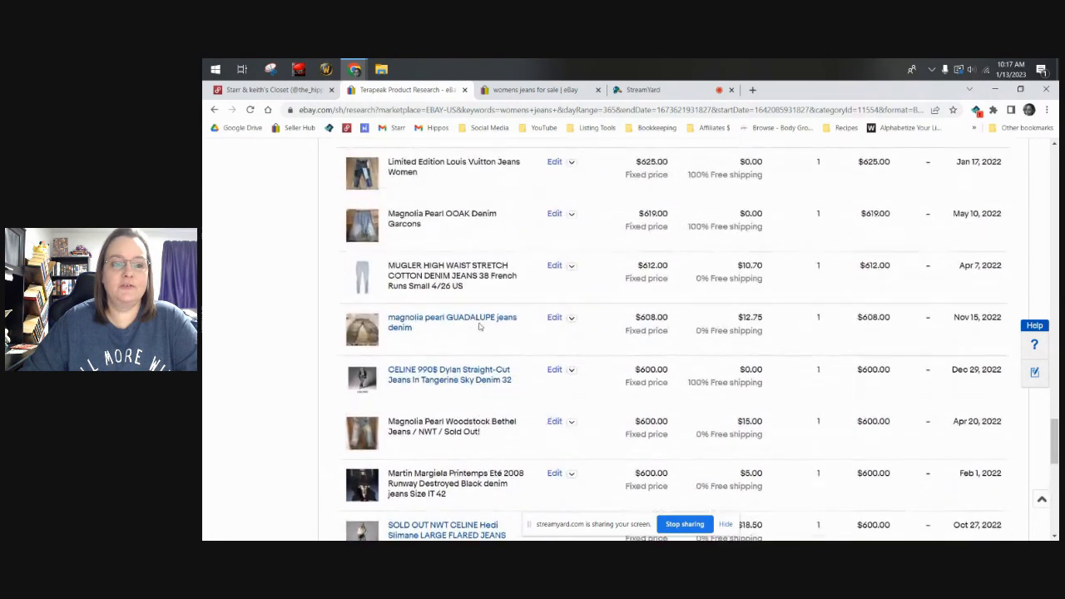
scroll("up", 3)
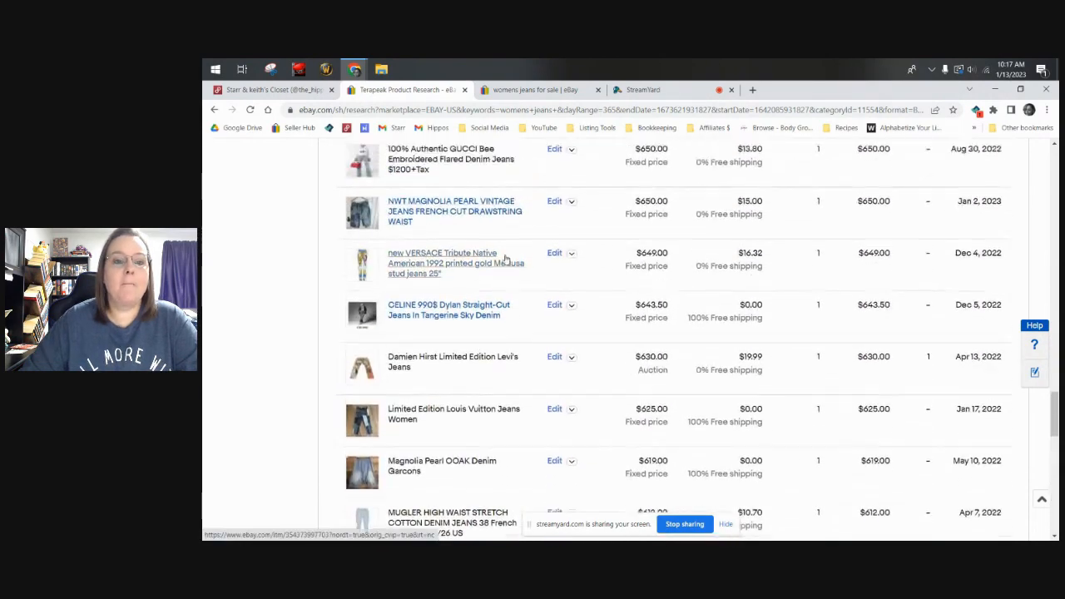
scroll("up", 3)
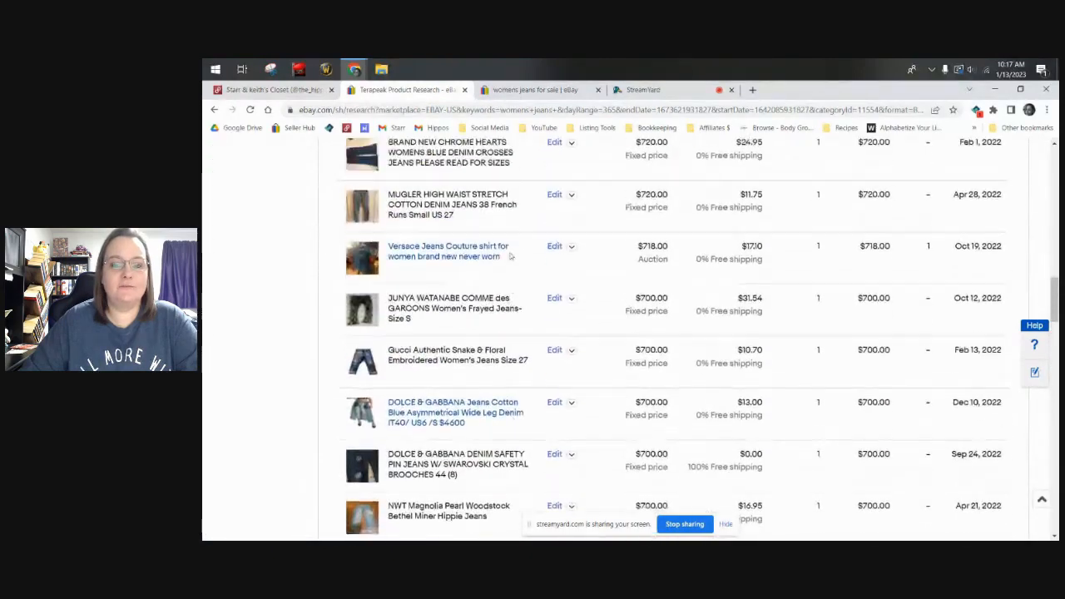
scroll("up", 3)
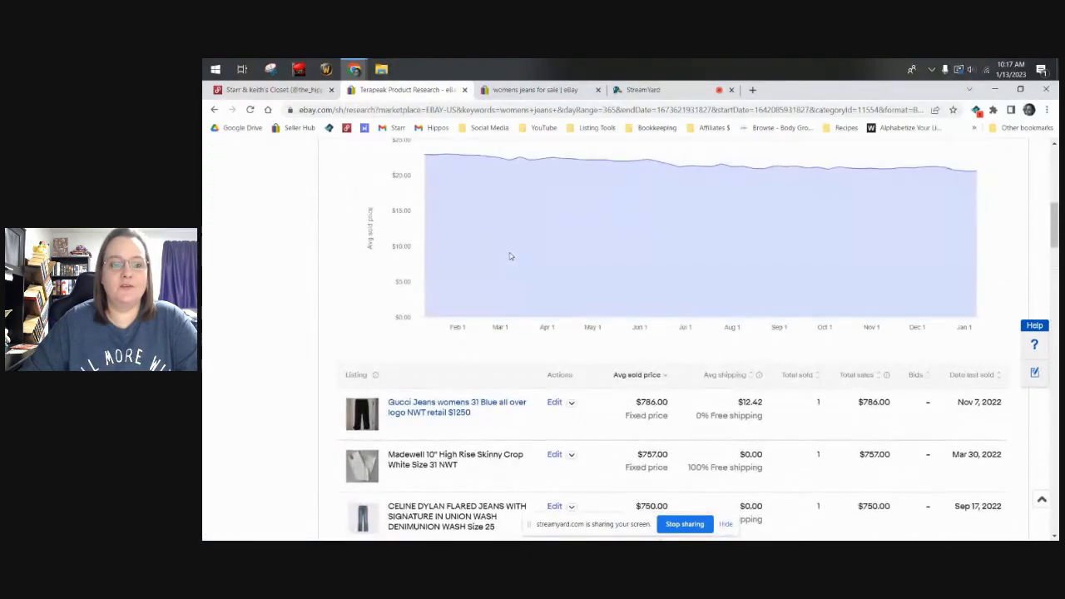
scroll("down", 3)
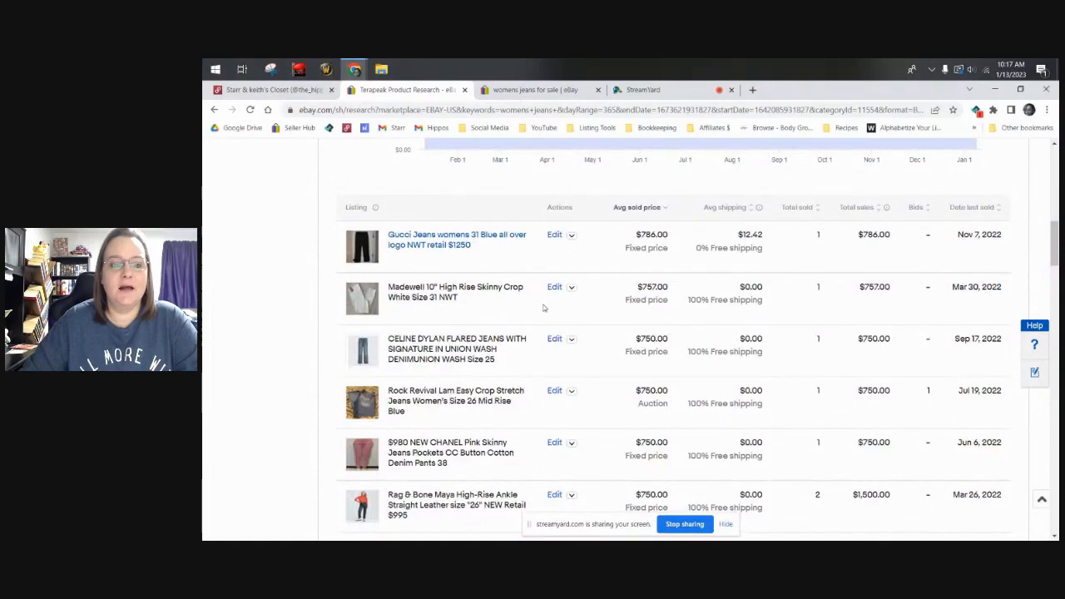
mouse_move(629, 311)
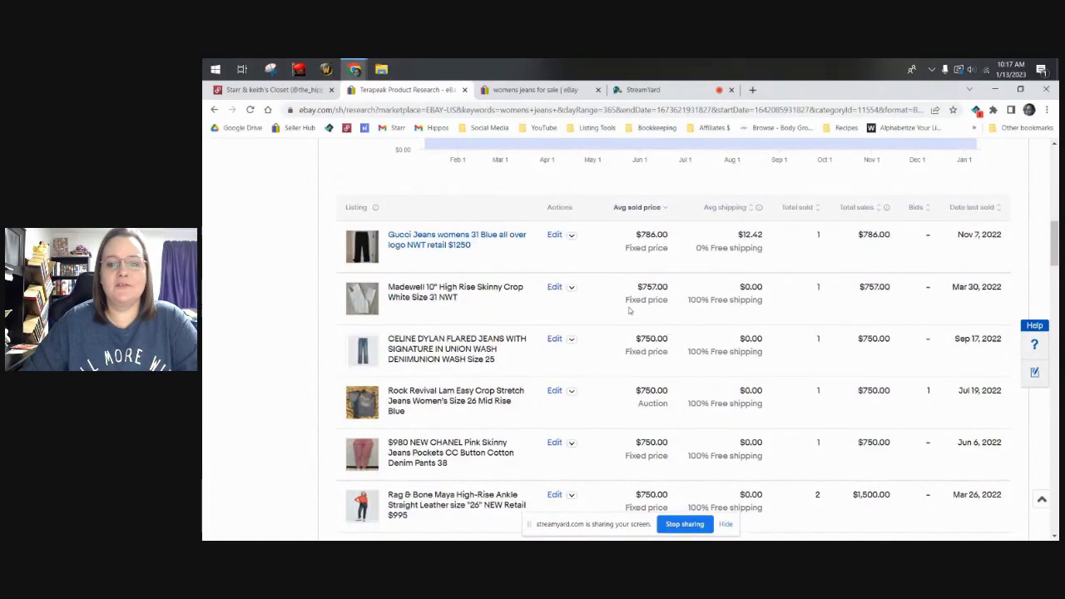
mouse_move(557, 350)
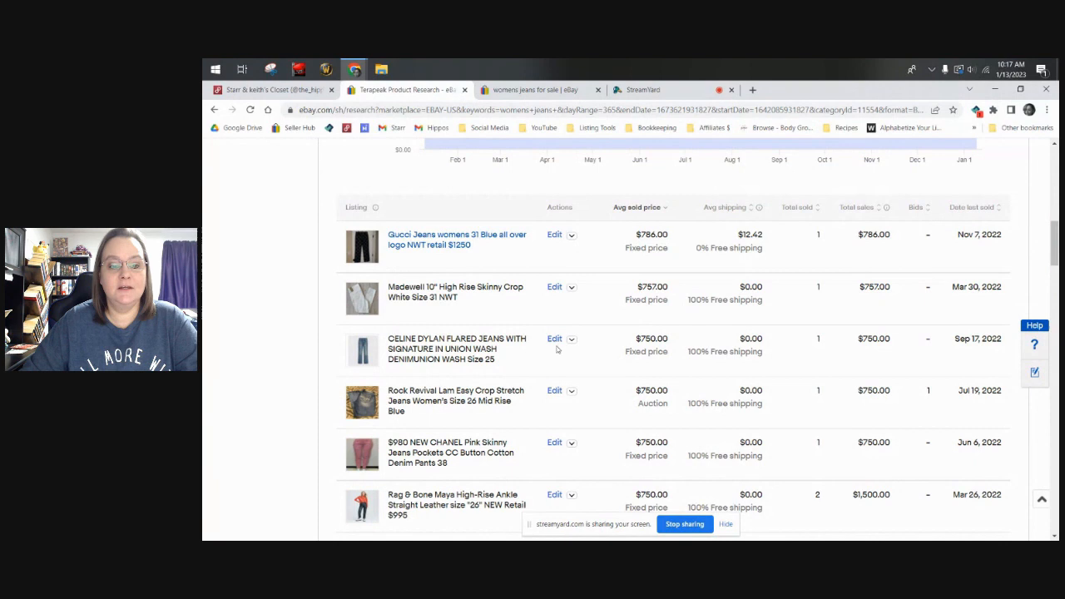
scroll("down", 3)
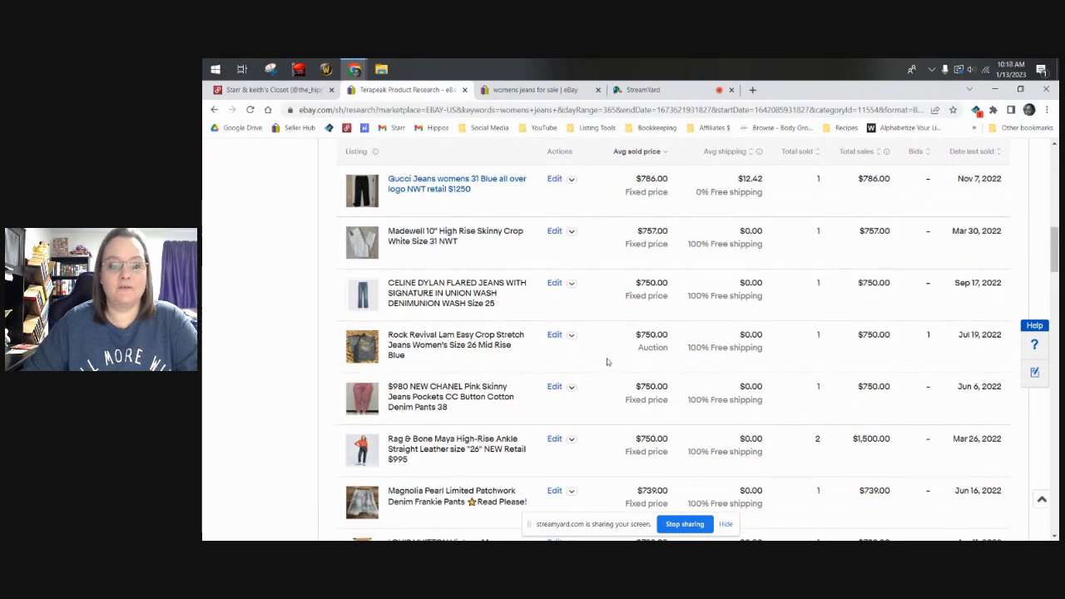
mouse_move(672, 347)
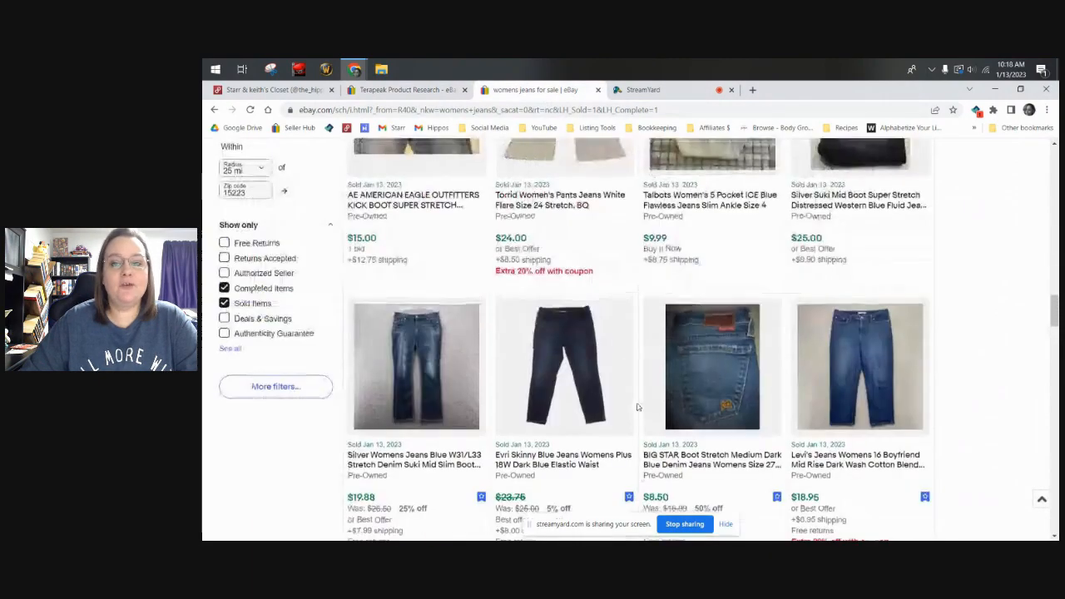
Check the filters applied to the eBay sold womens jeans search and browse its current results.
scroll("up", 3)
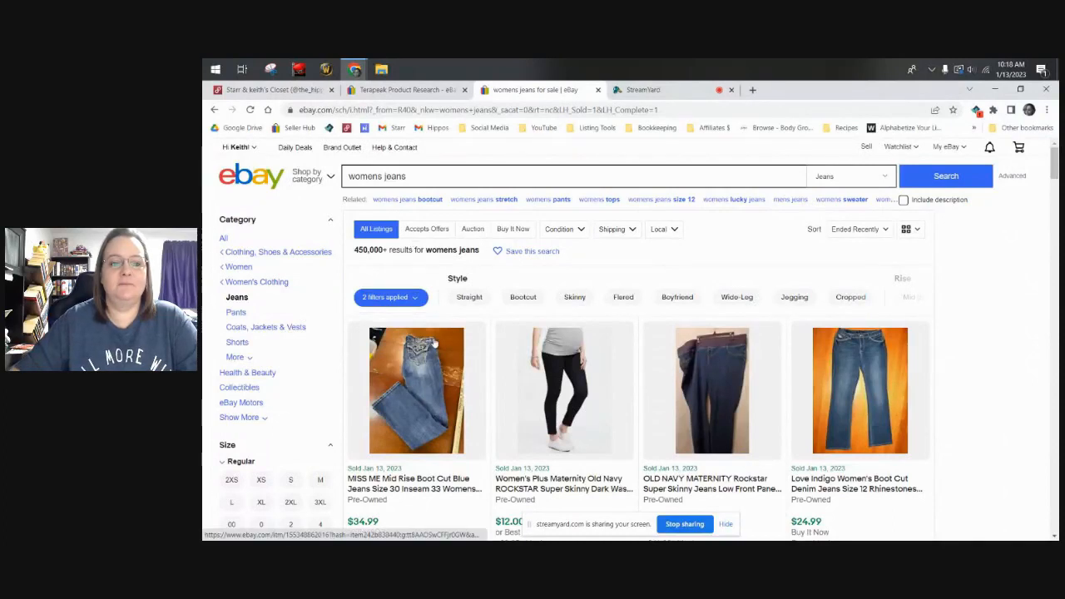
left_click(386, 297)
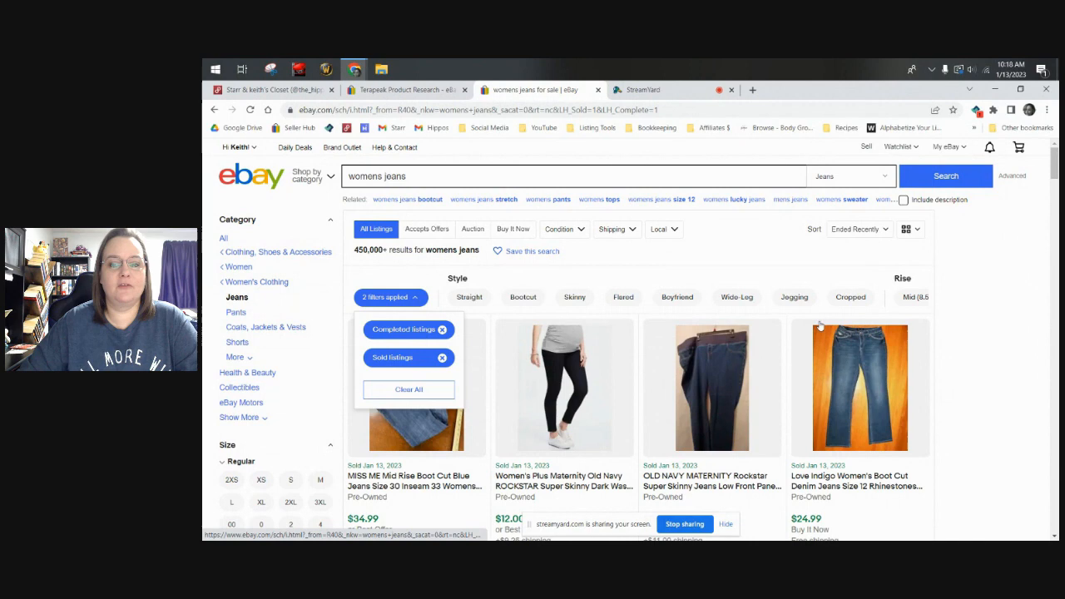
scroll("down", 3)
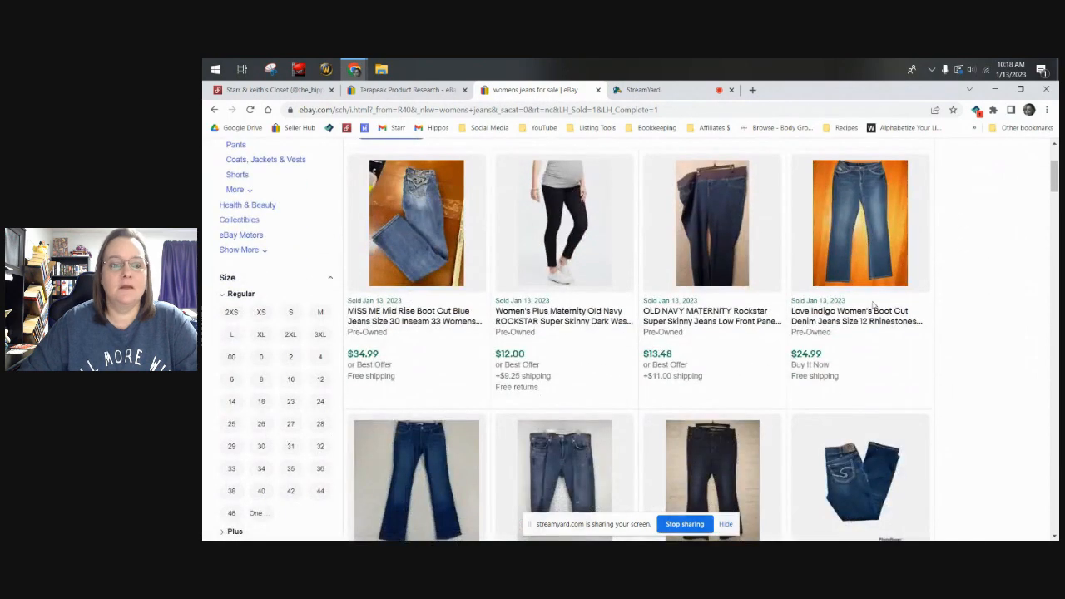
scroll("down", 3)
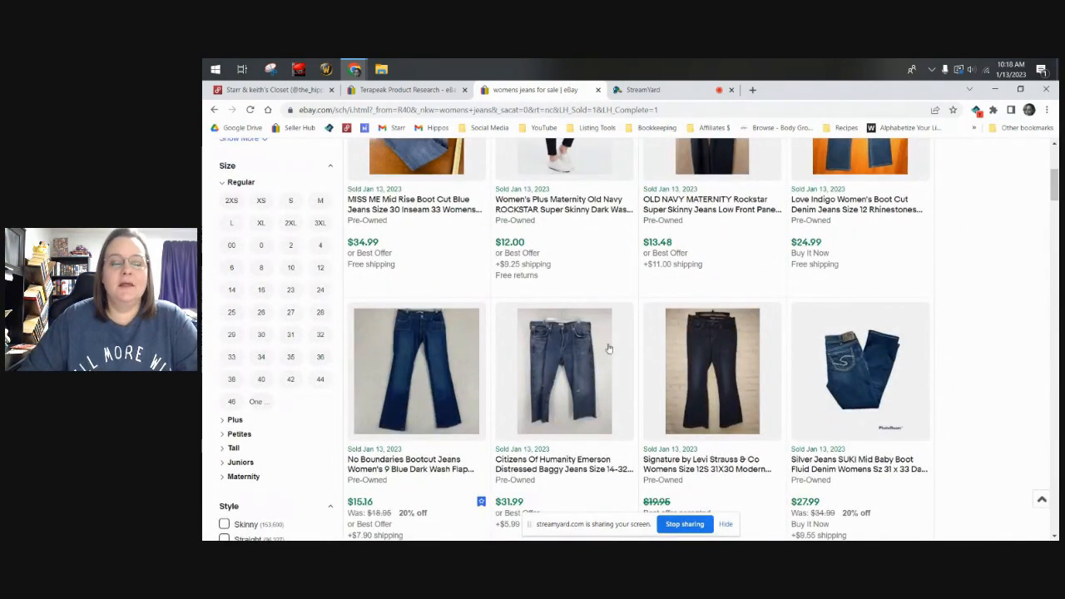
scroll("up", 3)
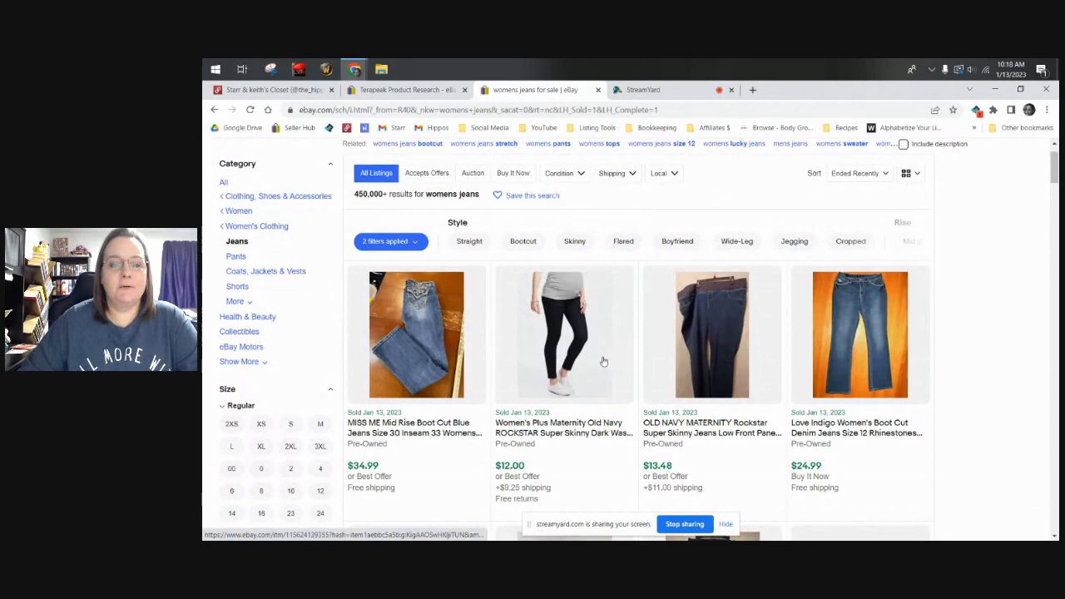
scroll("down", 3)
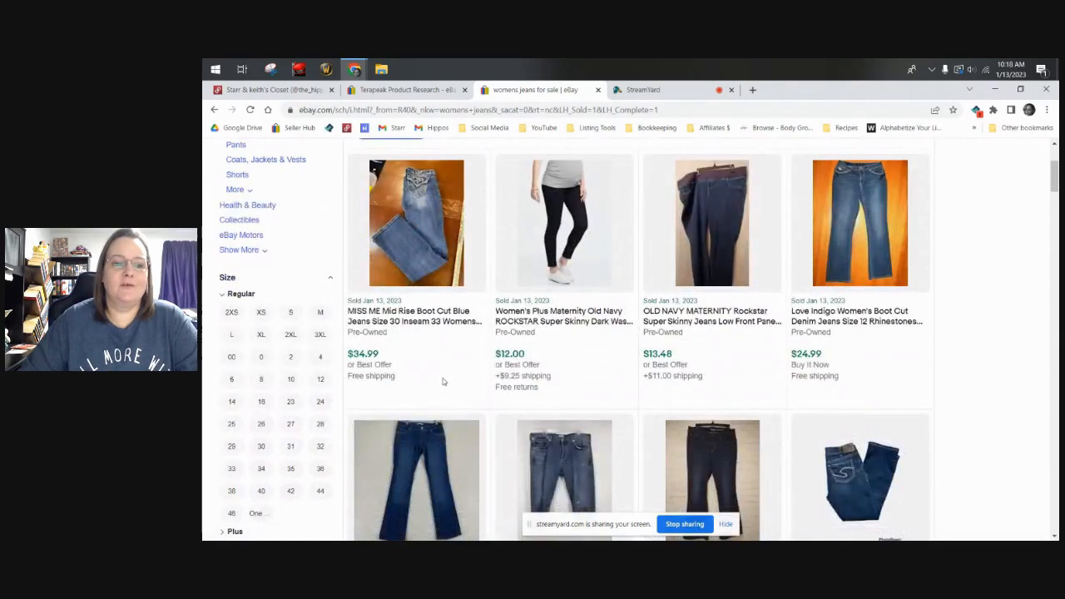
mouse_move(437, 348)
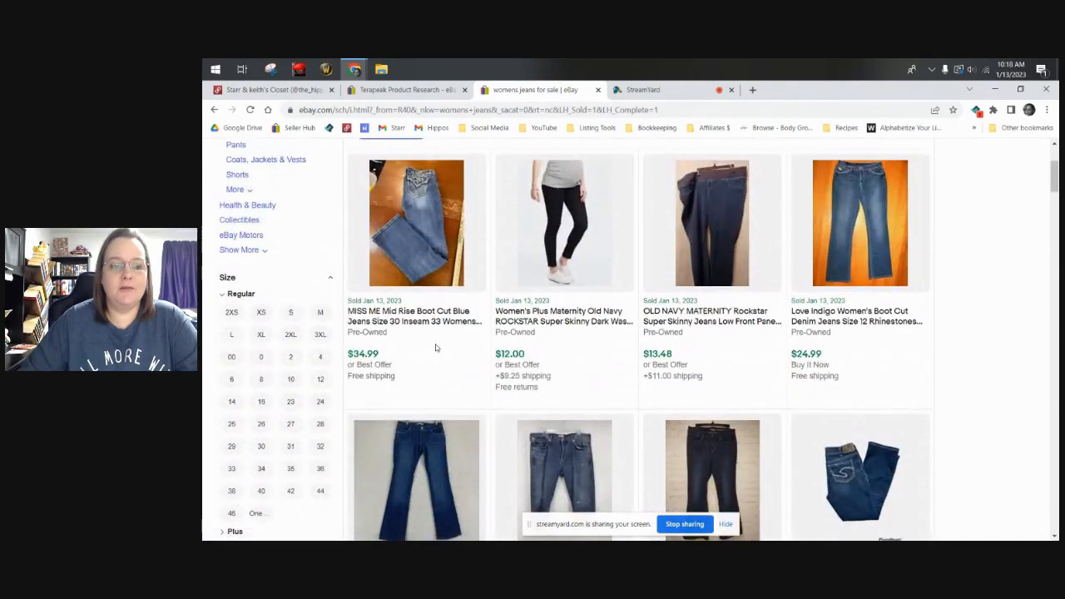
scroll("down", 3)
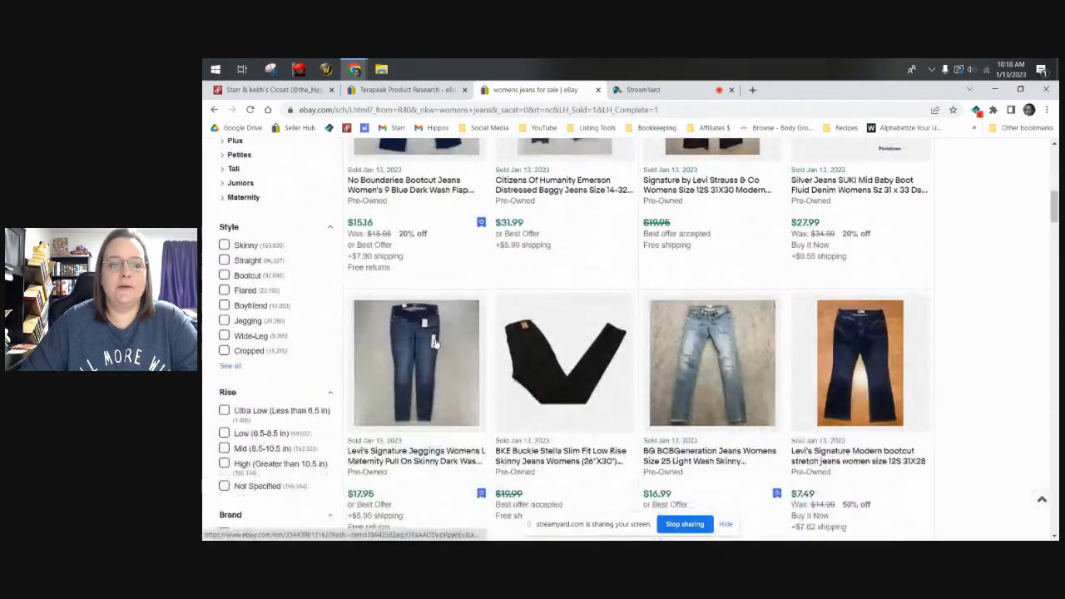
scroll("down", 3)
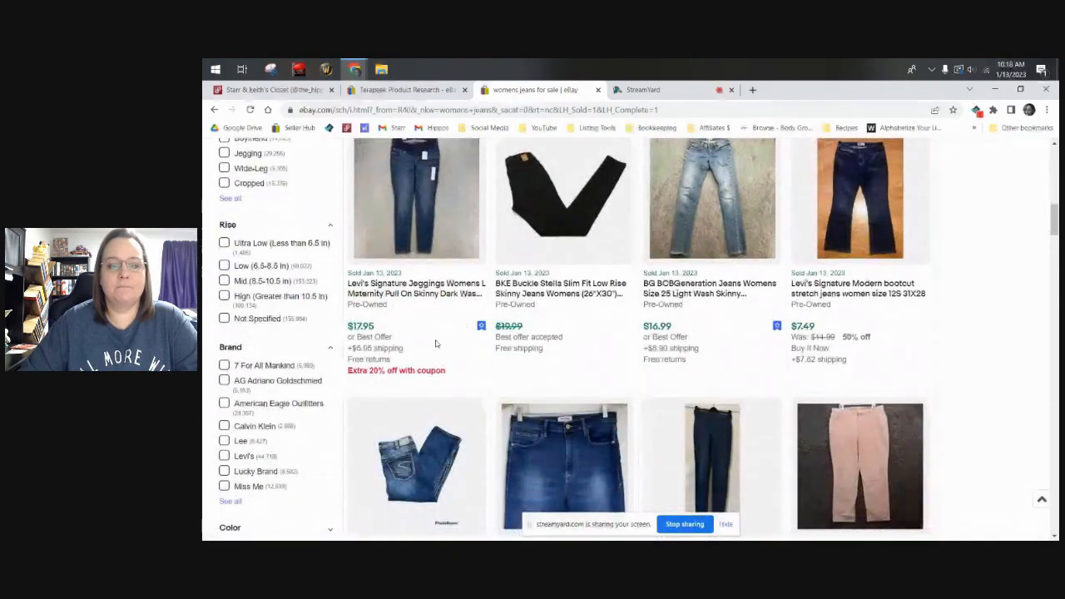
scroll("down", 3)
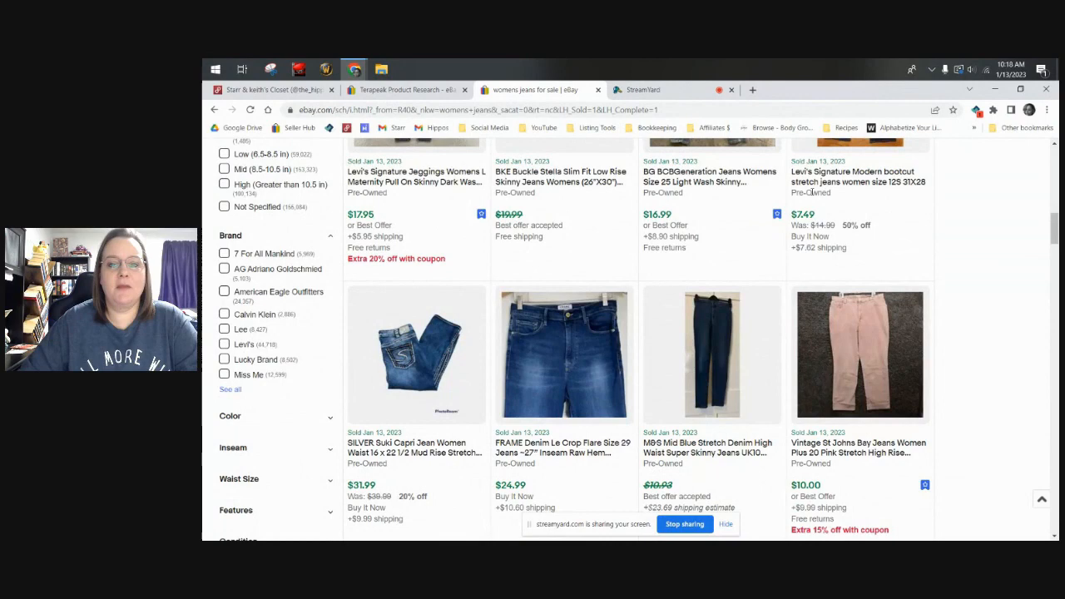
scroll("down", 3)
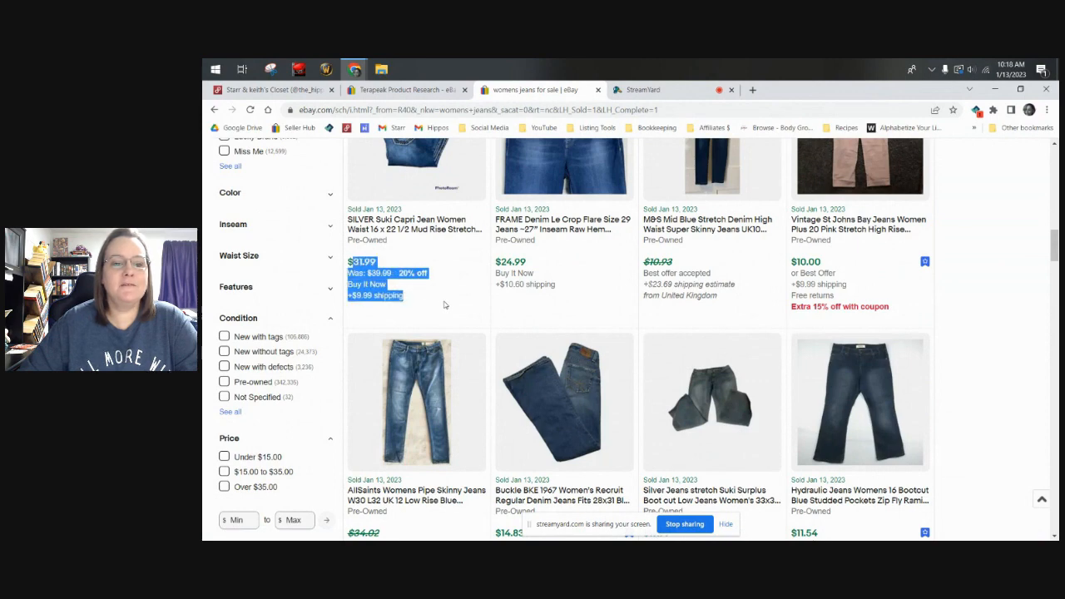
scroll("up", 3)
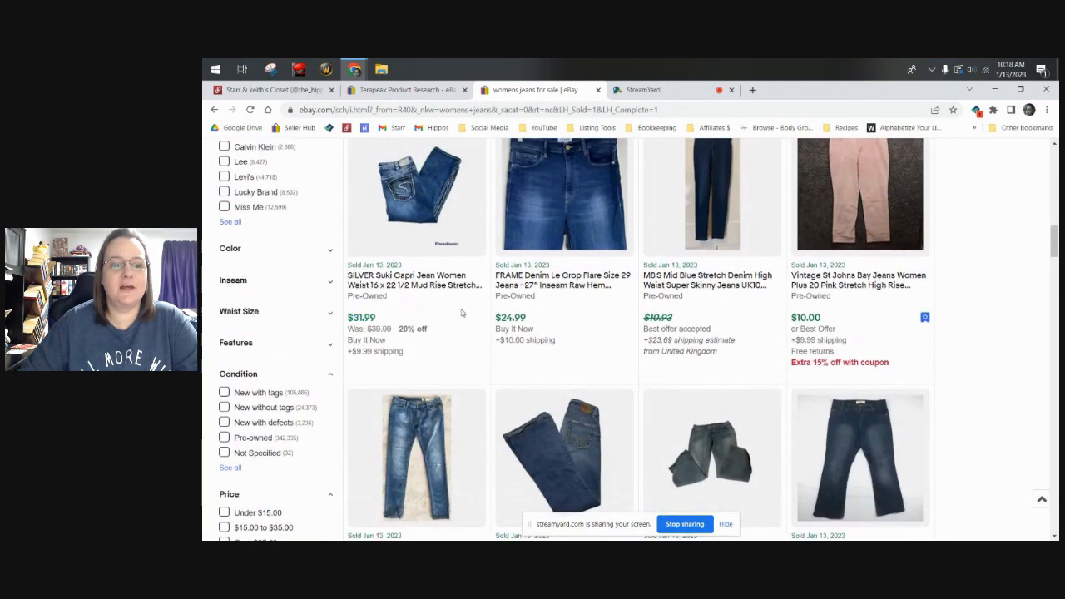
mouse_move(463, 314)
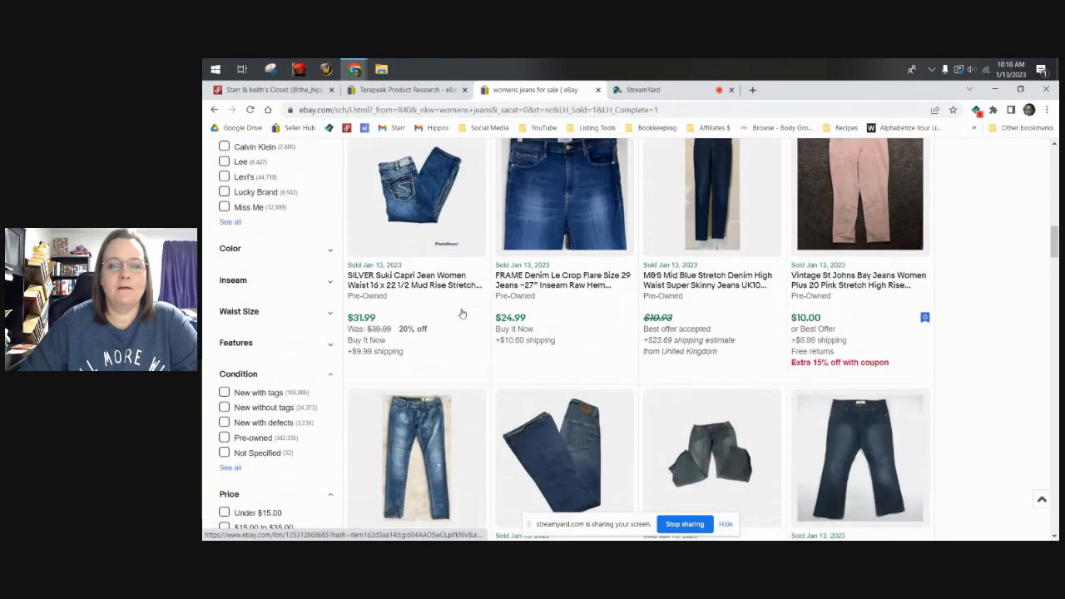
scroll("down", 3)
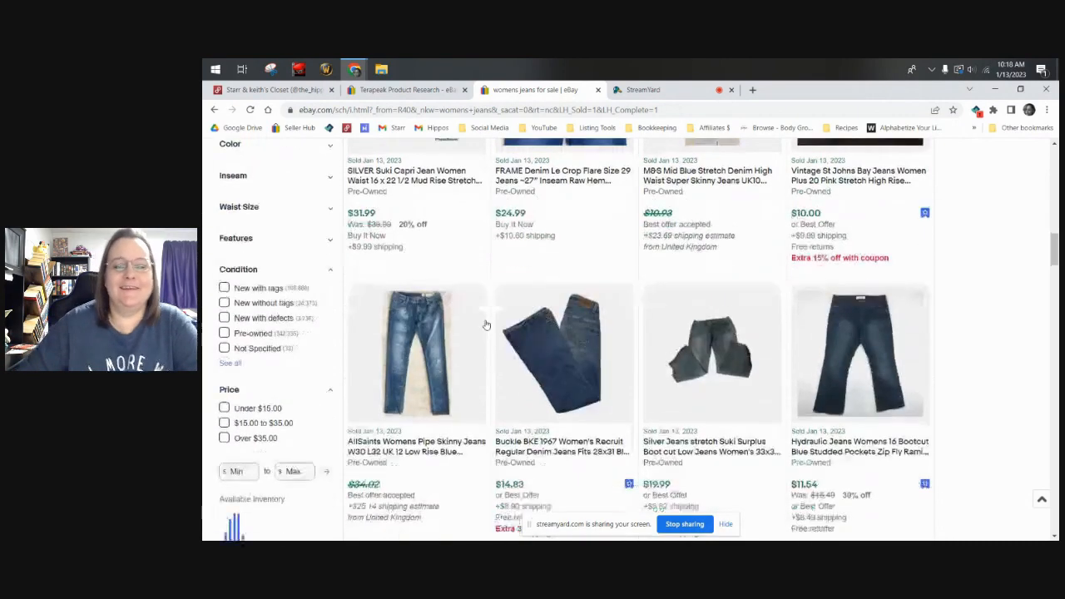
scroll("down", 3)
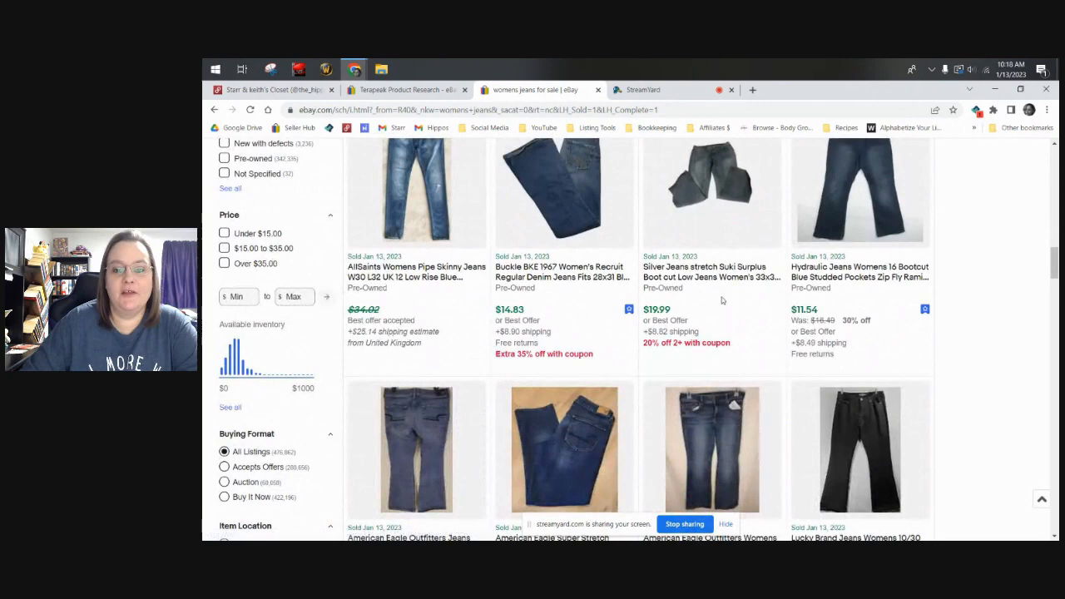
scroll("down", 3)
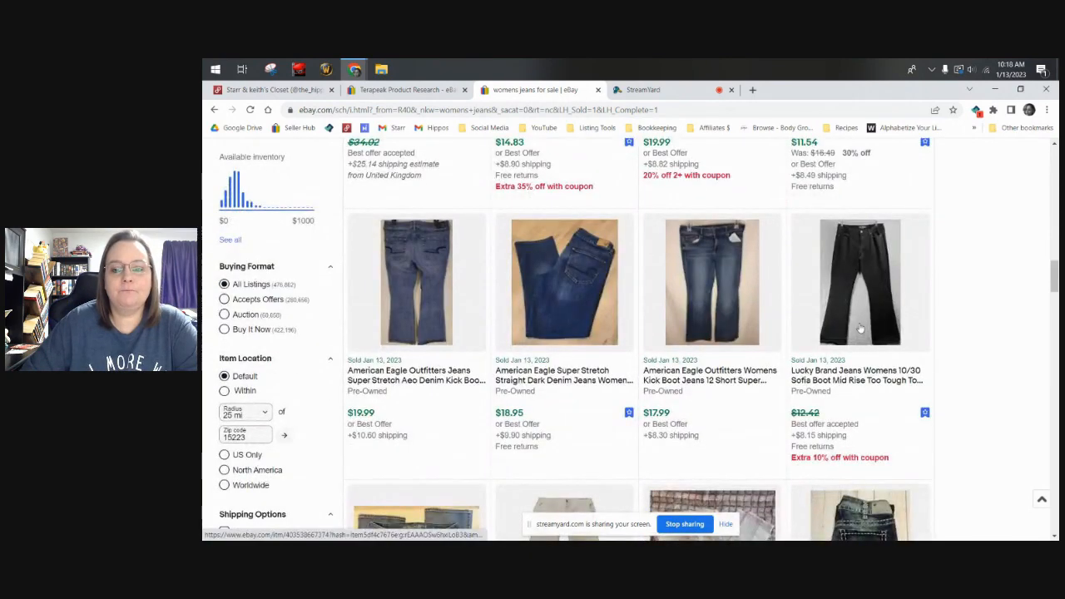
mouse_move(448, 403)
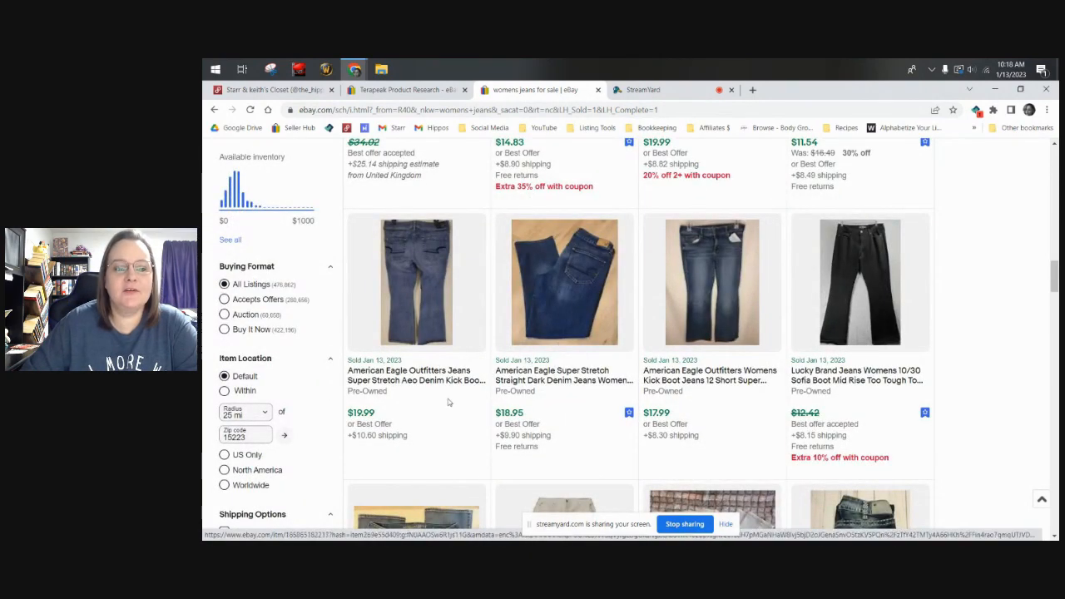
scroll("down", 3)
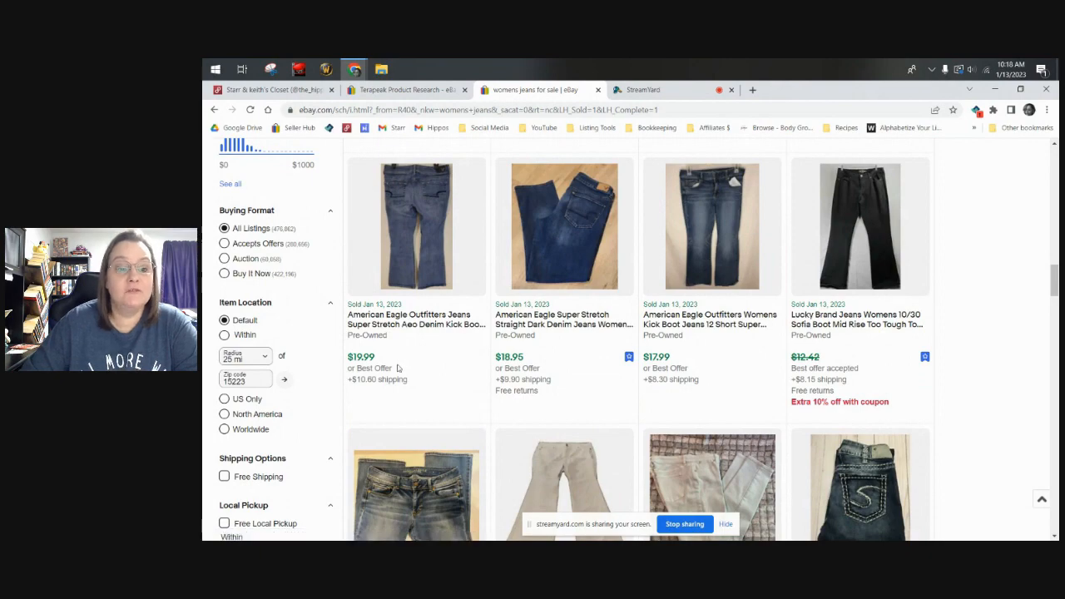
mouse_move(657, 349)
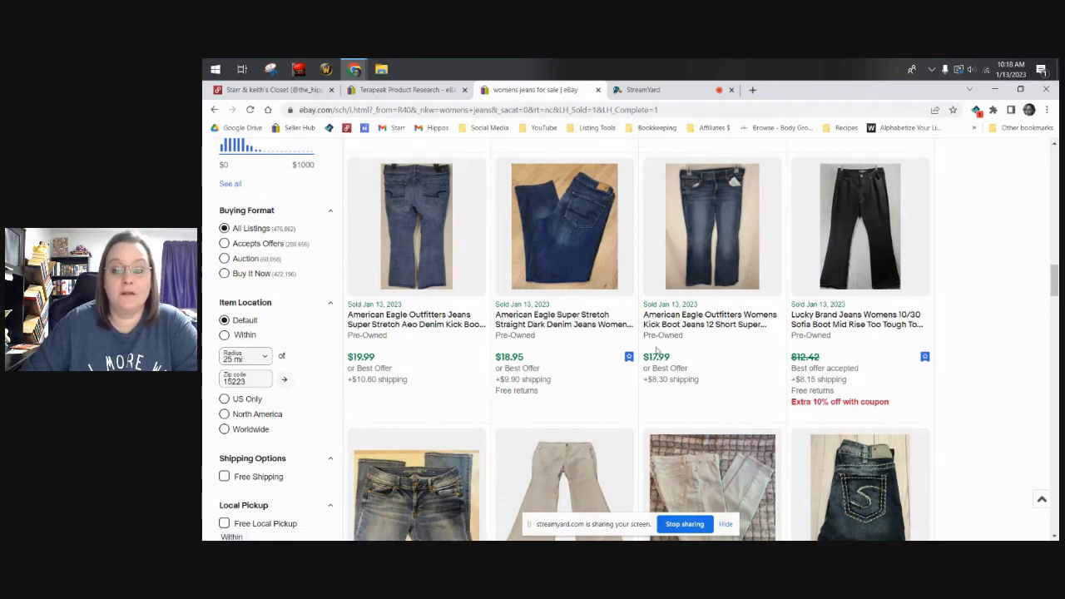
scroll("down", 3)
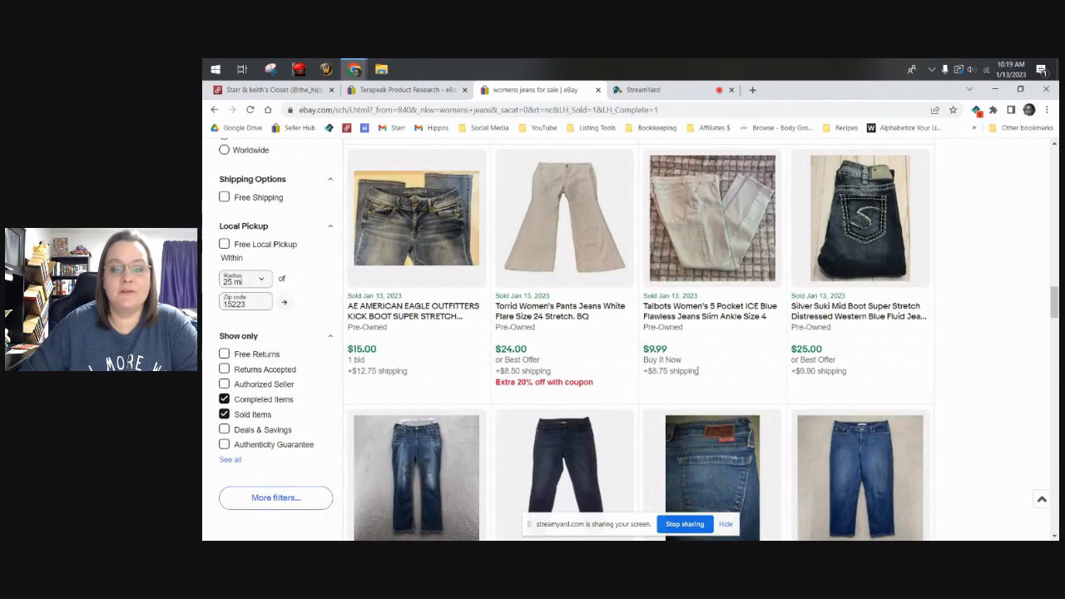
mouse_move(739, 343)
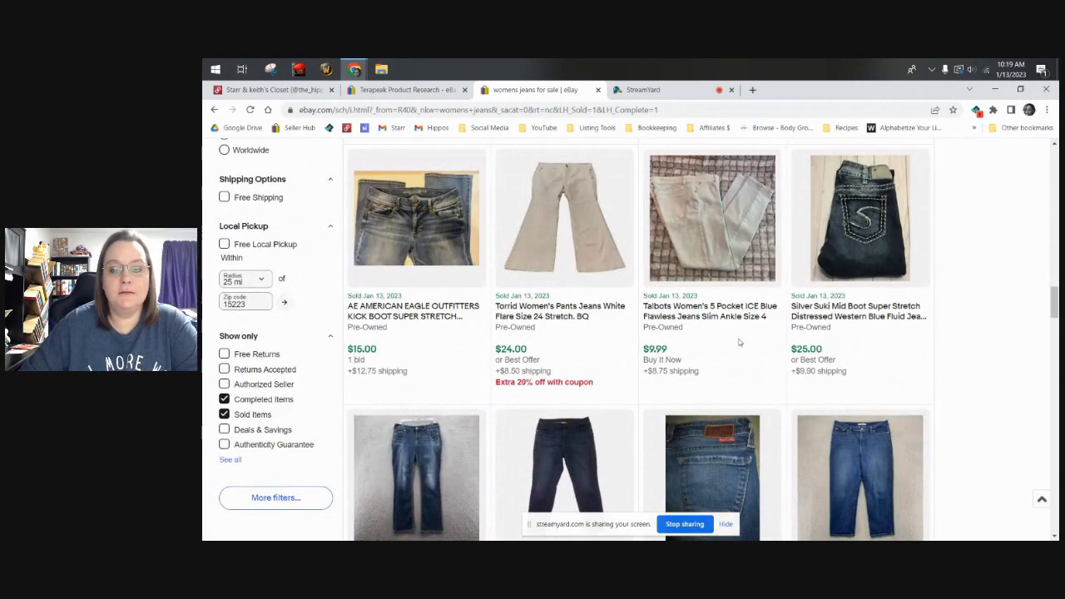
scroll("down", 3)
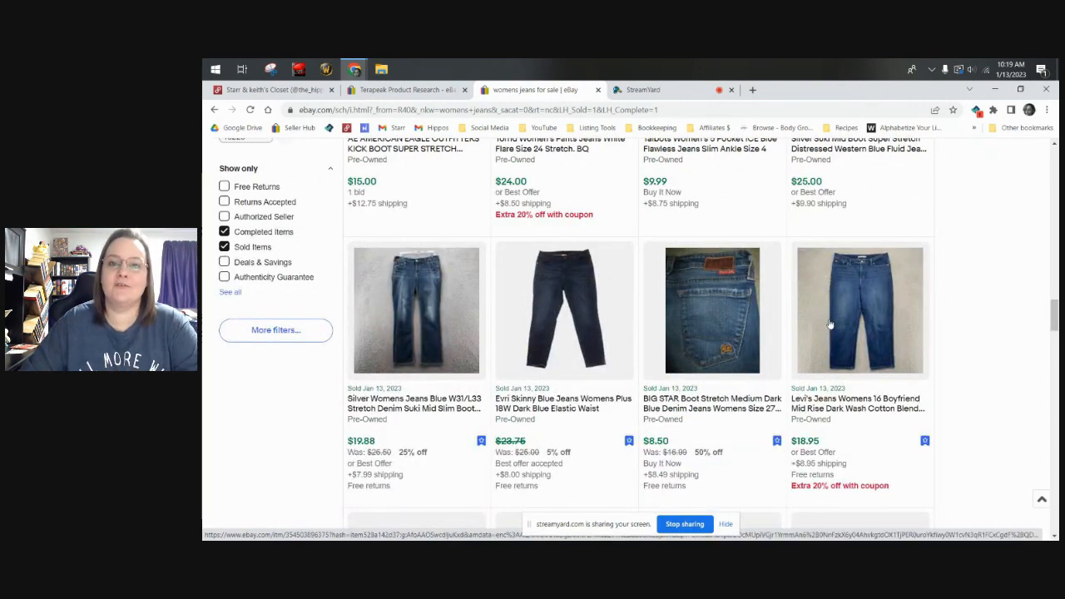
mouse_move(797, 341)
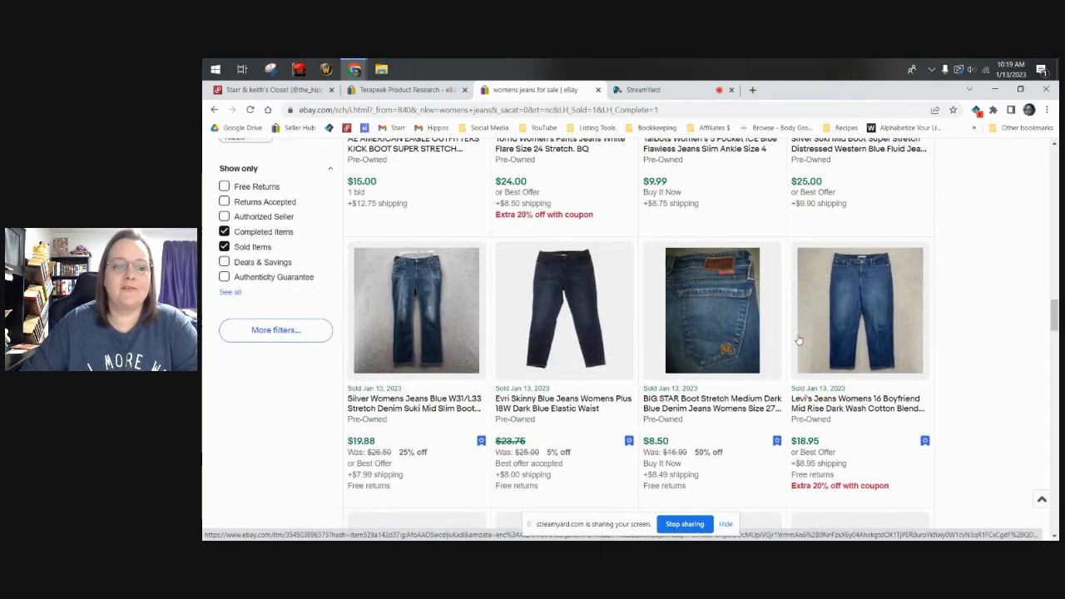
Sort the sold womens jeans results by 'Price + Shipping: highest first'.
scroll("up", 3)
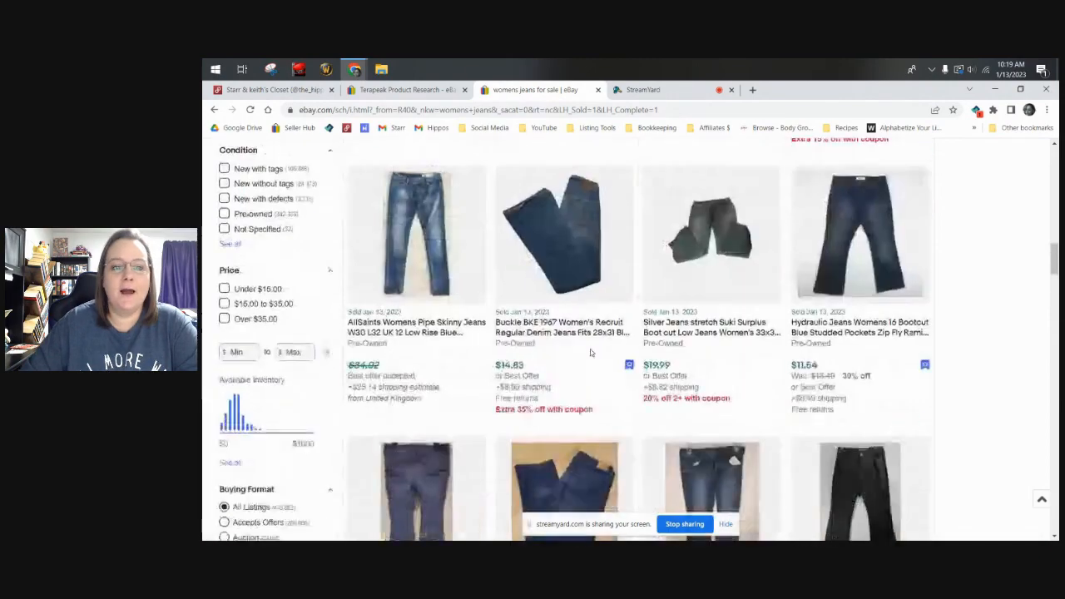
scroll("up", 3)
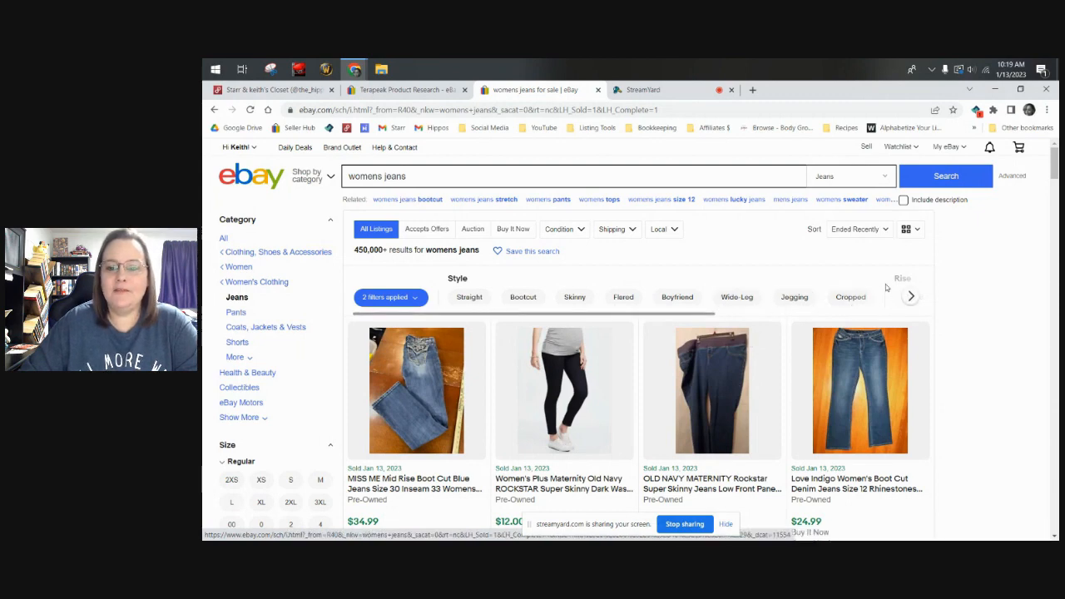
left_click(905, 230)
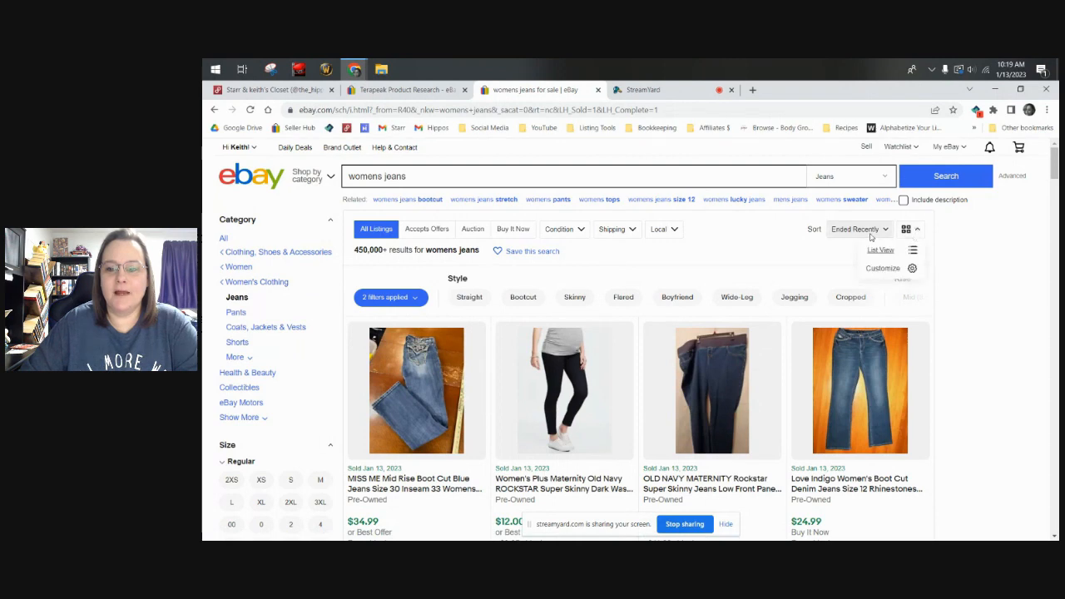
left_click(859, 230)
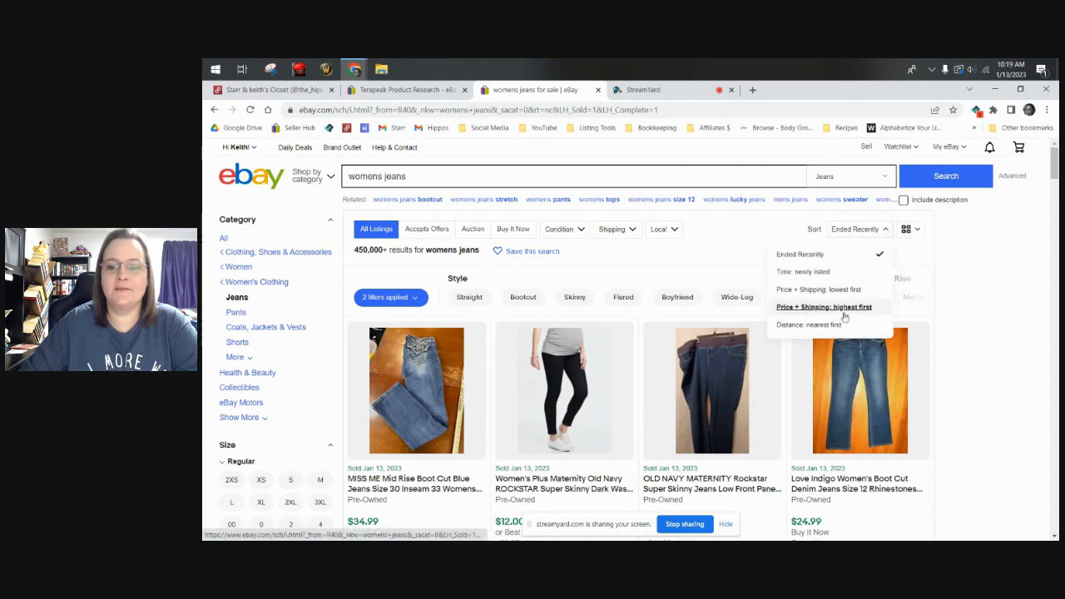
left_click(824, 306)
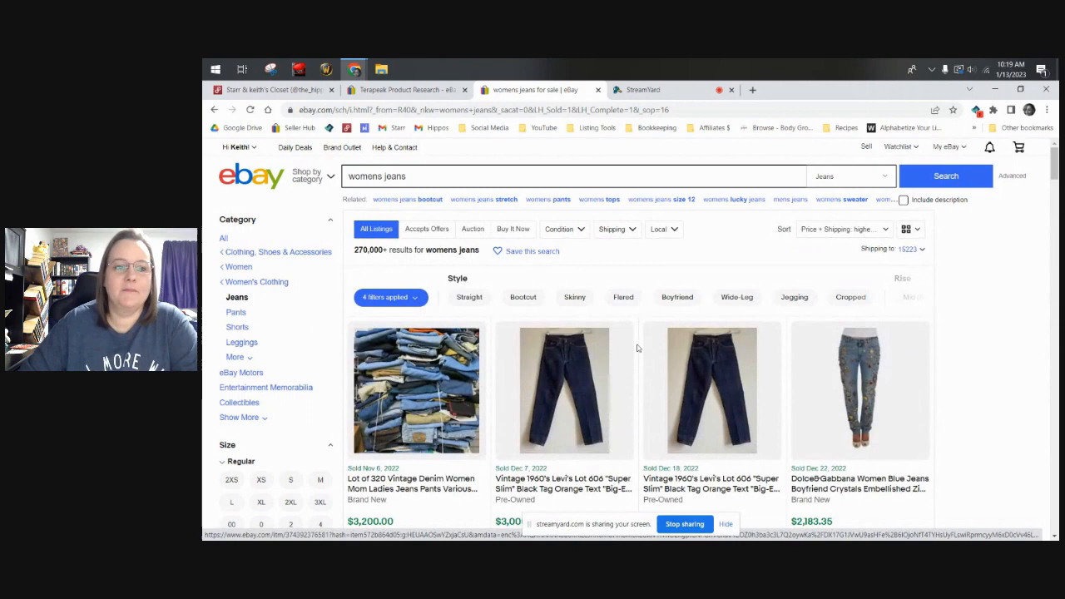
Browse the highest-priced sold womens jeans through page 2 down to Magnolia Pearl and Chanel near $370–$380.
scroll("down", 3)
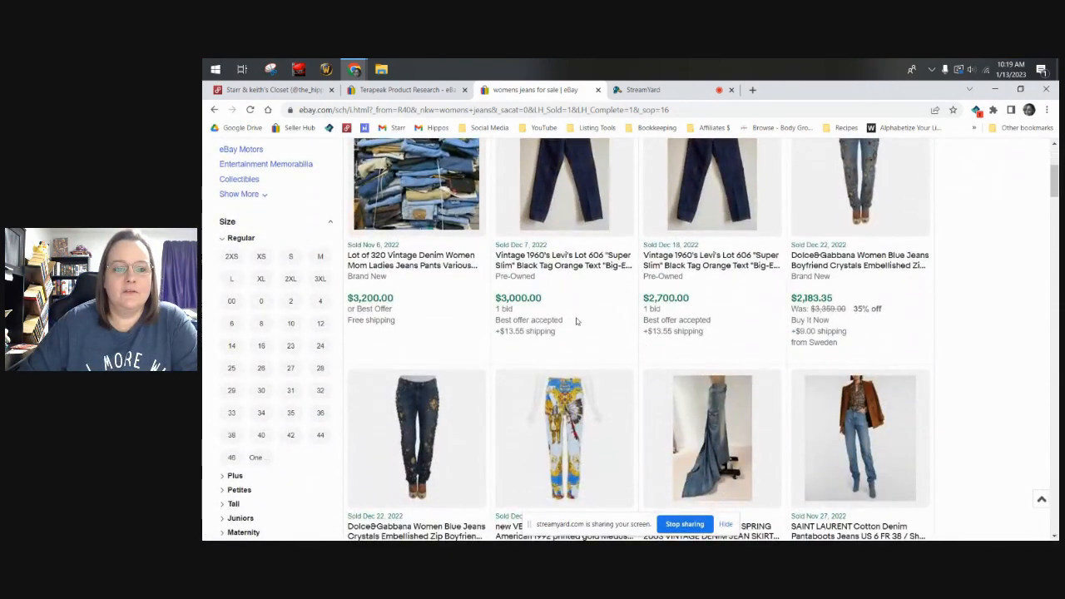
scroll("up", 3)
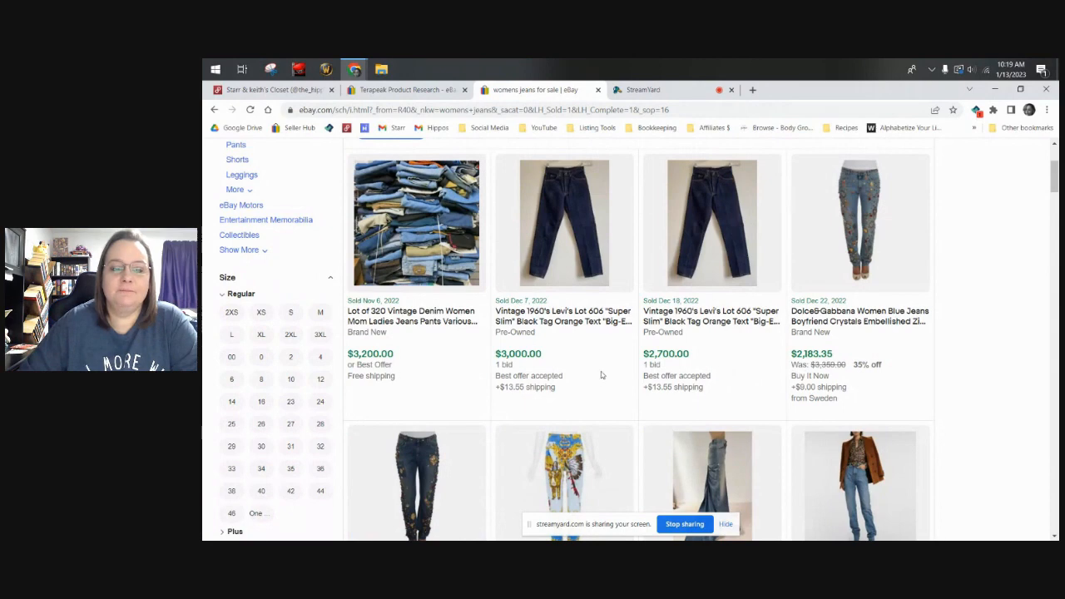
mouse_move(696, 357)
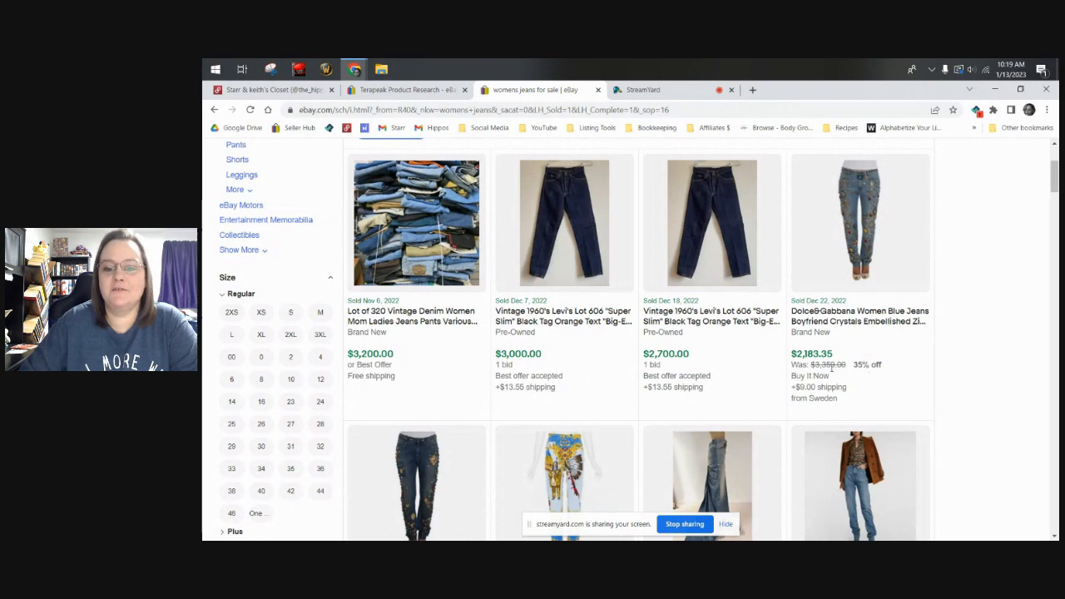
scroll("down", 3)
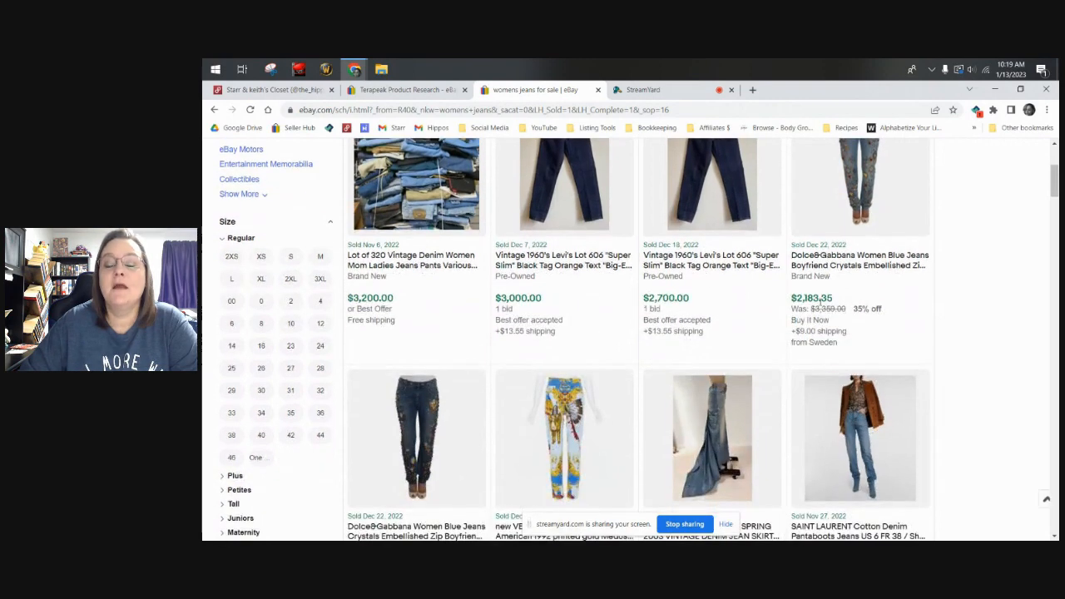
scroll("up", 3)
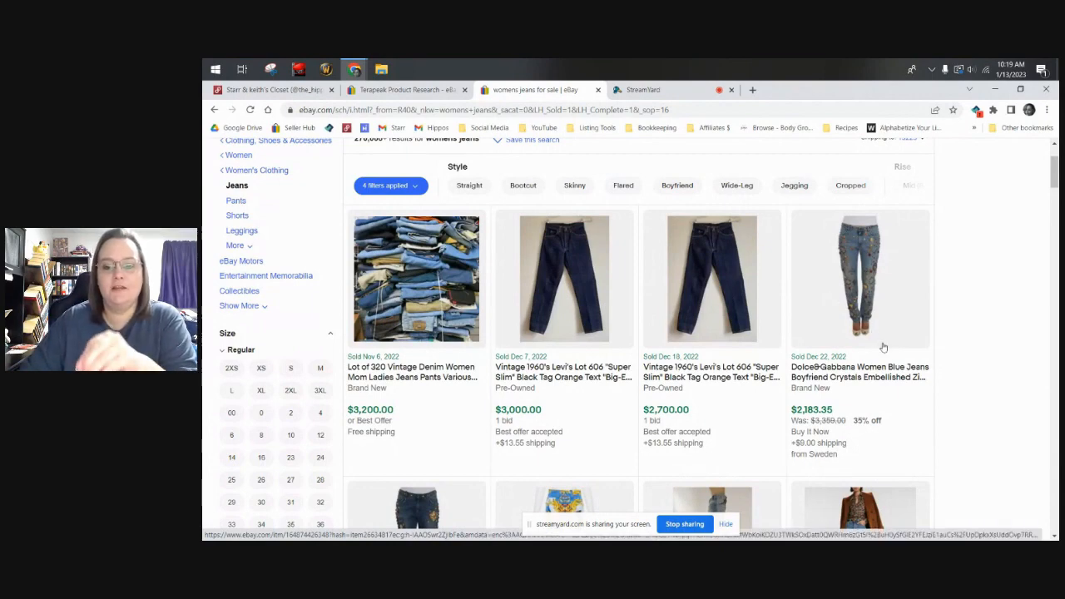
scroll("down", 3)
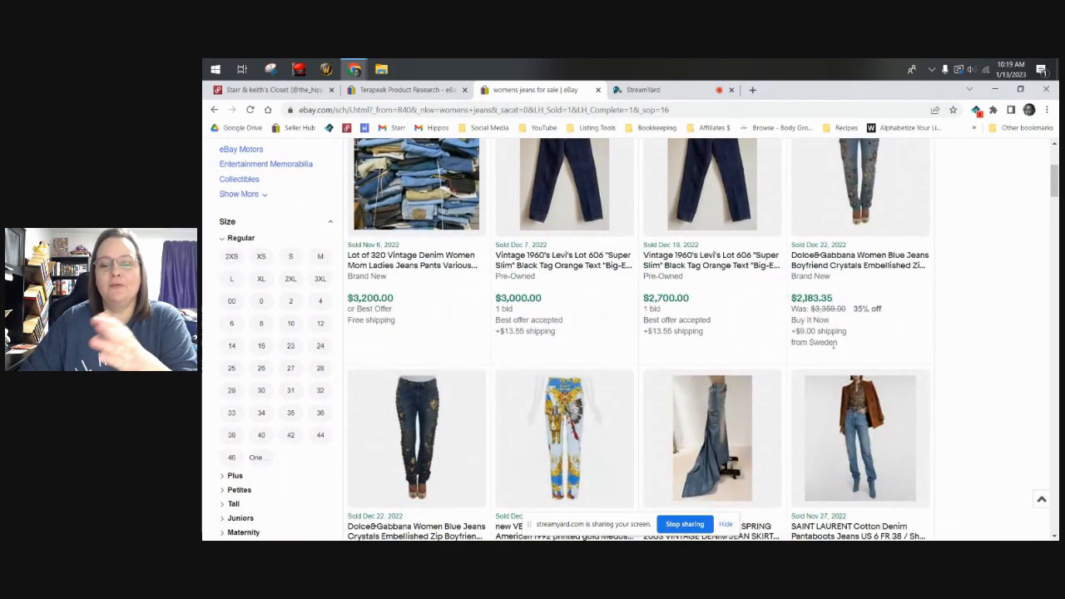
scroll("down", 3)
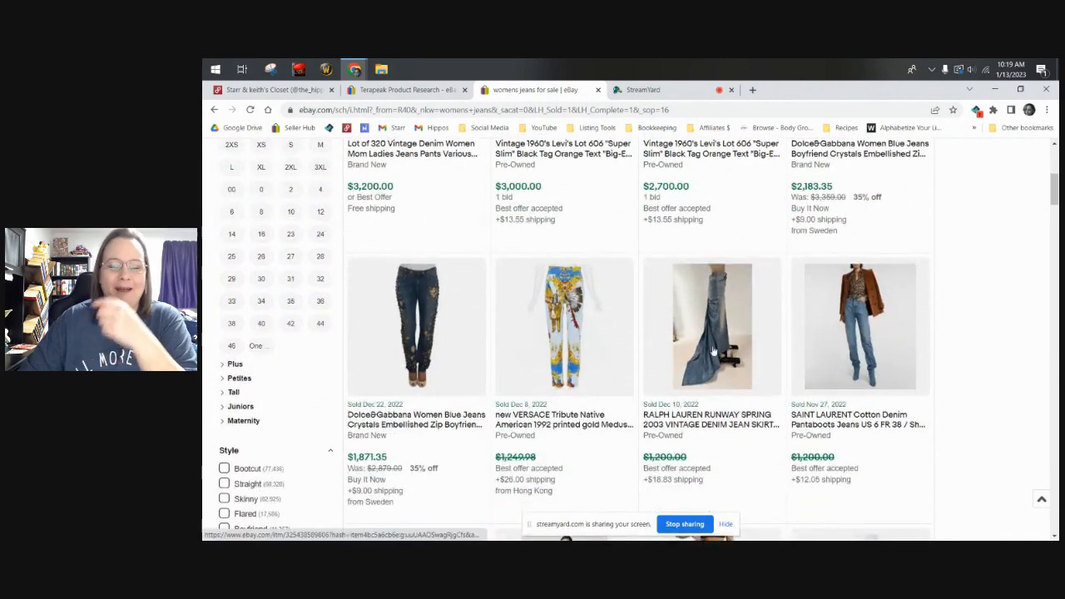
scroll("down", 3)
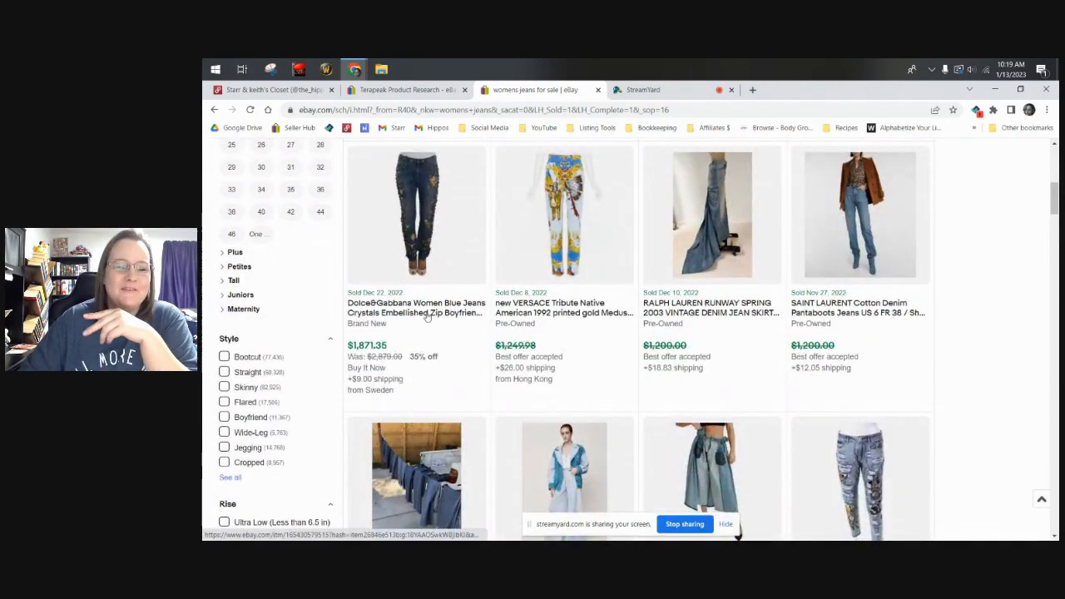
mouse_move(583, 324)
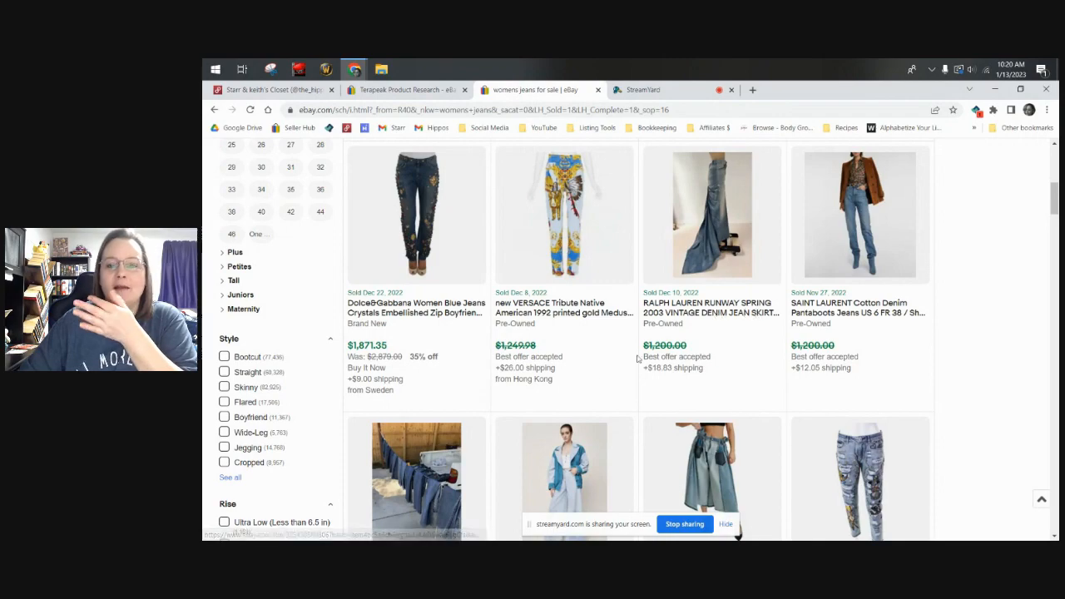
scroll("down", 3)
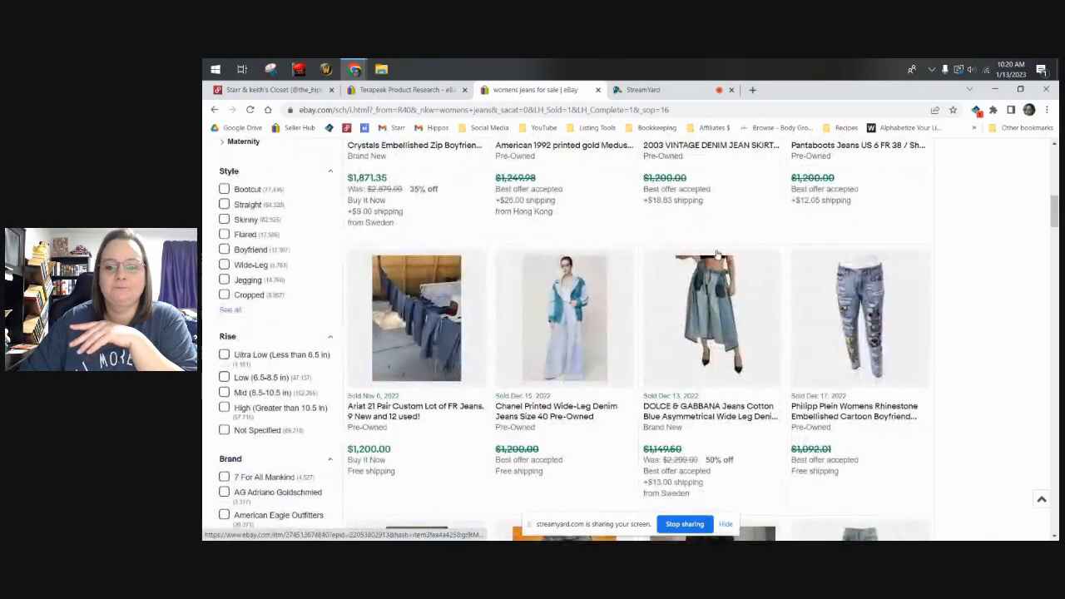
scroll("down", 3)
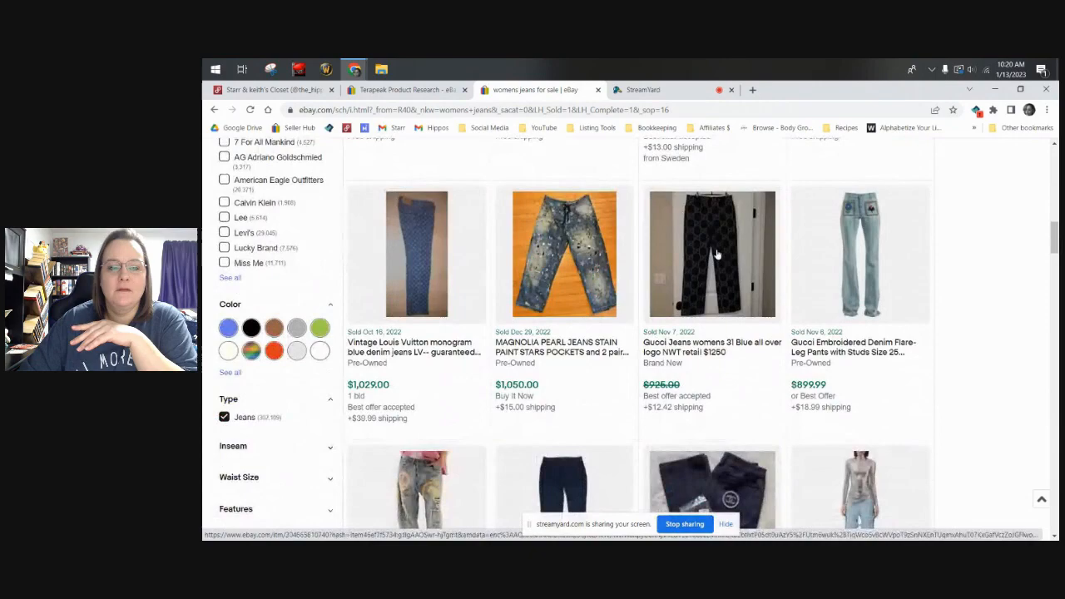
scroll("down", 3)
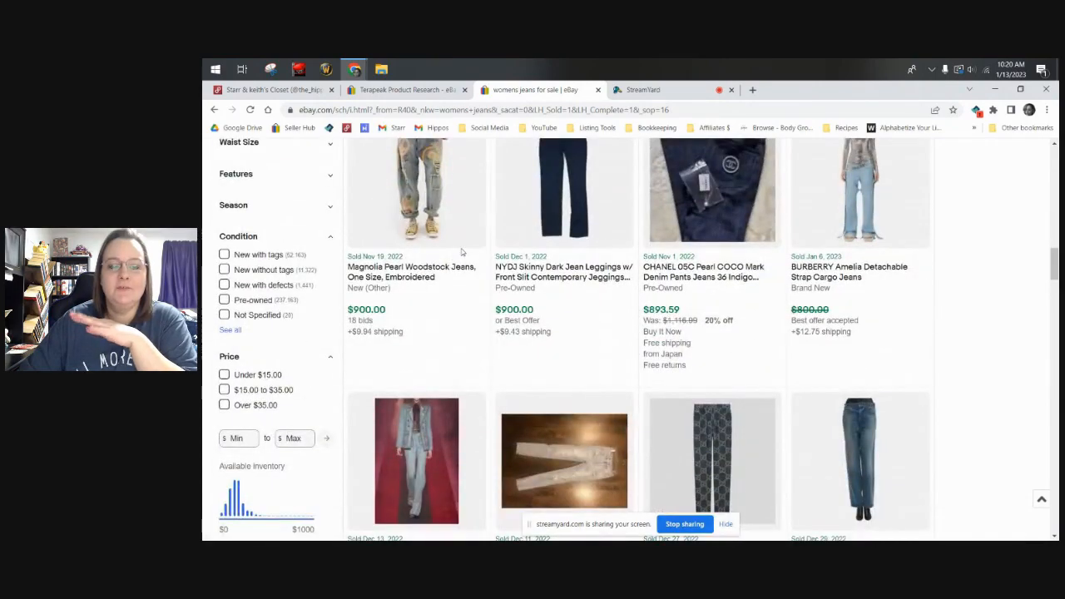
scroll("down", 3)
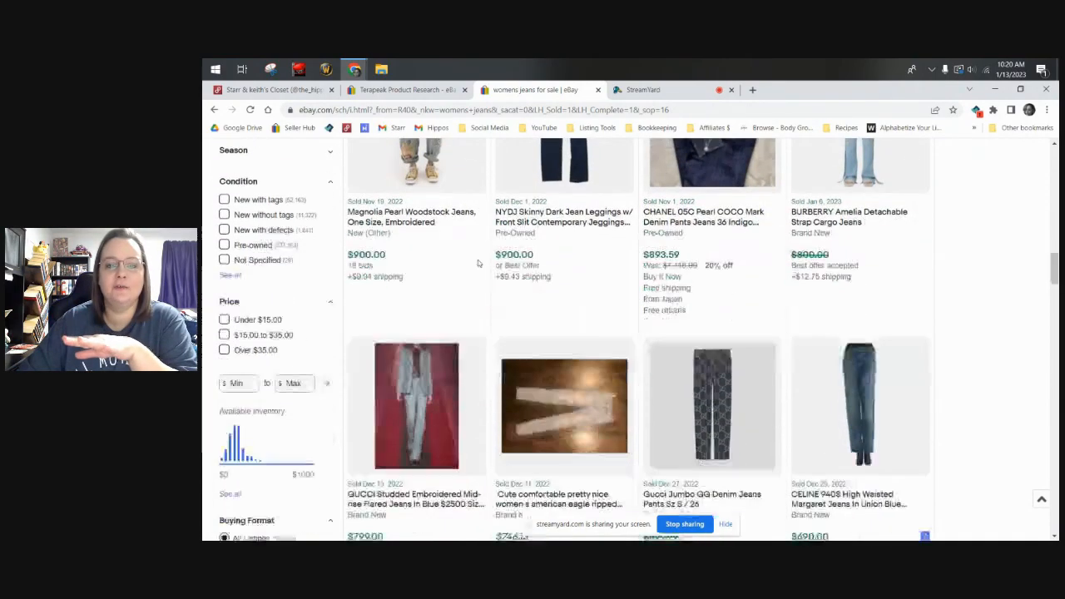
scroll("down", 3)
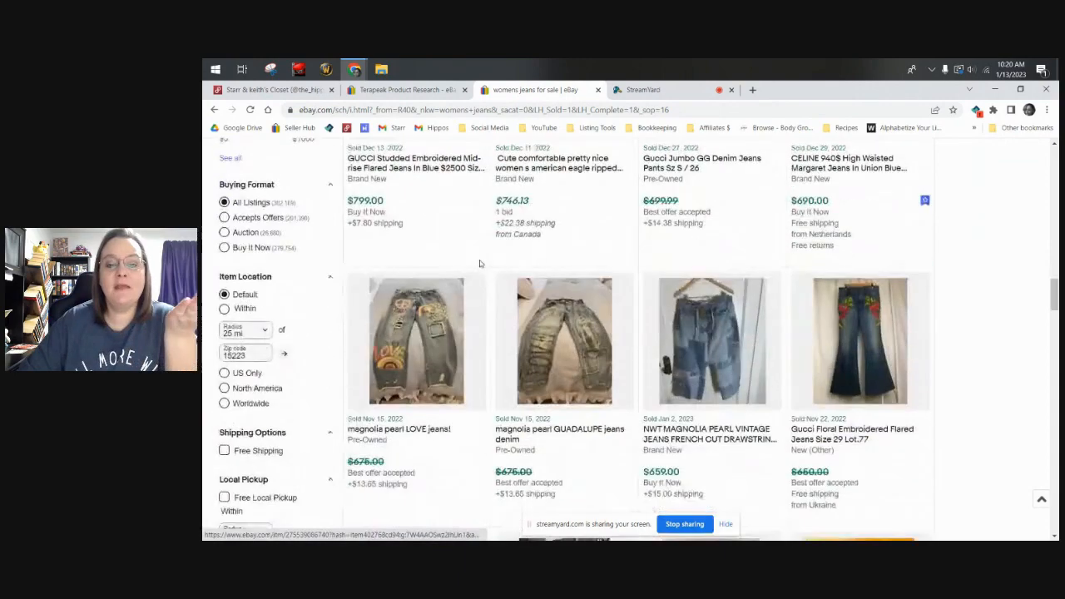
scroll("down", 3)
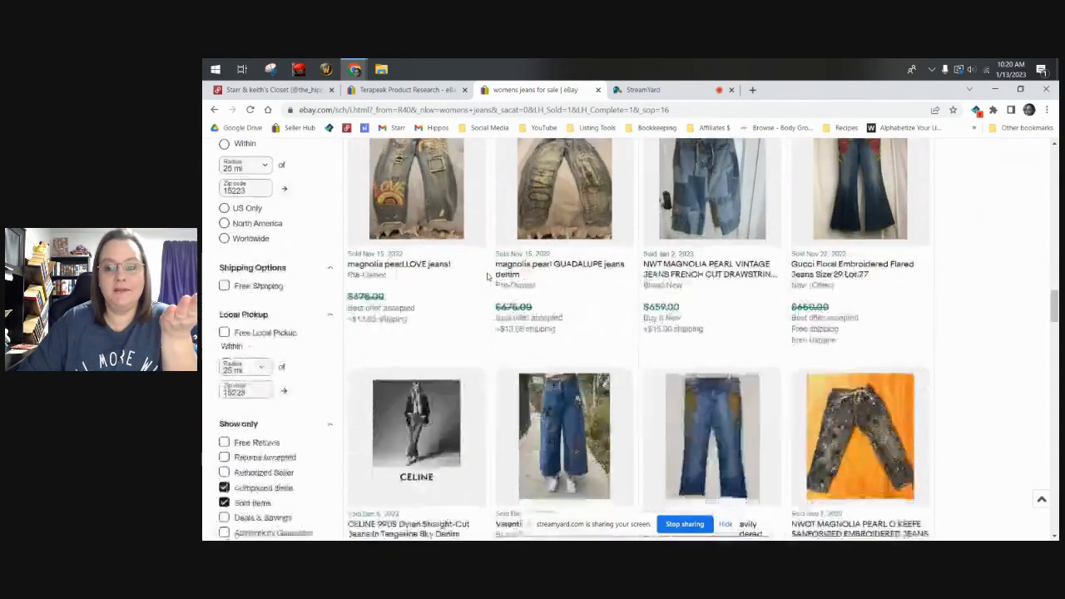
scroll("down", 3)
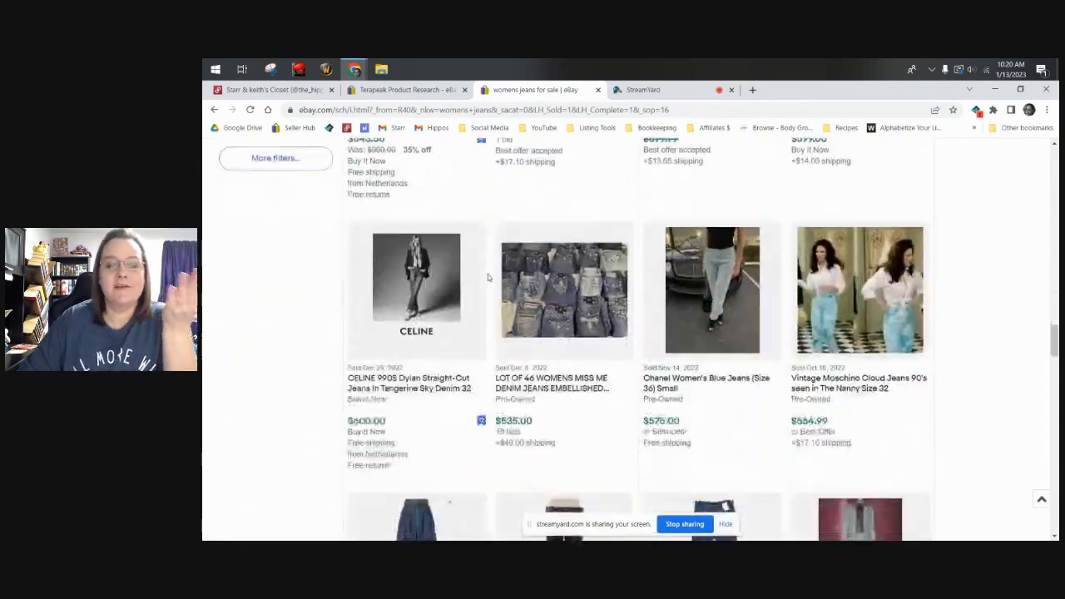
scroll("down", 3)
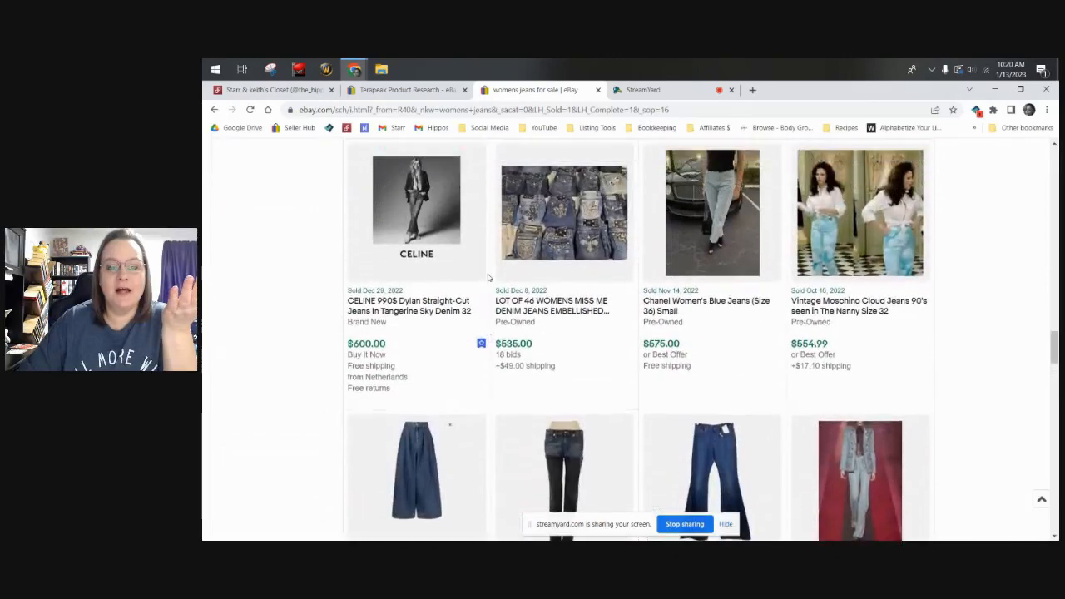
mouse_move(541, 230)
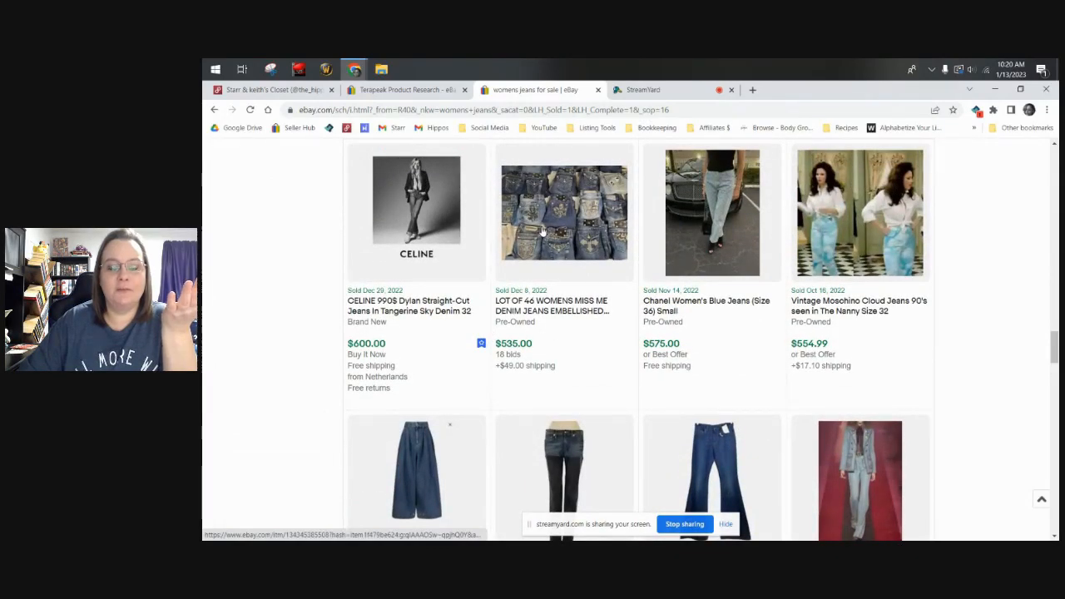
scroll("down", 3)
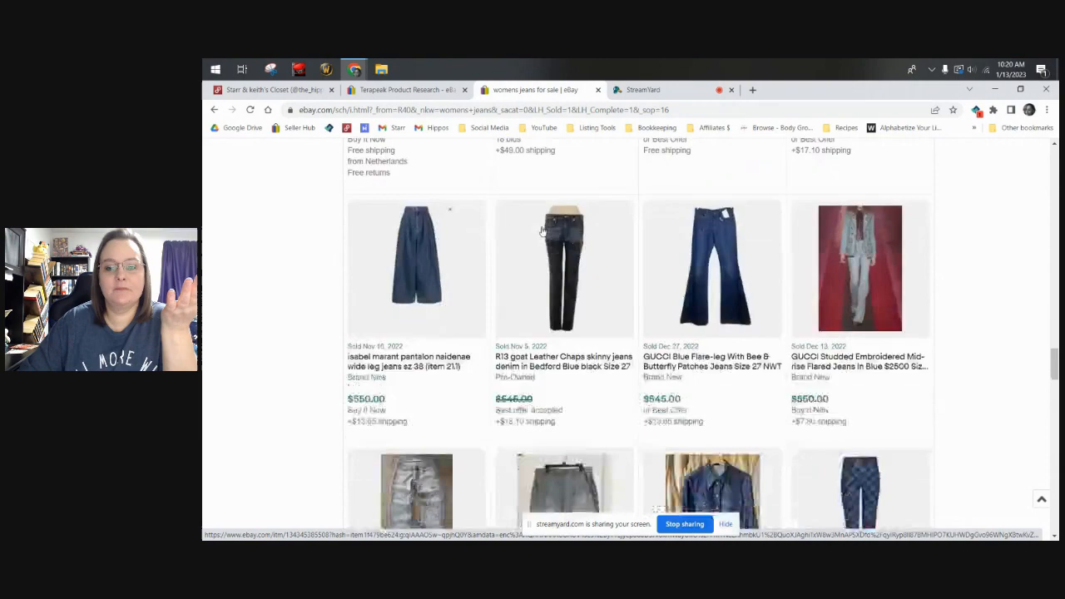
scroll("down", 3)
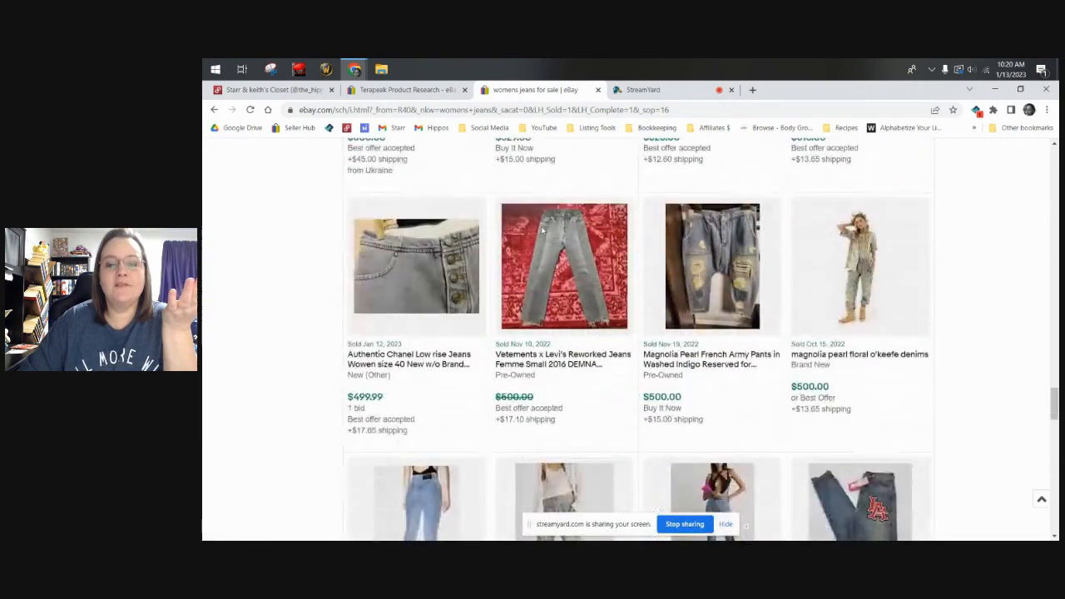
scroll("down", 3)
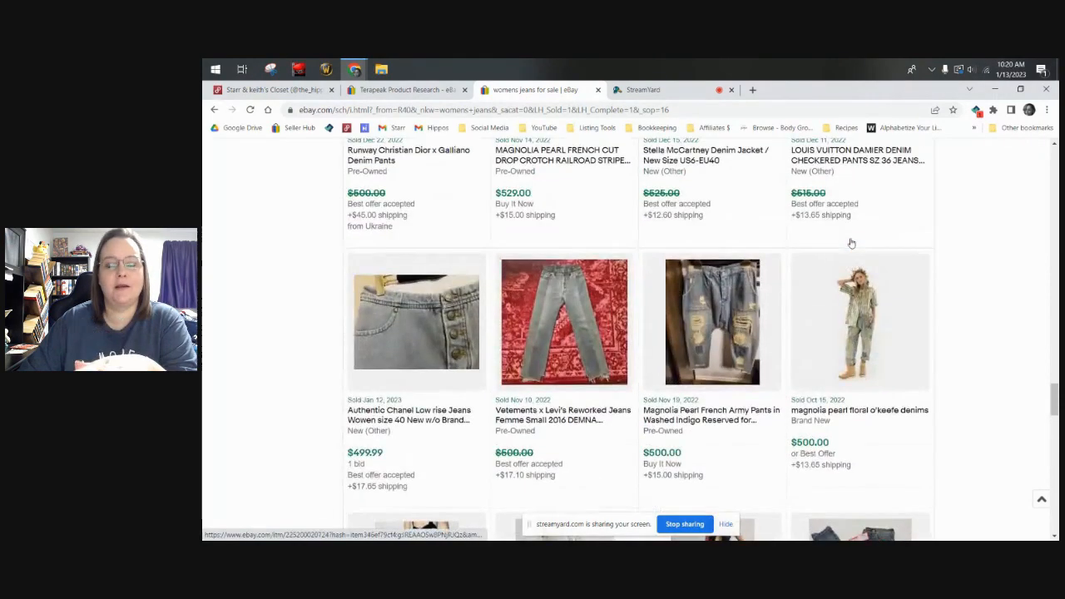
scroll("down", 3)
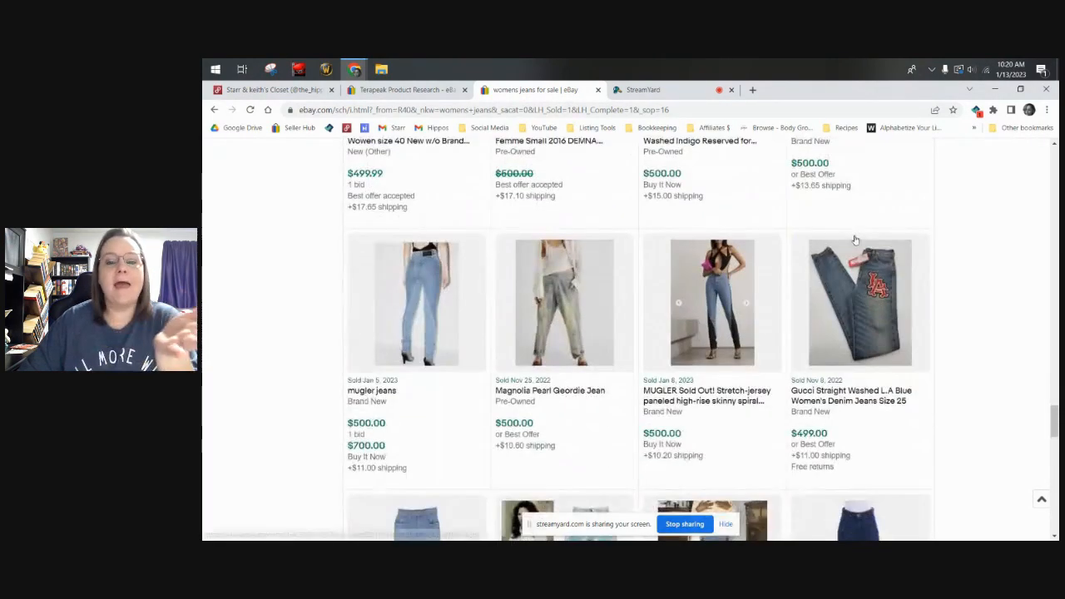
scroll("down", 3)
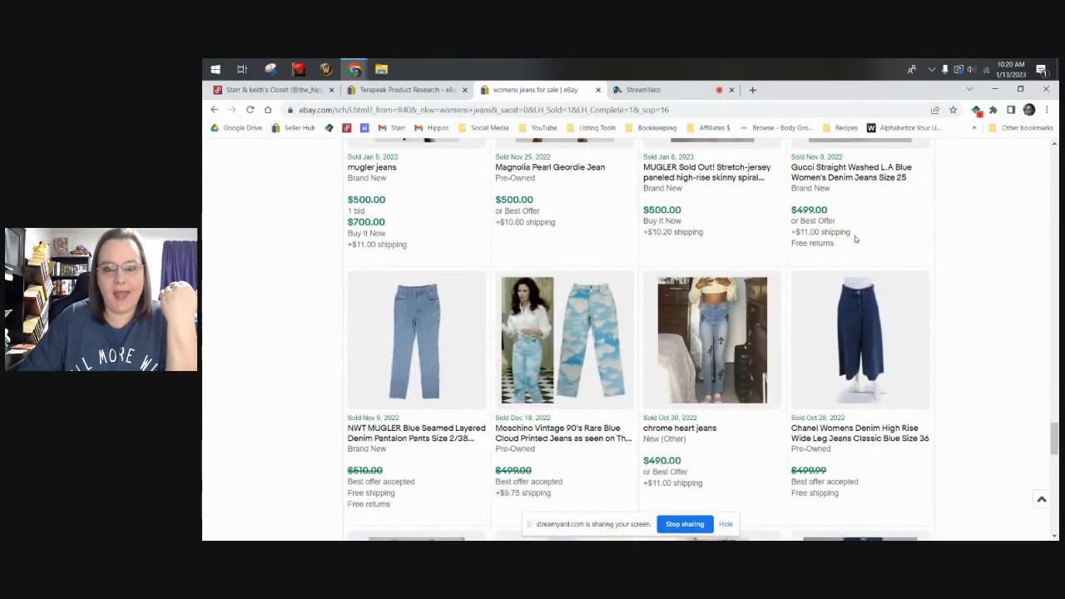
scroll("down", 3)
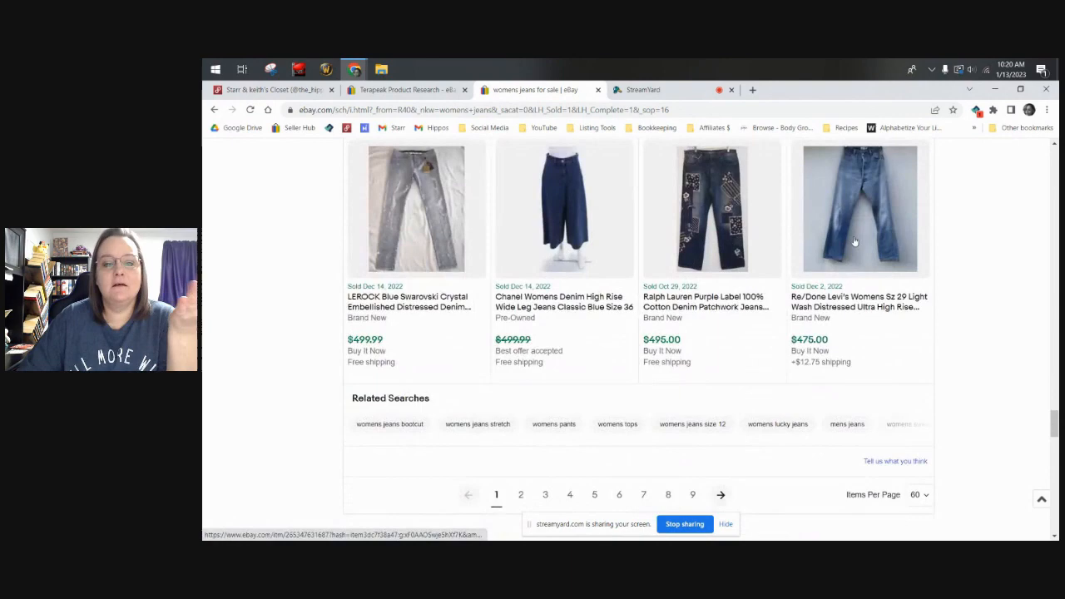
scroll("down", 3)
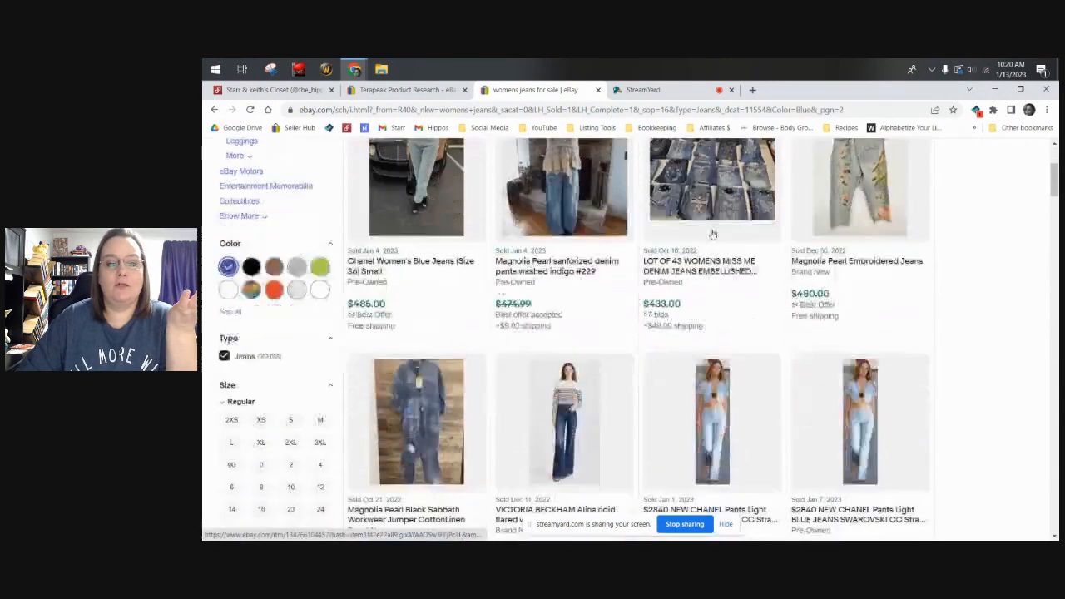
scroll("down", 3)
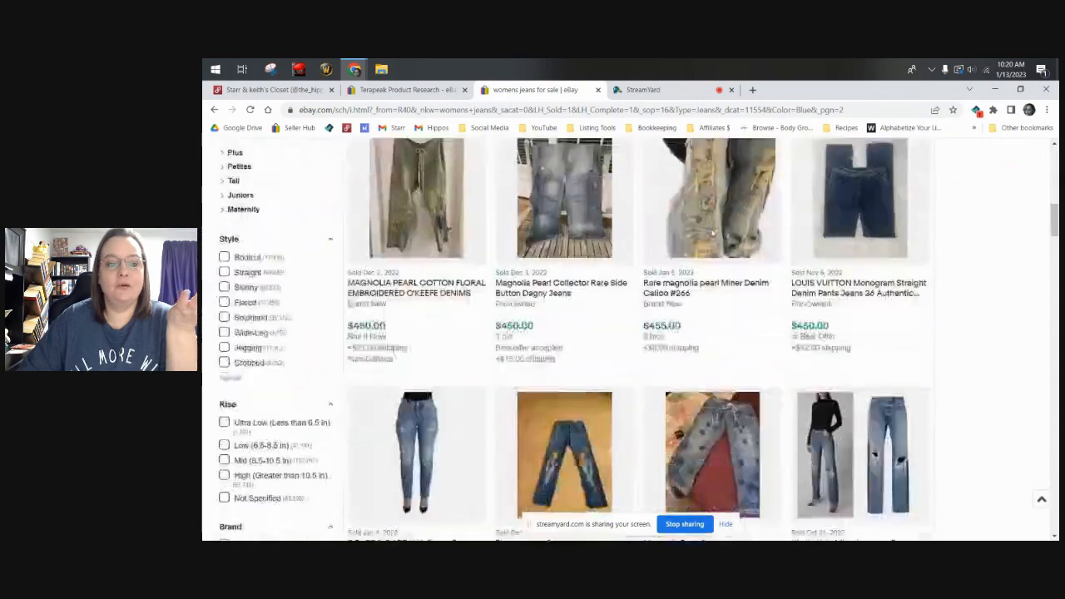
scroll("down", 3)
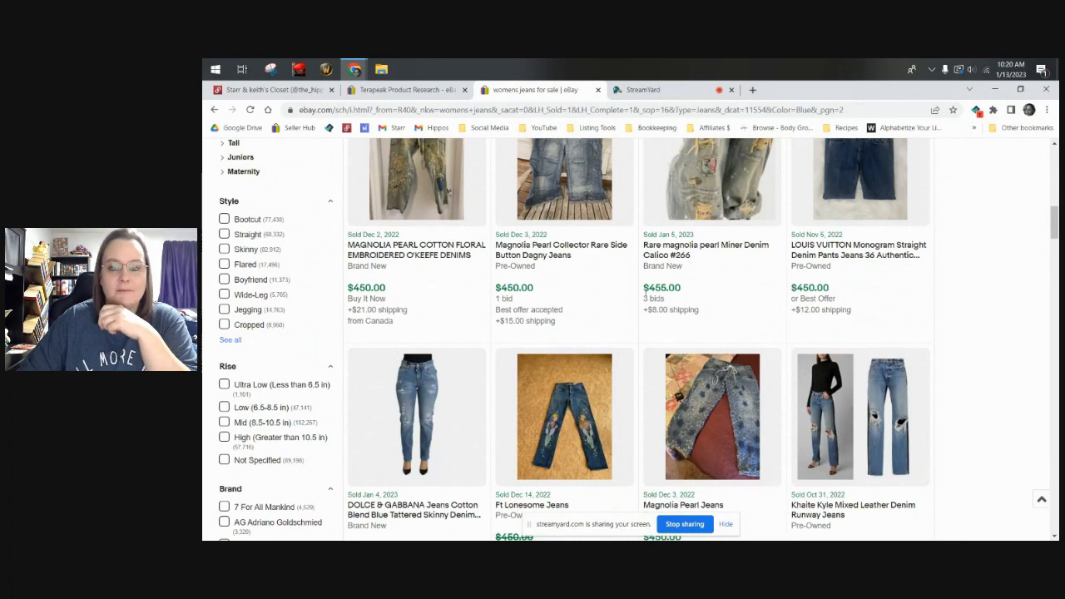
scroll("down", 3)
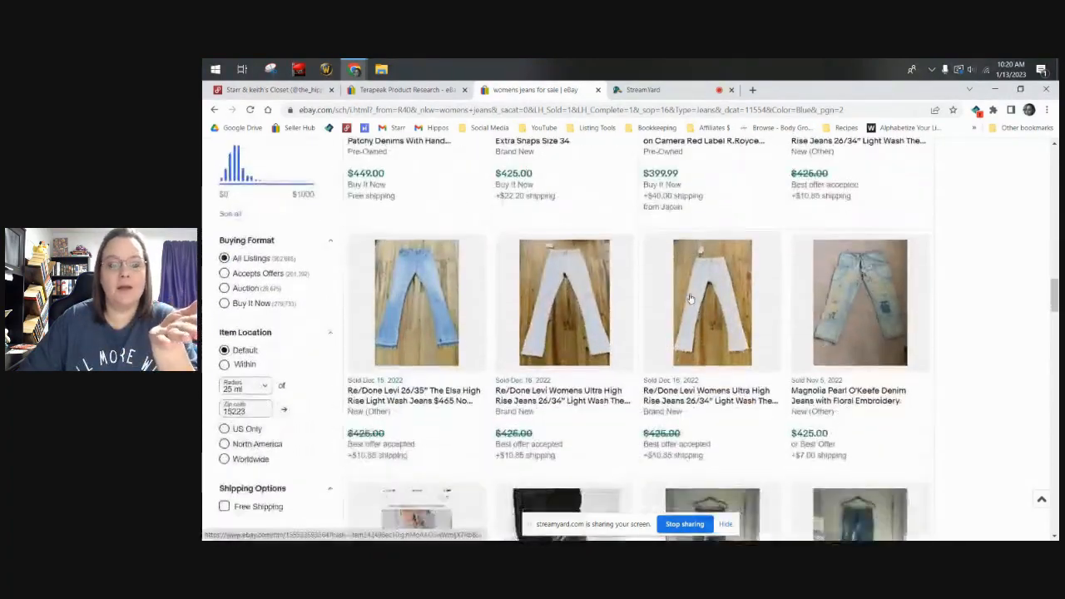
scroll("down", 3)
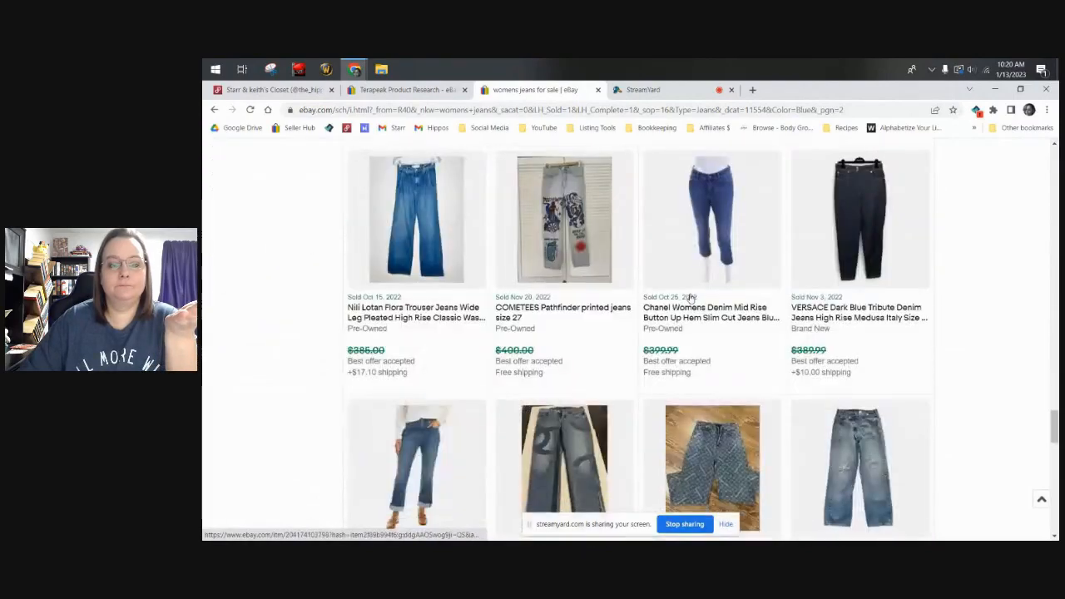
scroll("down", 3)
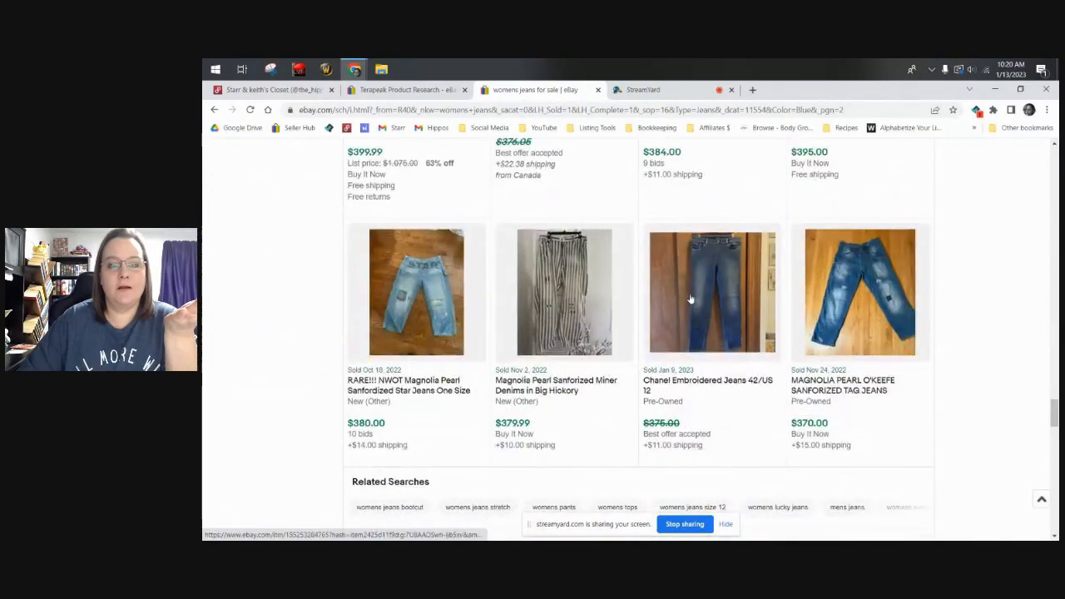
scroll("down", 3)
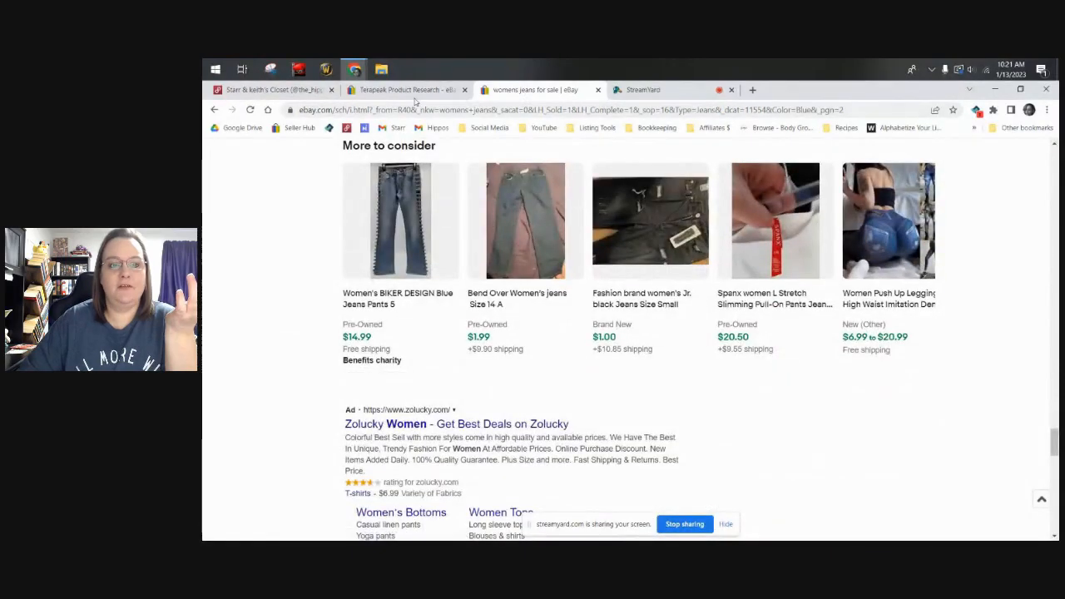
Run Terapeak research for 'mens jeans' over the last year with the sale format filter applied.
left_click(403, 90)
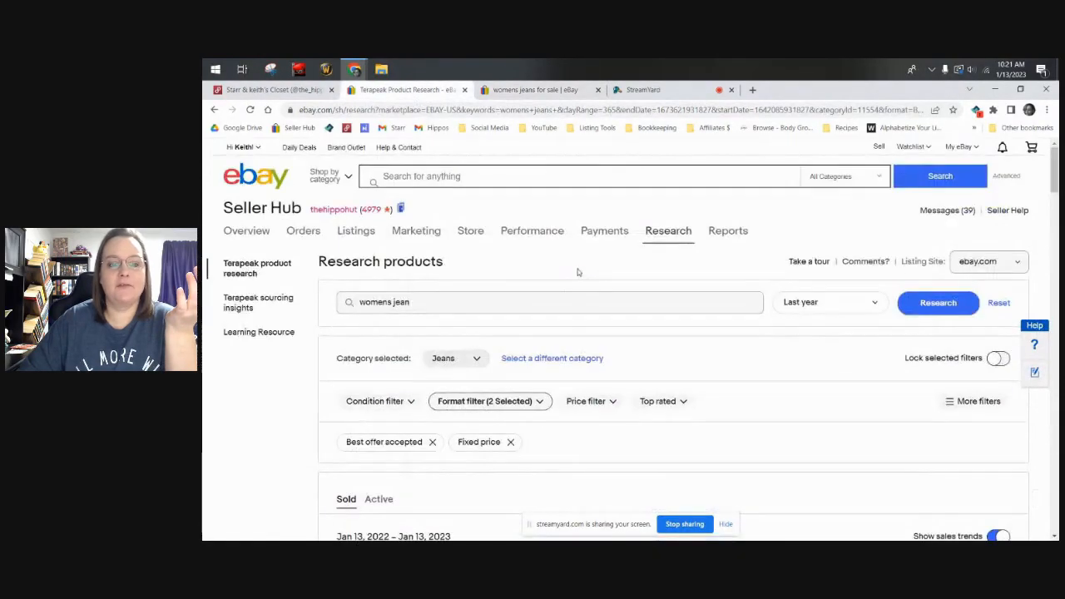
type("men")
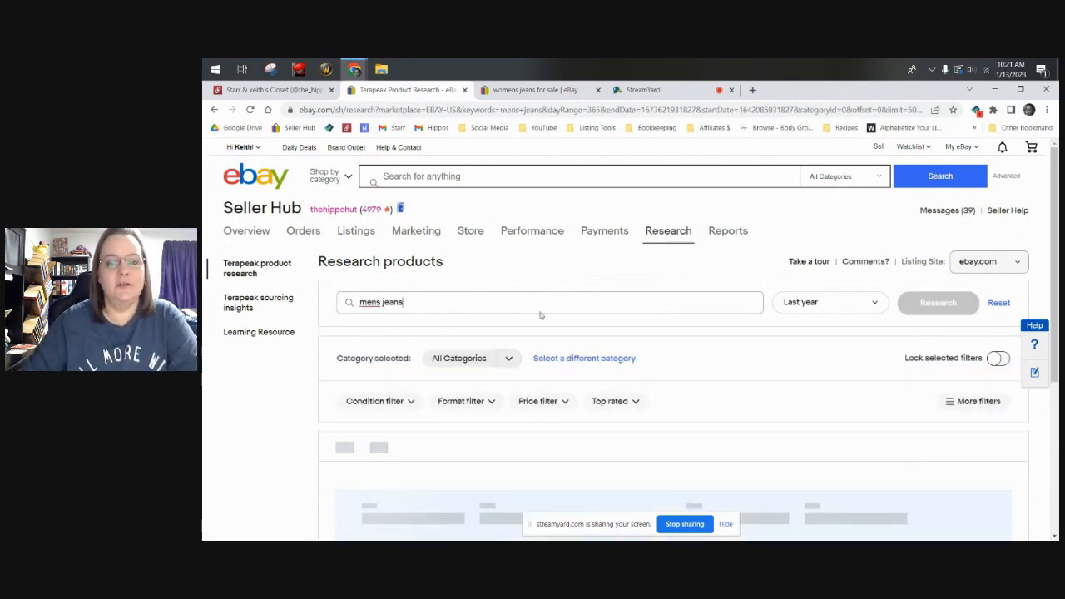
left_click(374, 402)
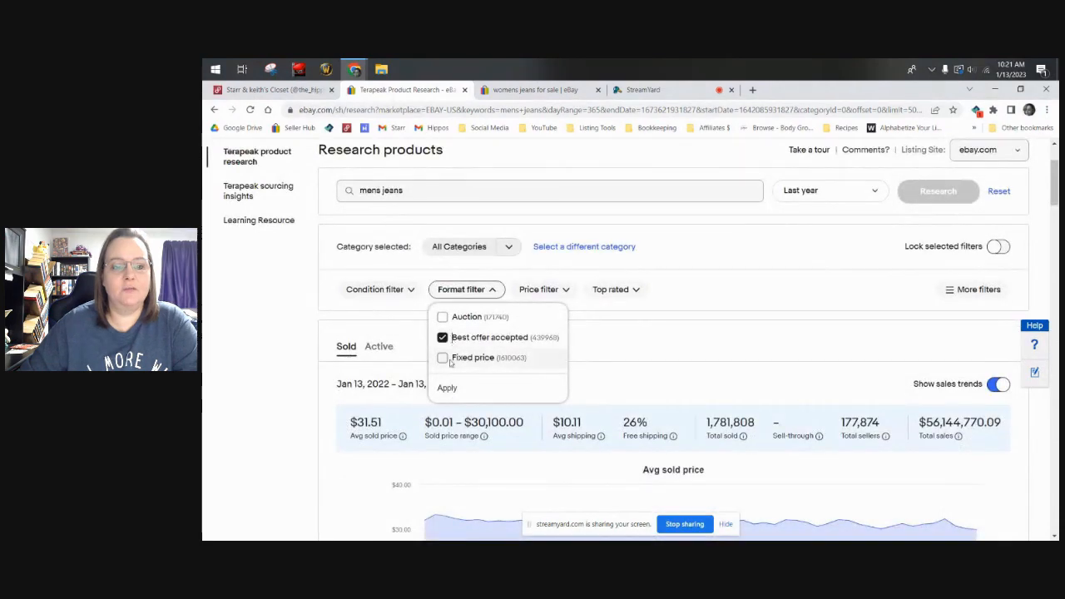
left_click(446, 388)
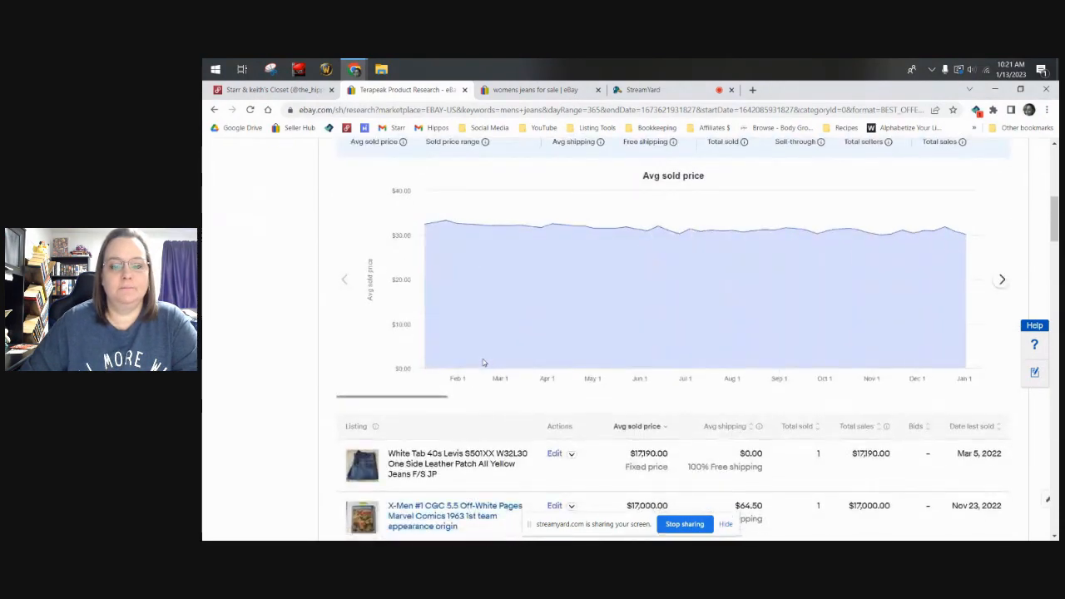
scroll("down", 3)
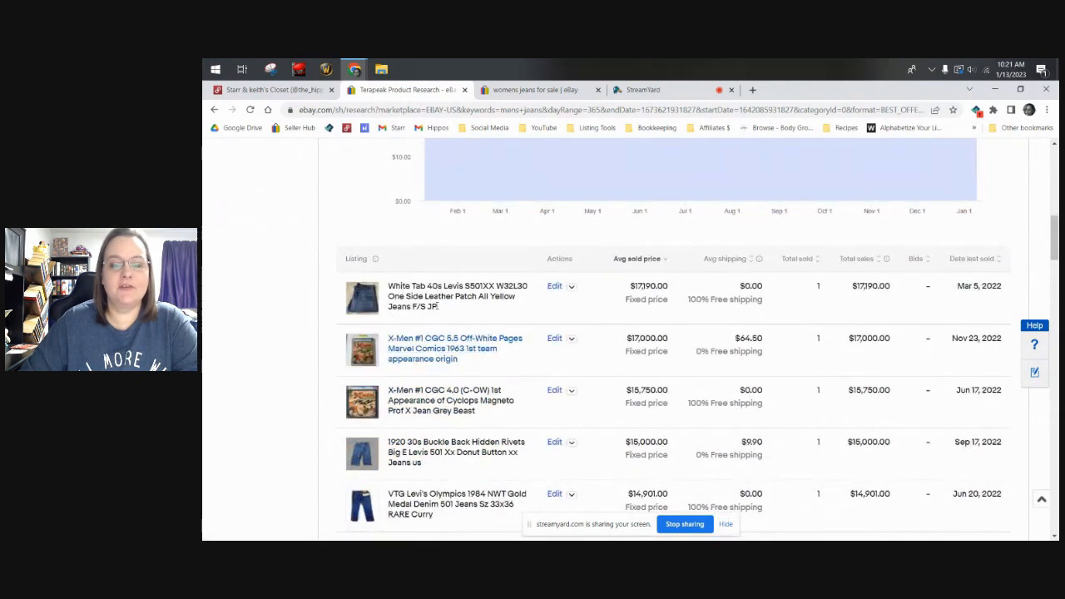
scroll("down", 3)
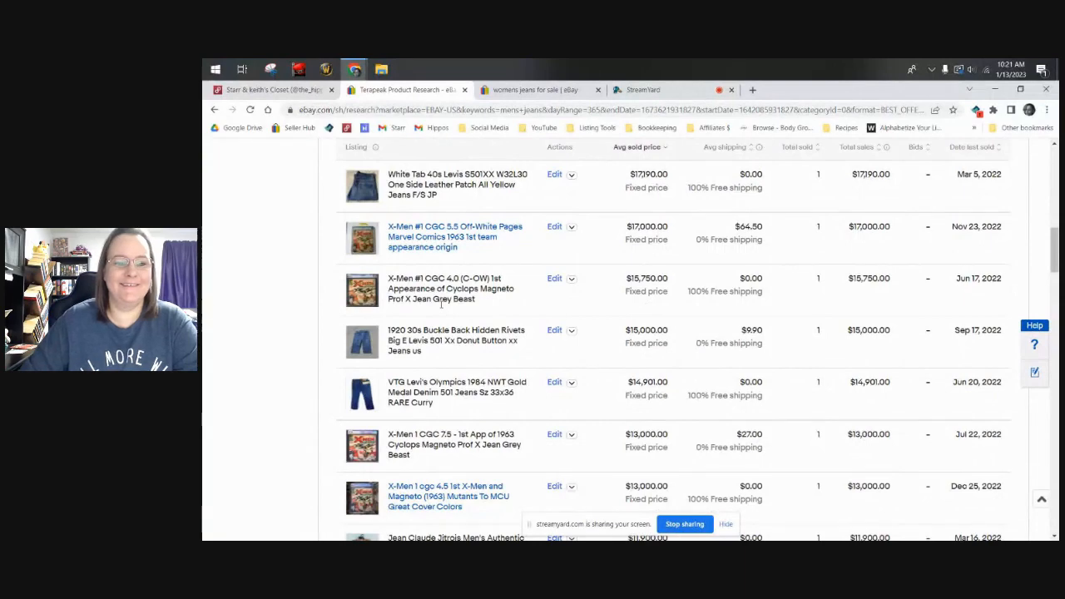
scroll("down", 3)
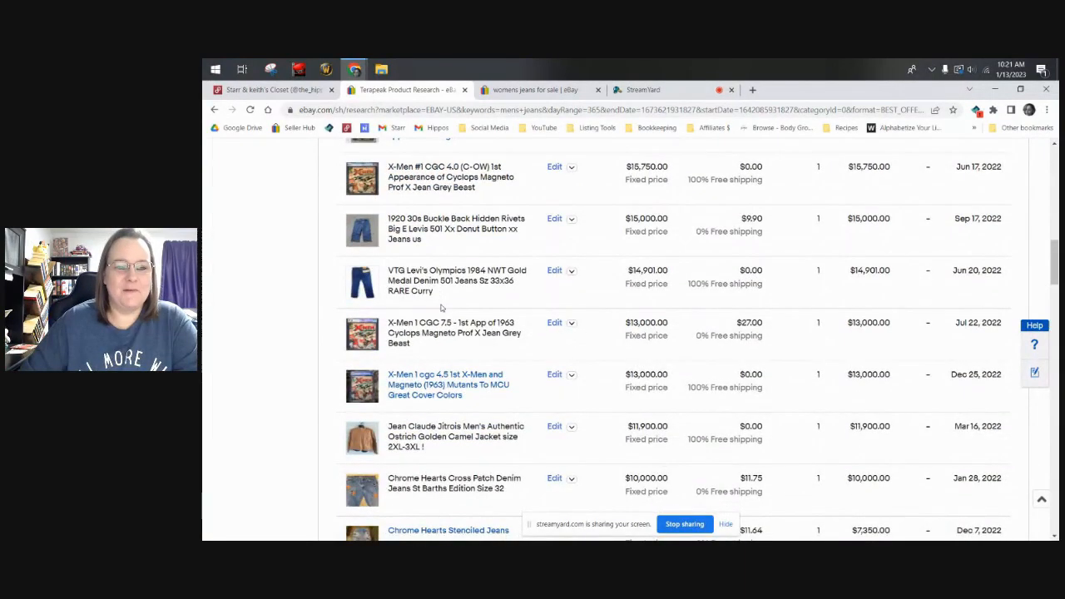
mouse_move(459, 297)
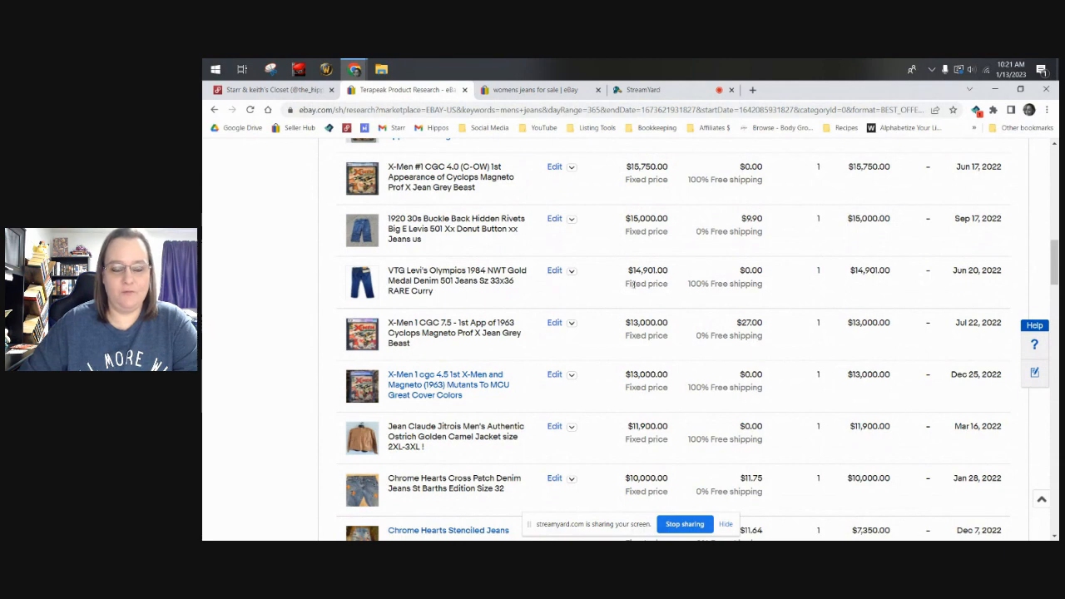
scroll("down", 3)
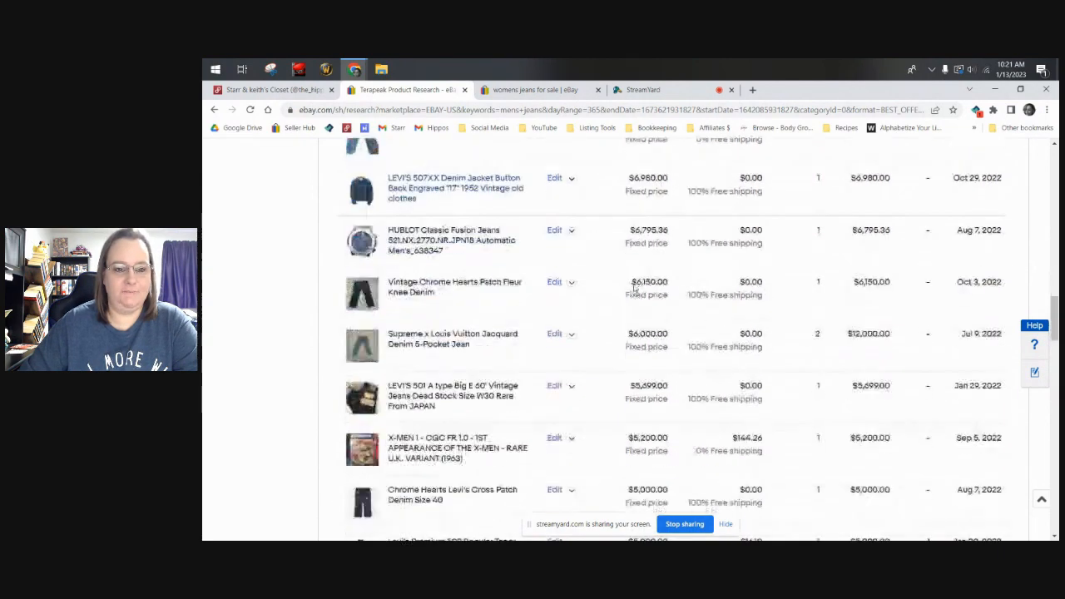
scroll("down", 3)
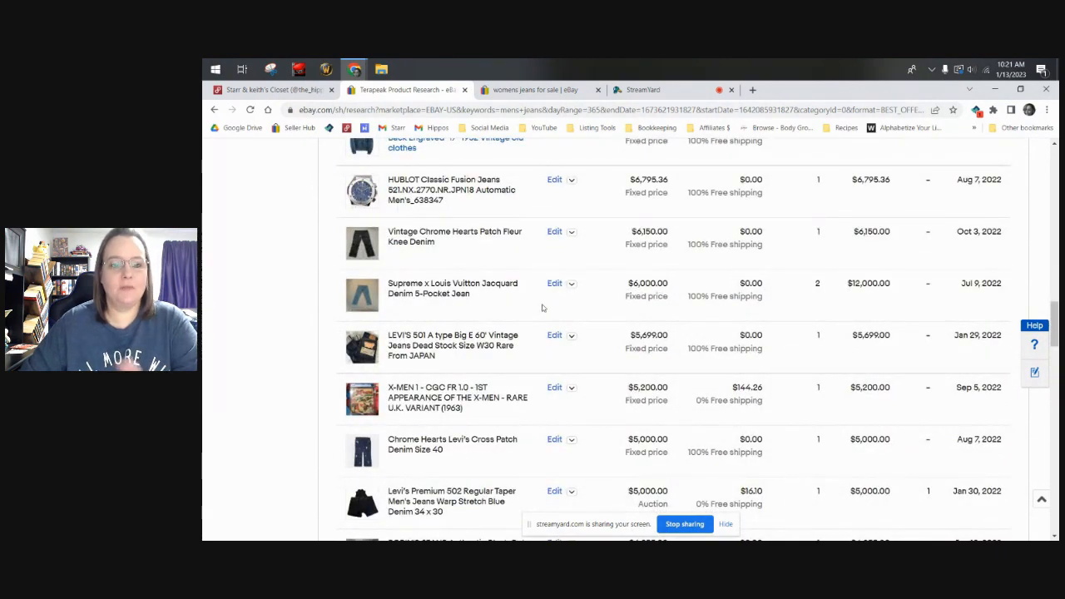
scroll("down", 3)
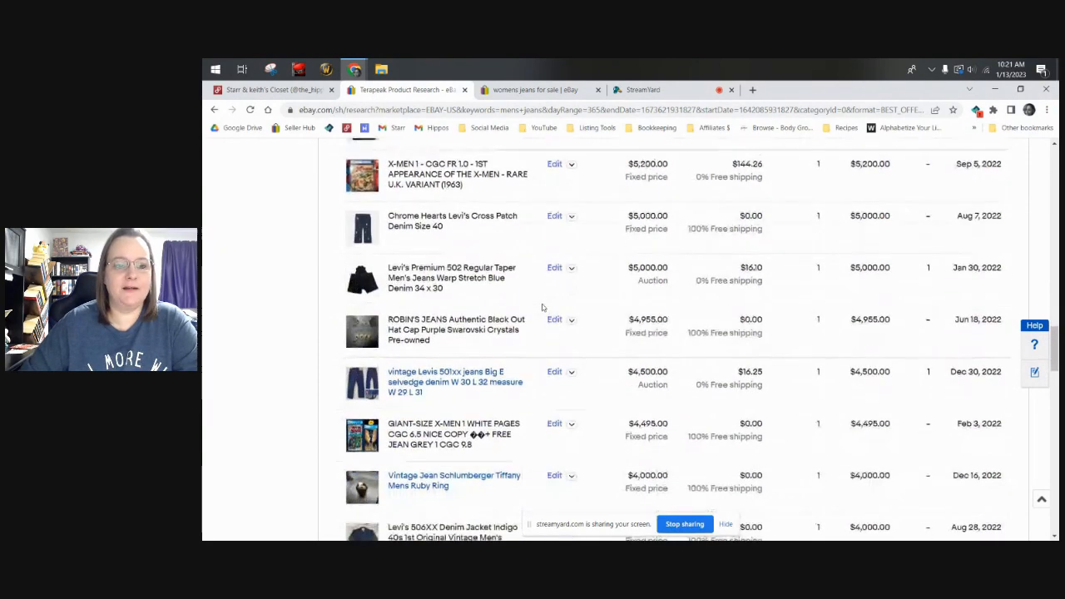
scroll("down", 3)
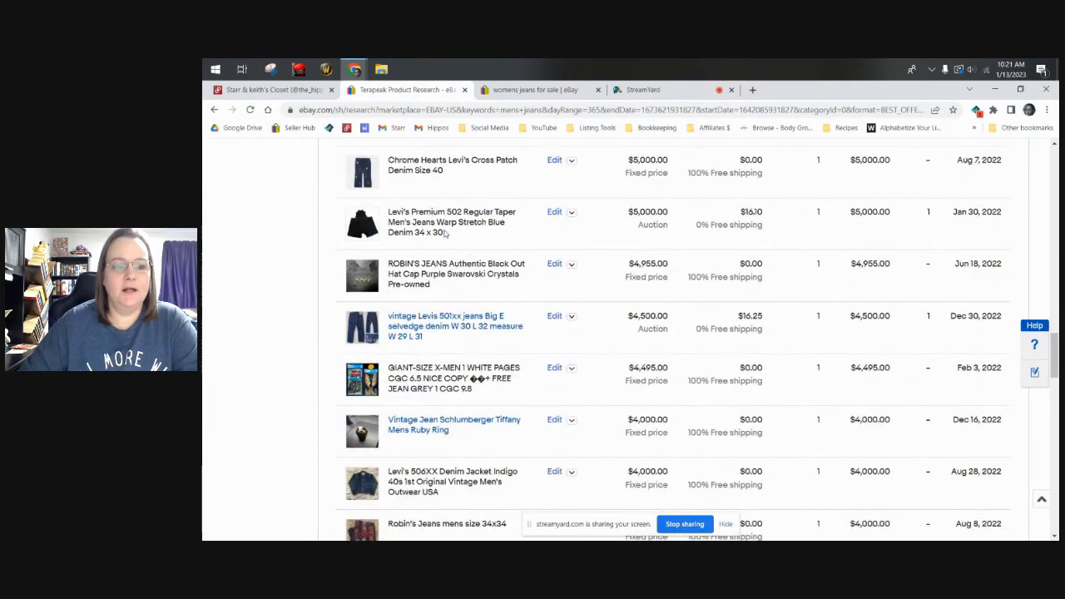
mouse_move(458, 283)
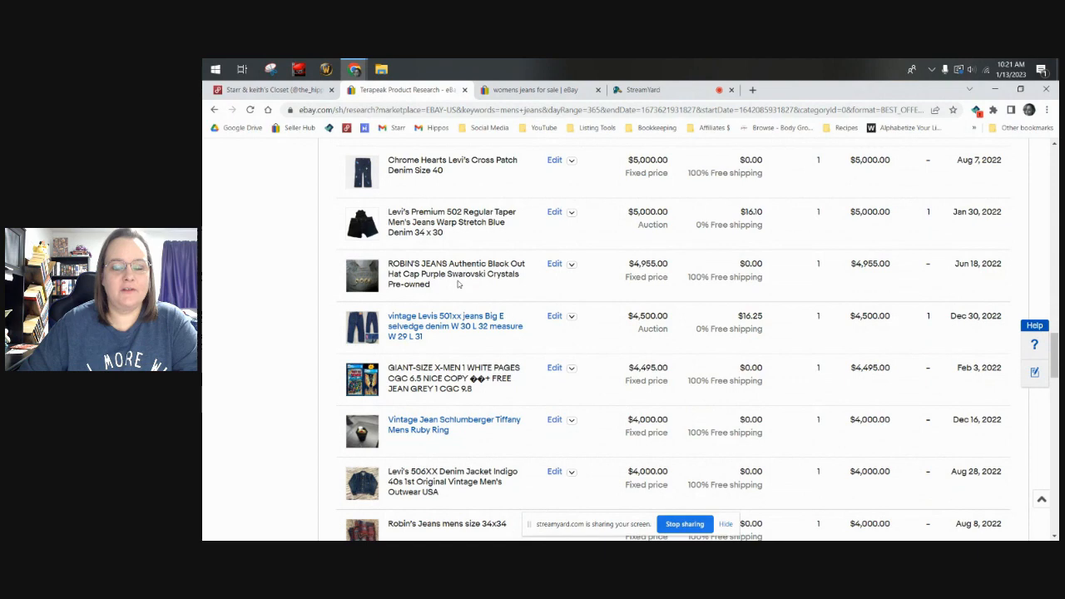
scroll("down", 3)
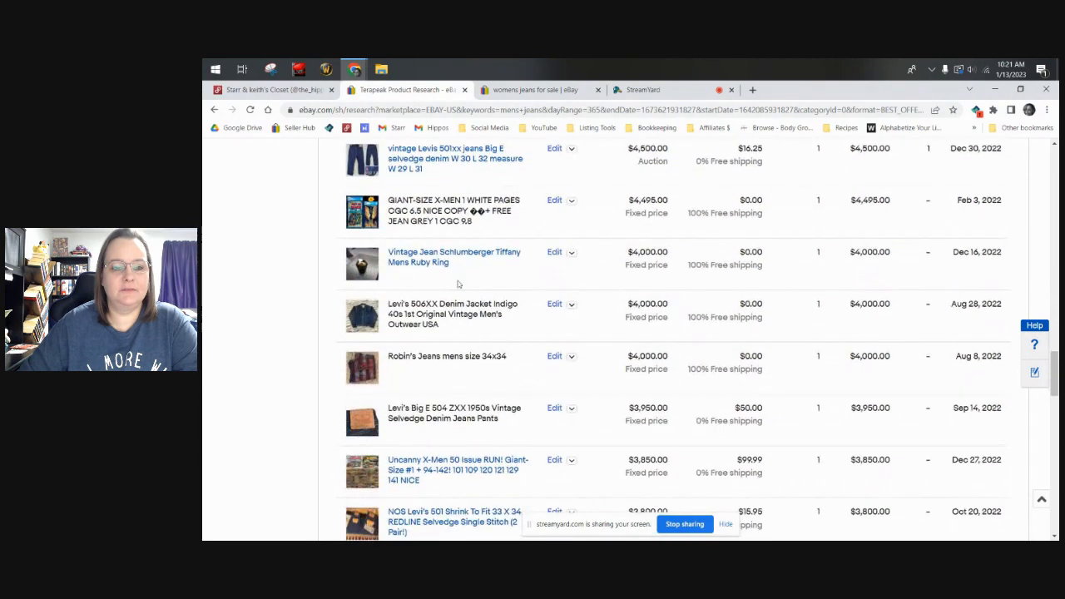
scroll("up", 3)
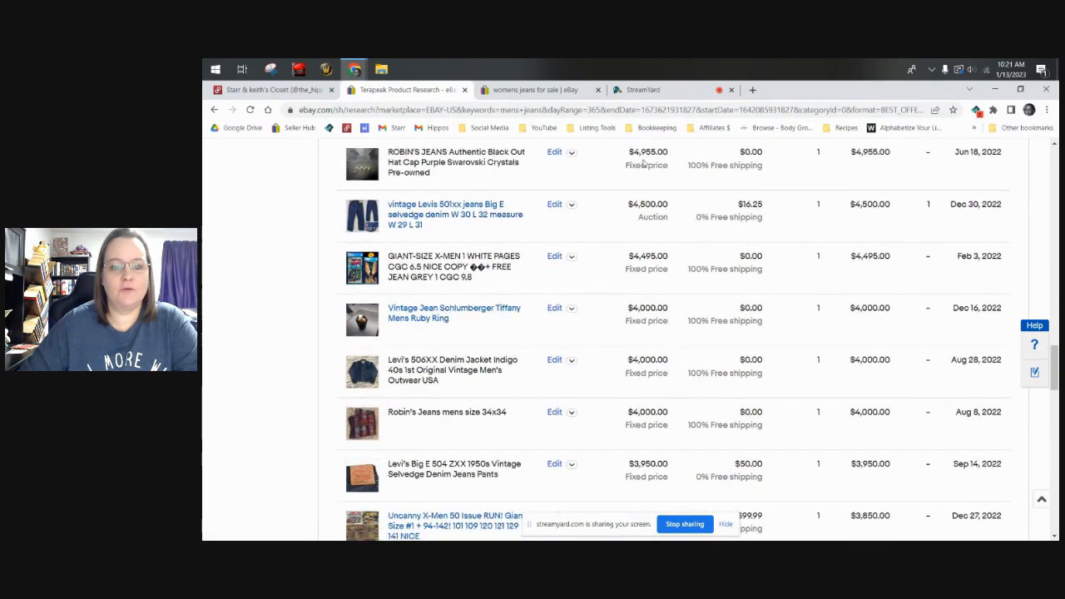
scroll("down", 3)
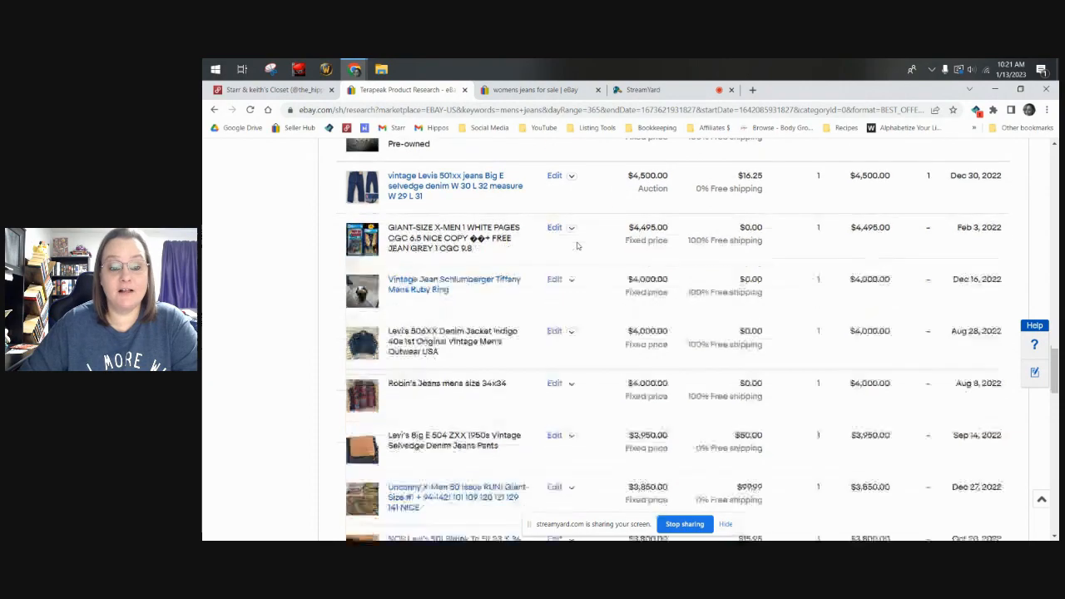
scroll("down", 3)
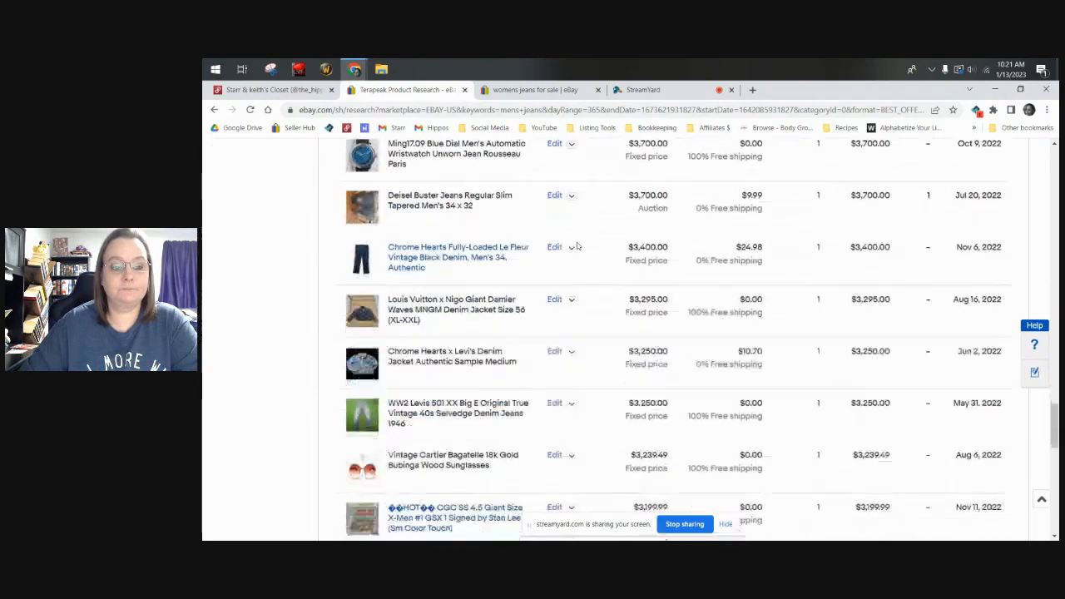
scroll("up", 3)
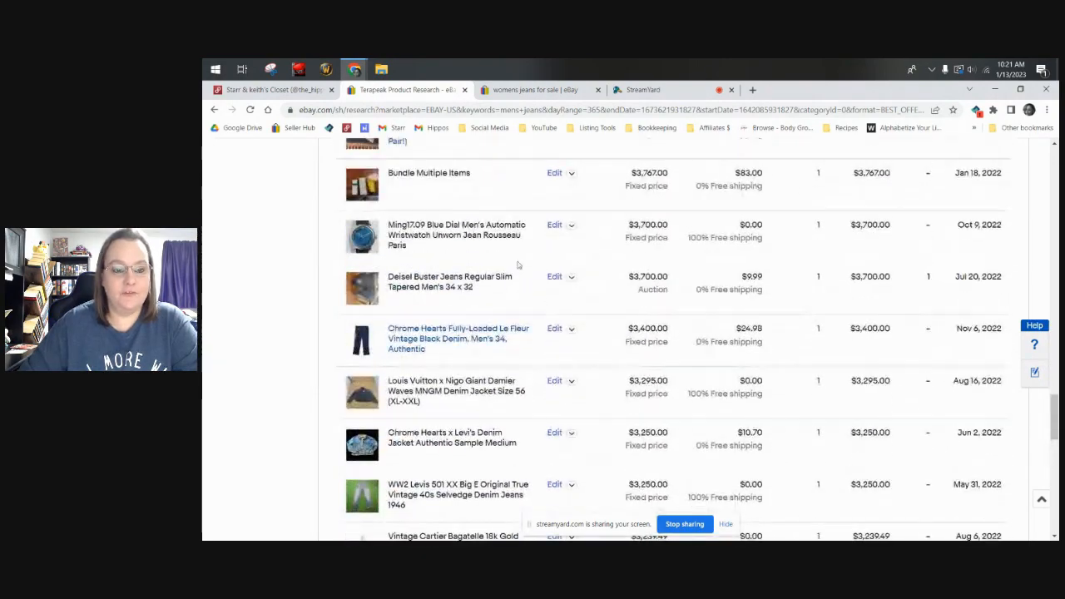
scroll("up", 3)
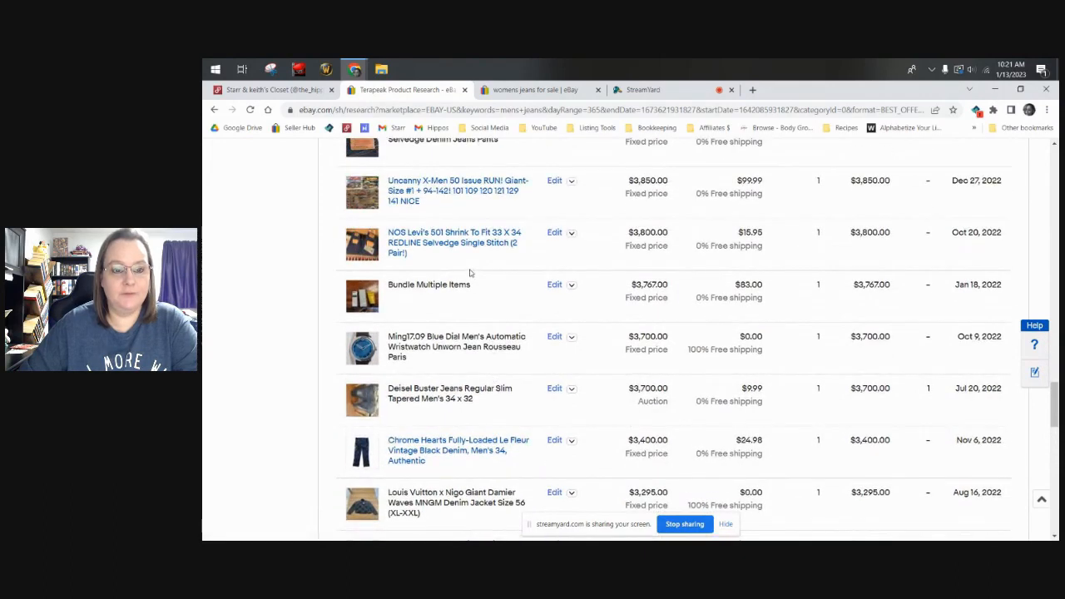
mouse_move(454, 243)
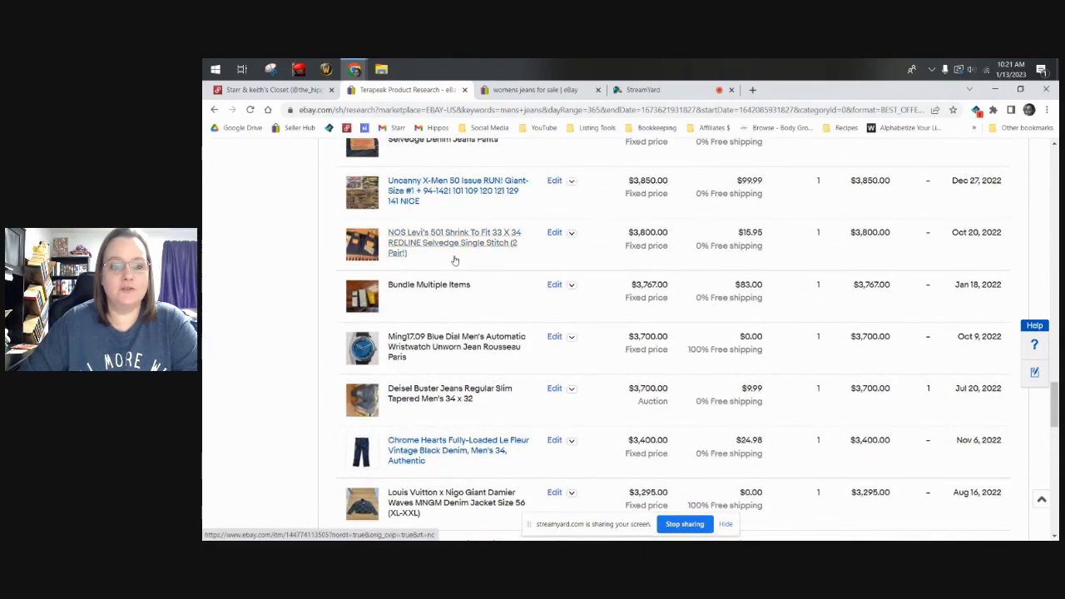
scroll("down", 3)
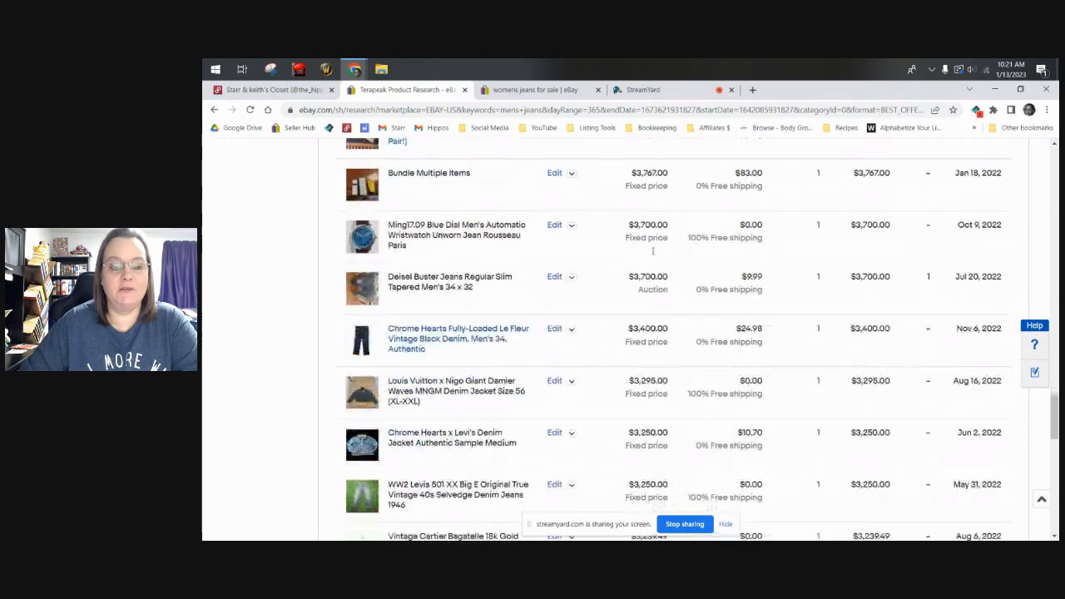
scroll("down", 3)
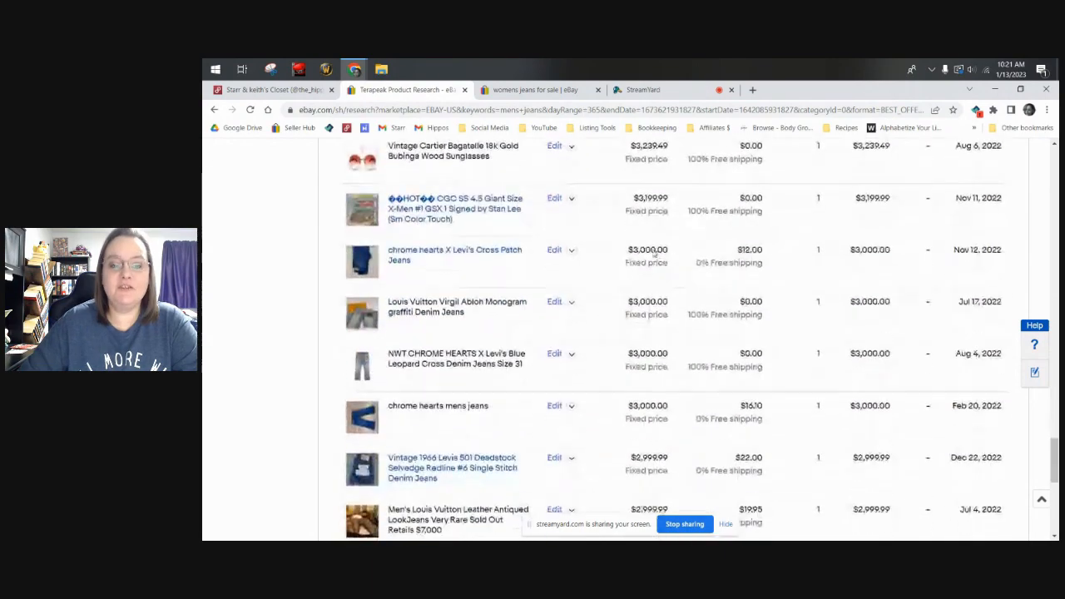
scroll("down", 3)
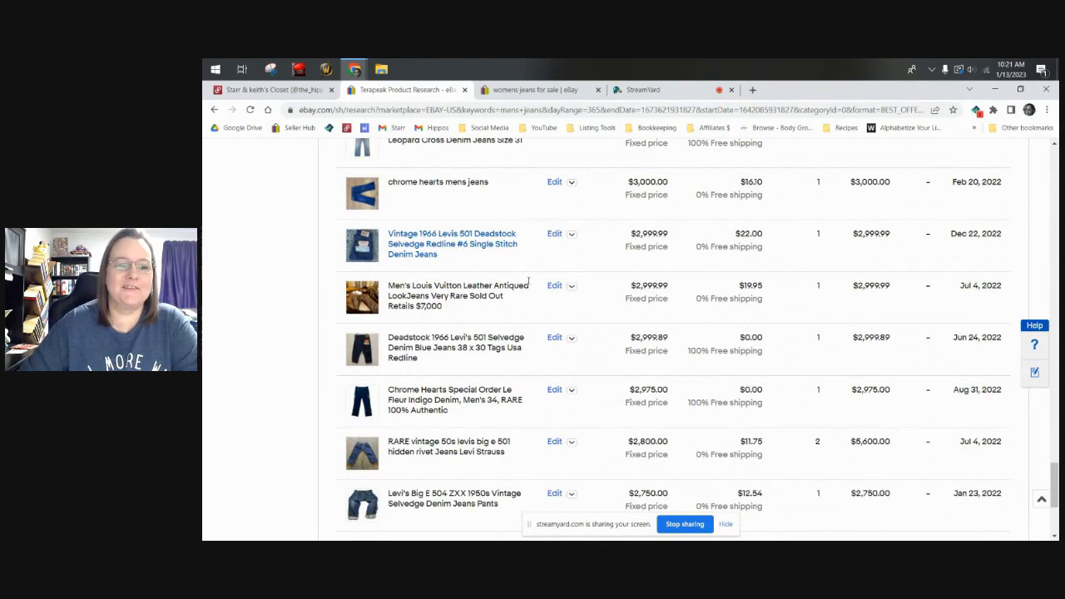
scroll("down", 3)
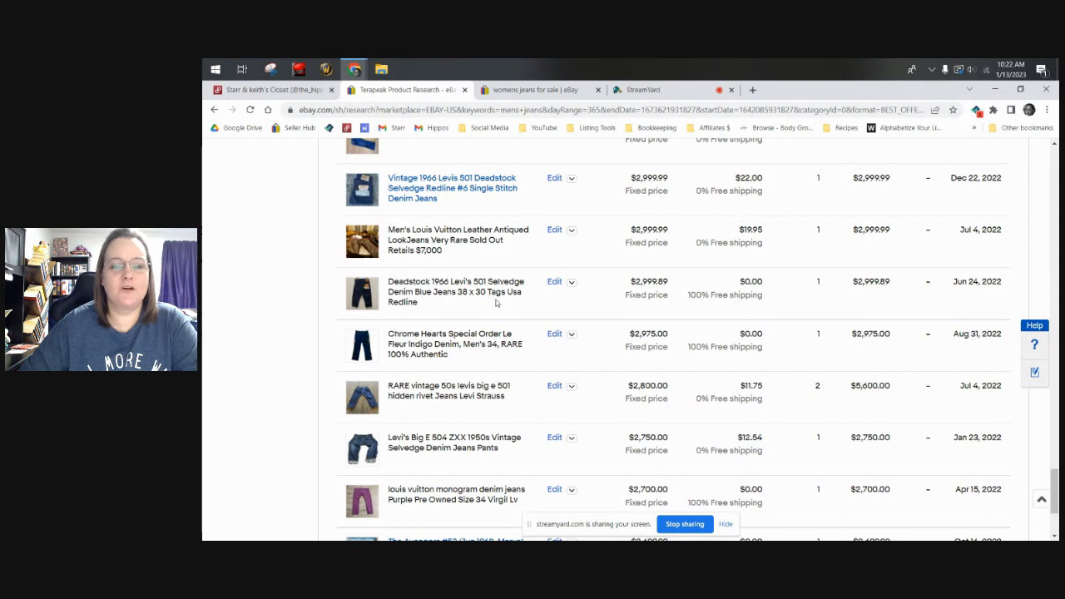
scroll("down", 3)
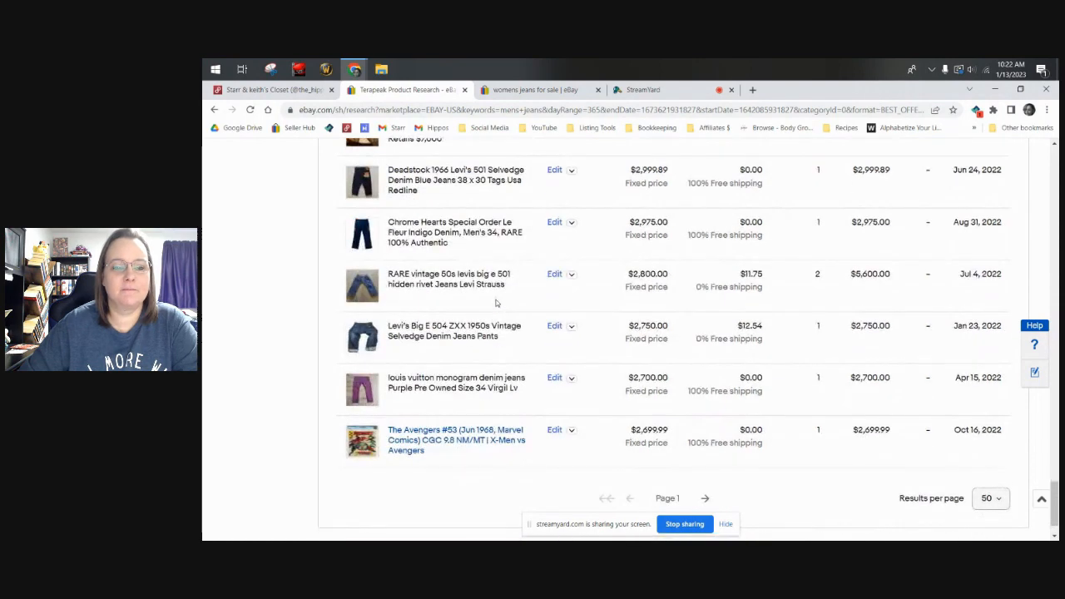
scroll("up", 3)
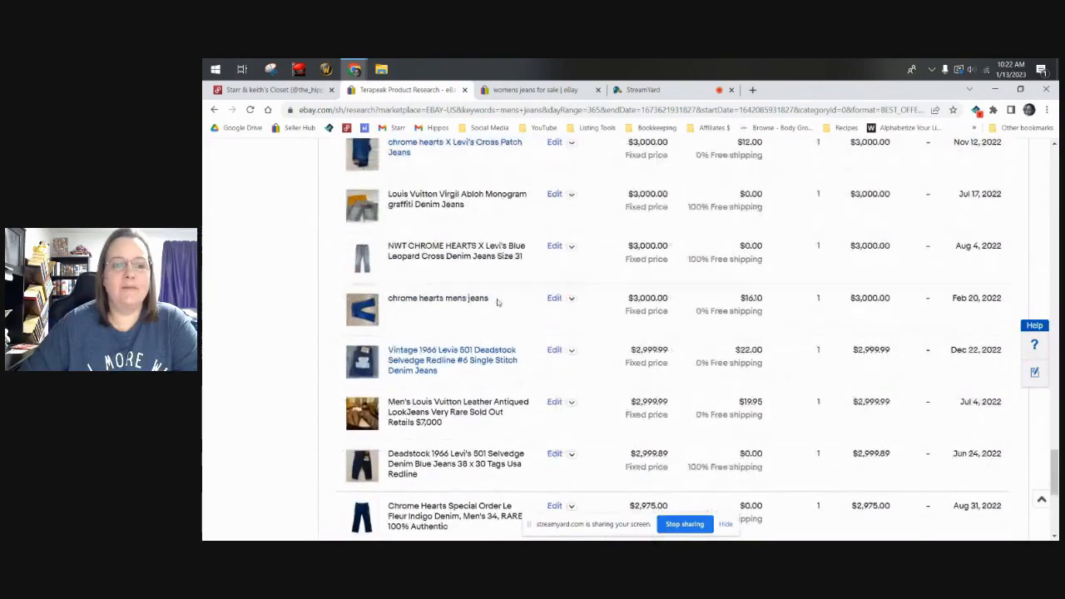
scroll("up", 3)
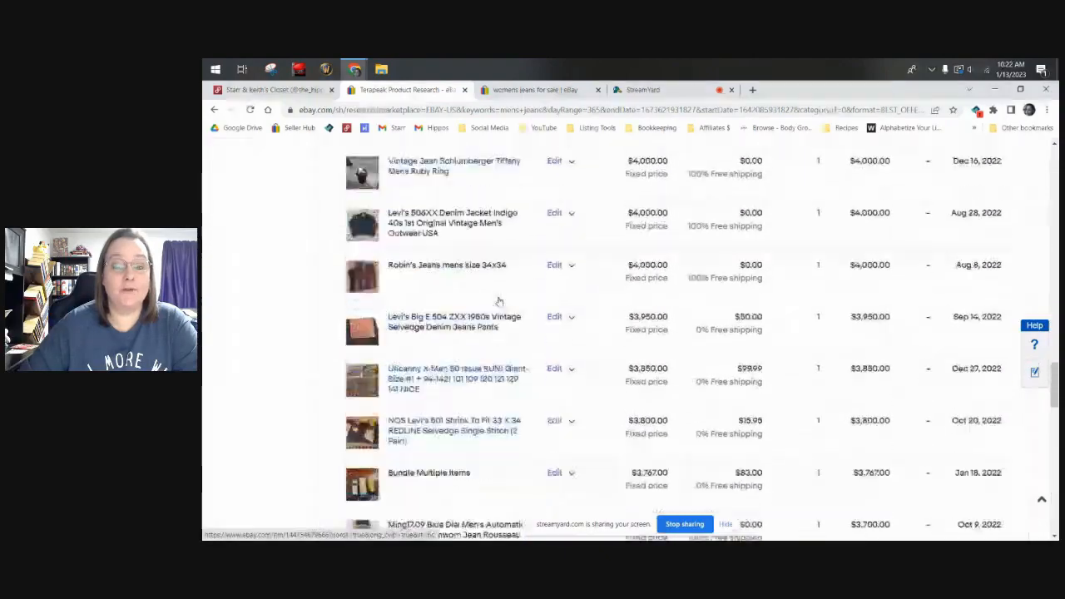
scroll("up", 3)
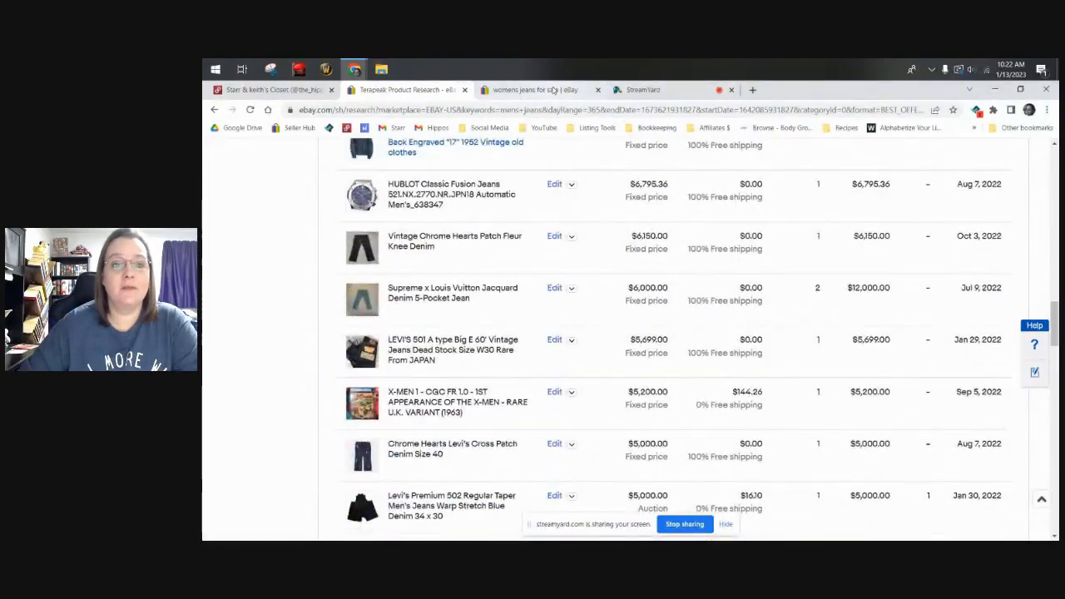
Bring up eBay's sold and completed 'mens jeans' search results.
left_click(536, 90)
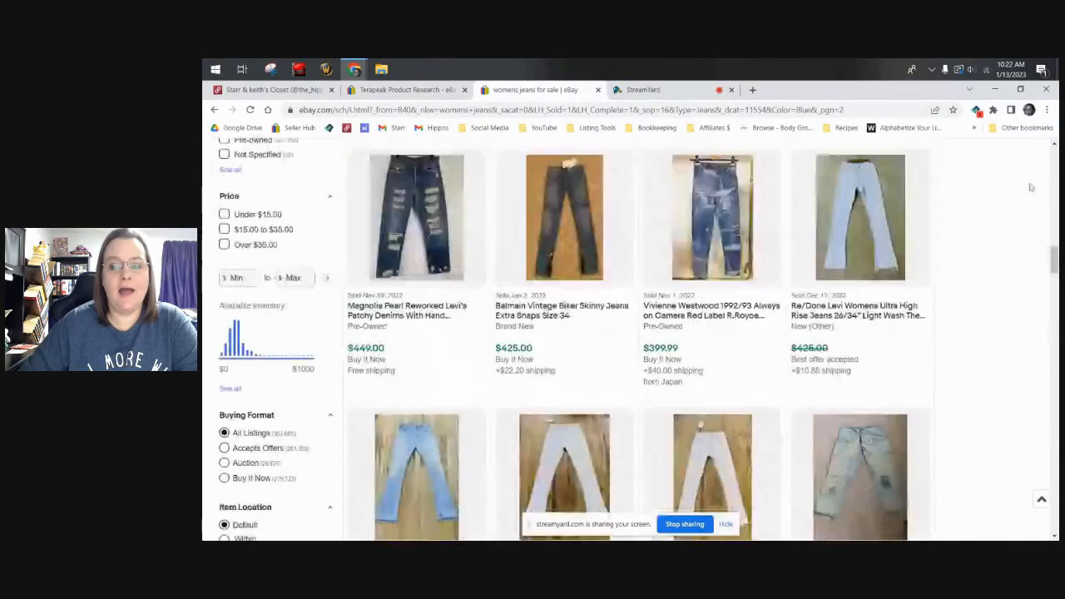
scroll("up", 3)
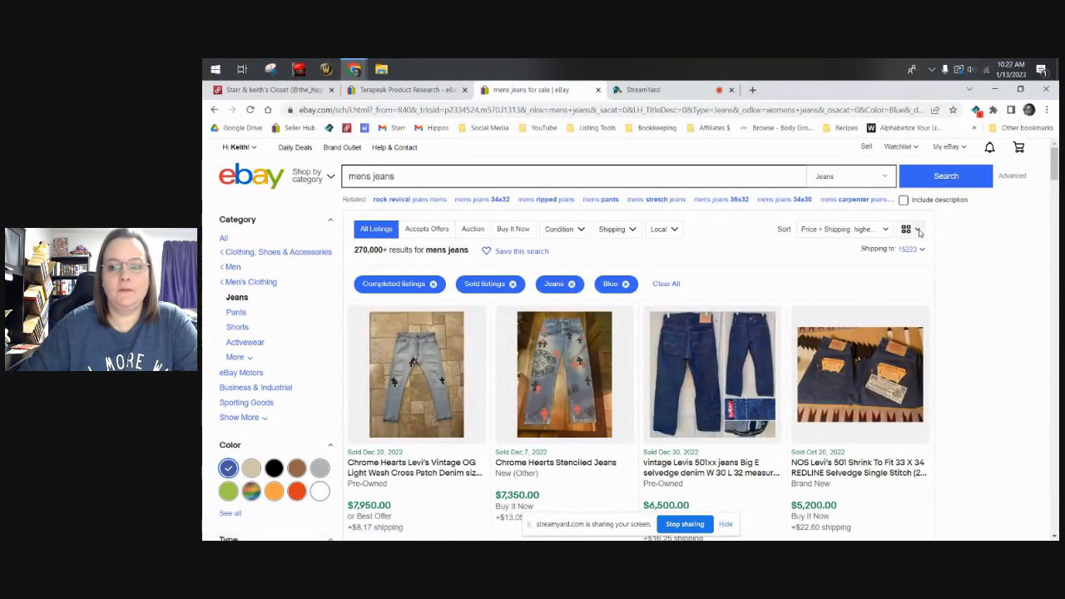
left_click(919, 230)
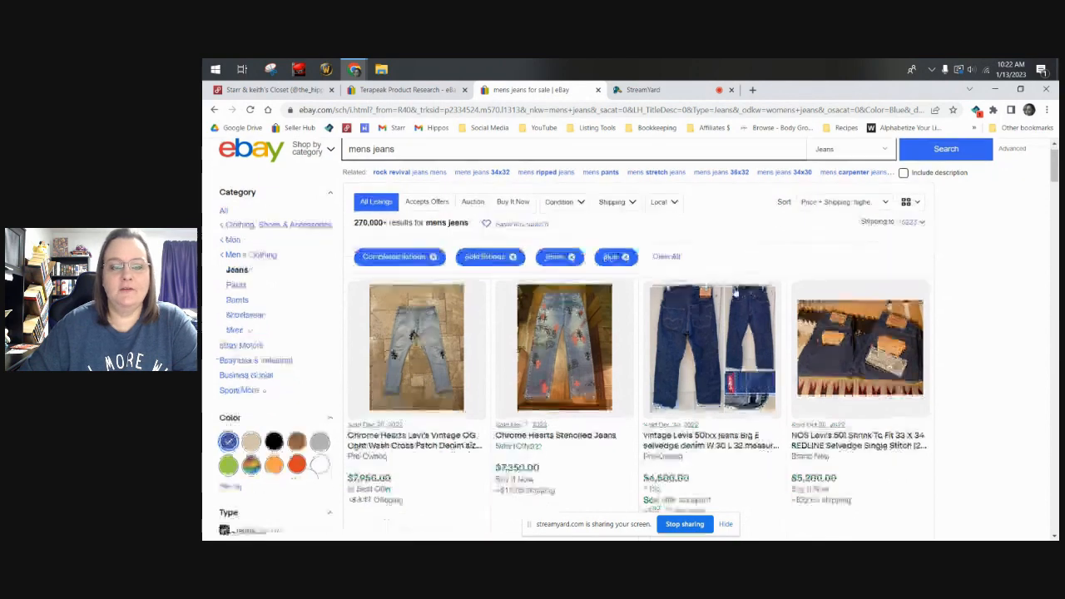
scroll("down", 3)
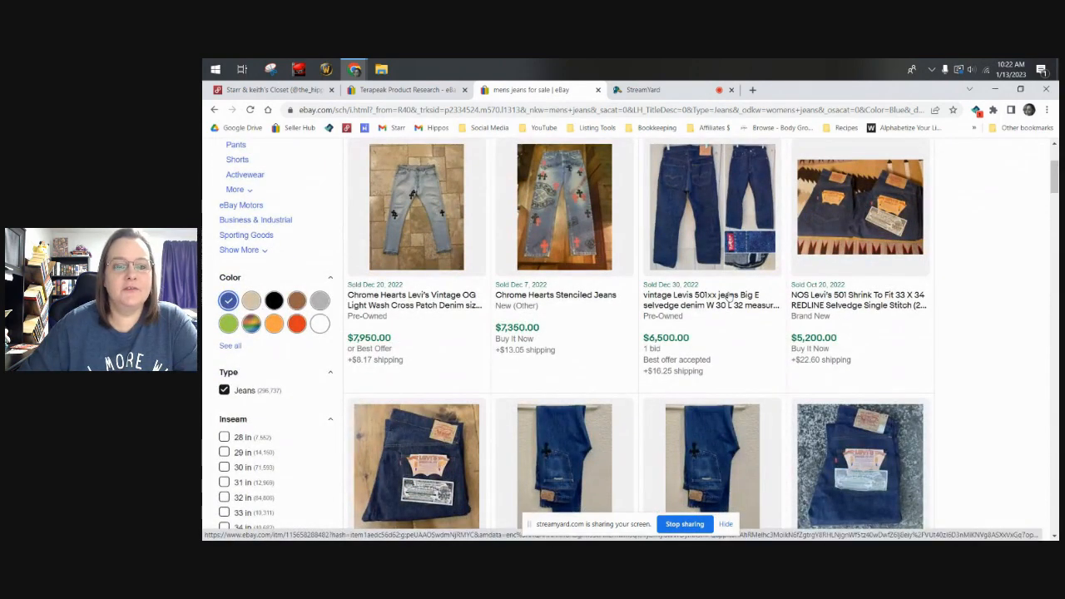
scroll("down", 3)
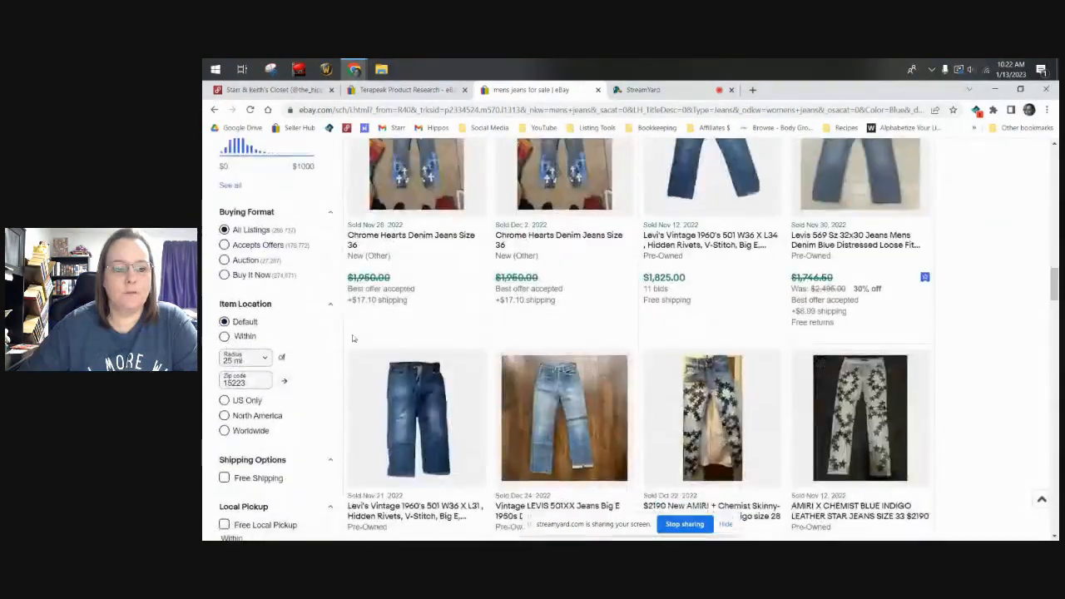
Look through the top mens jeans sales led by Chrome Hearts at $7,950 and $7,350.
scroll("up", 3)
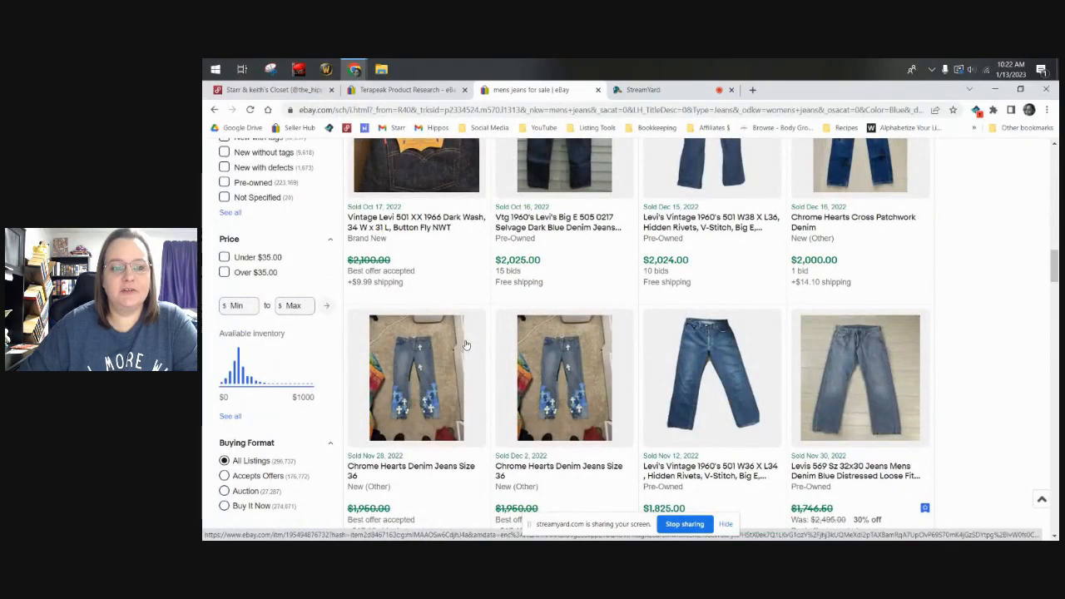
scroll("up", 3)
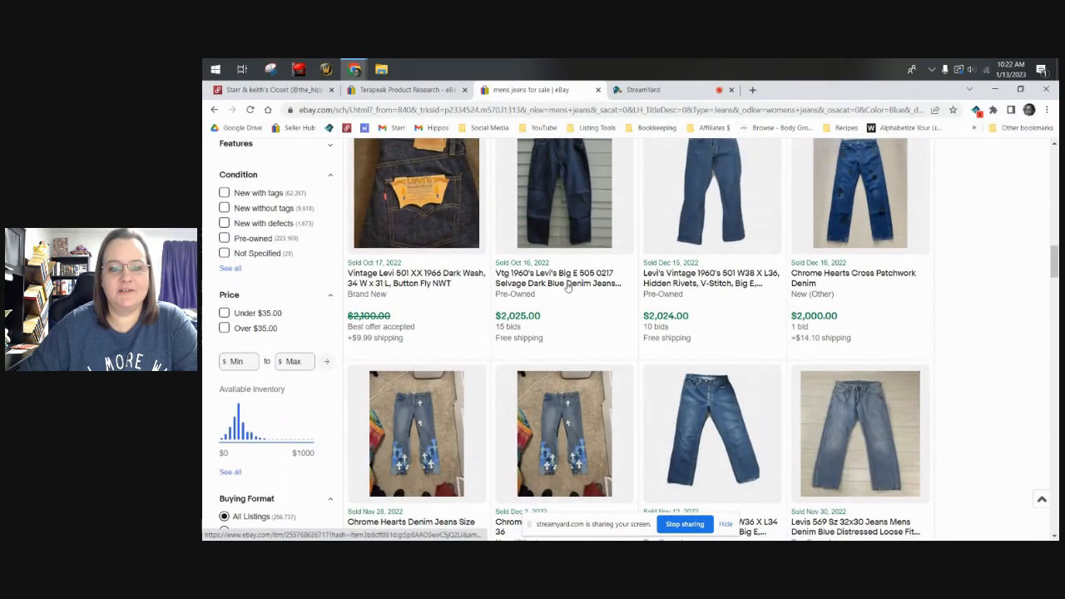
scroll("up", 3)
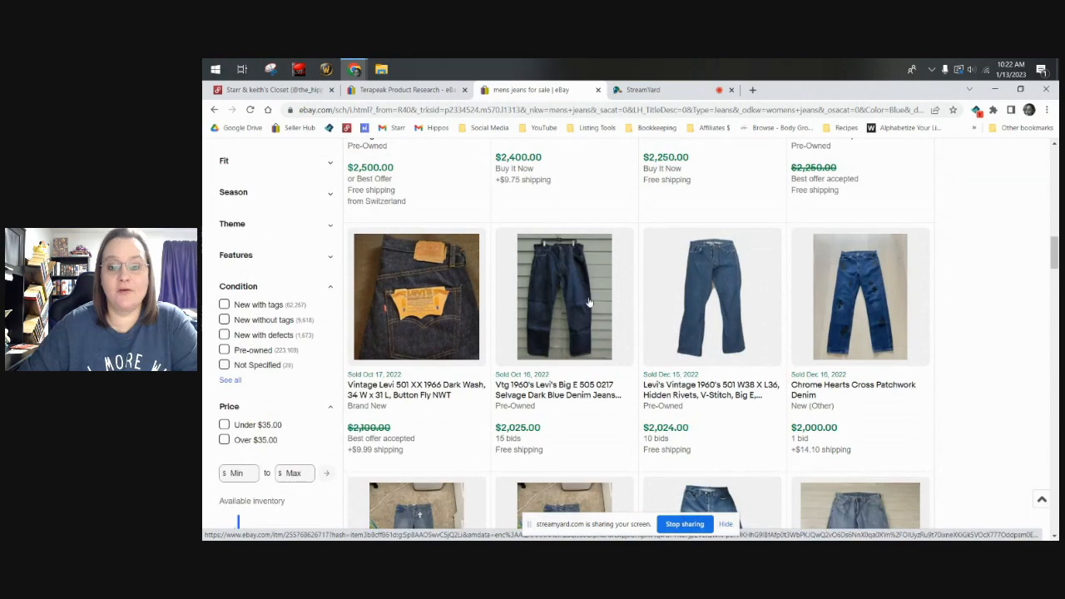
scroll("up", 3)
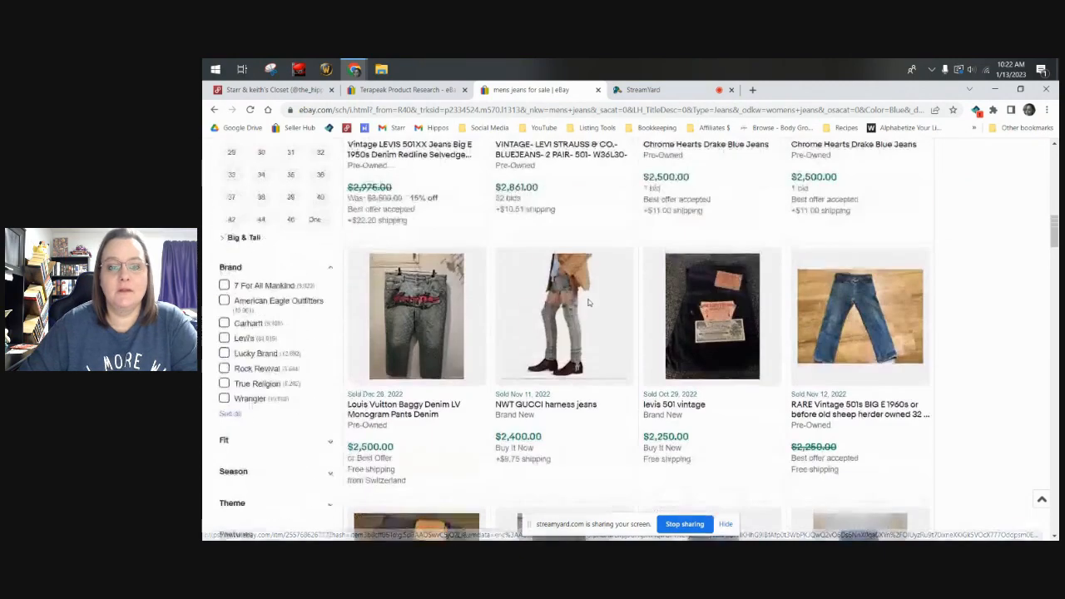
scroll("down", 3)
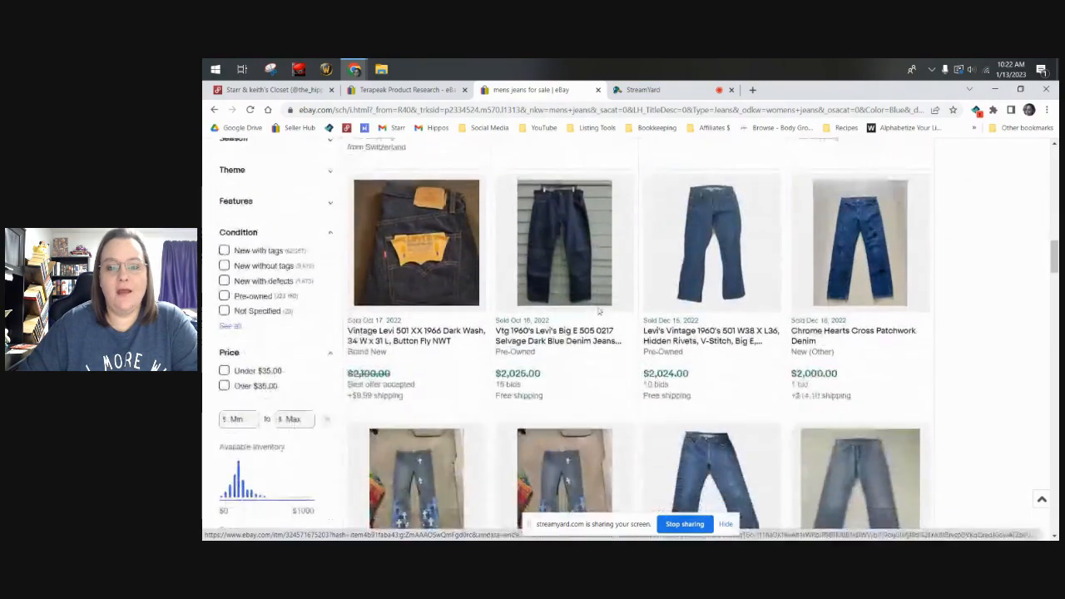
scroll("down", 3)
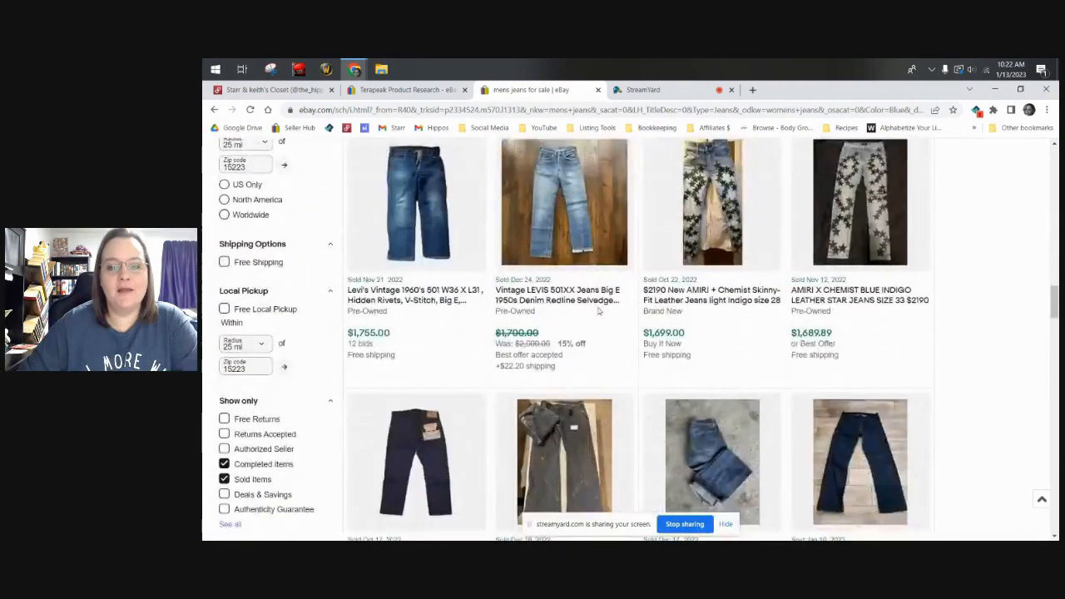
scroll("down", 3)
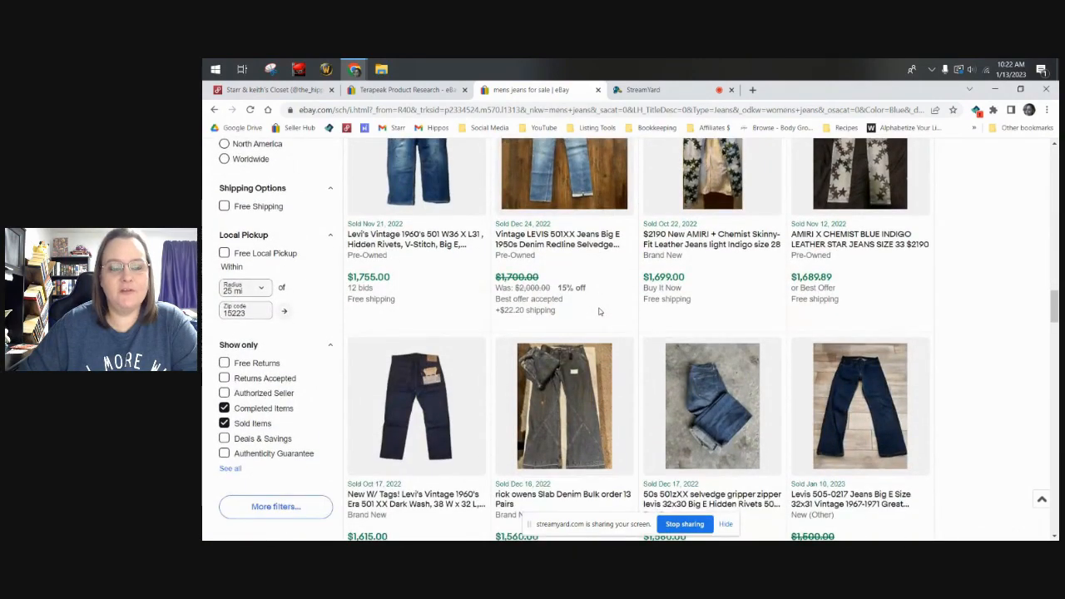
scroll("down", 3)
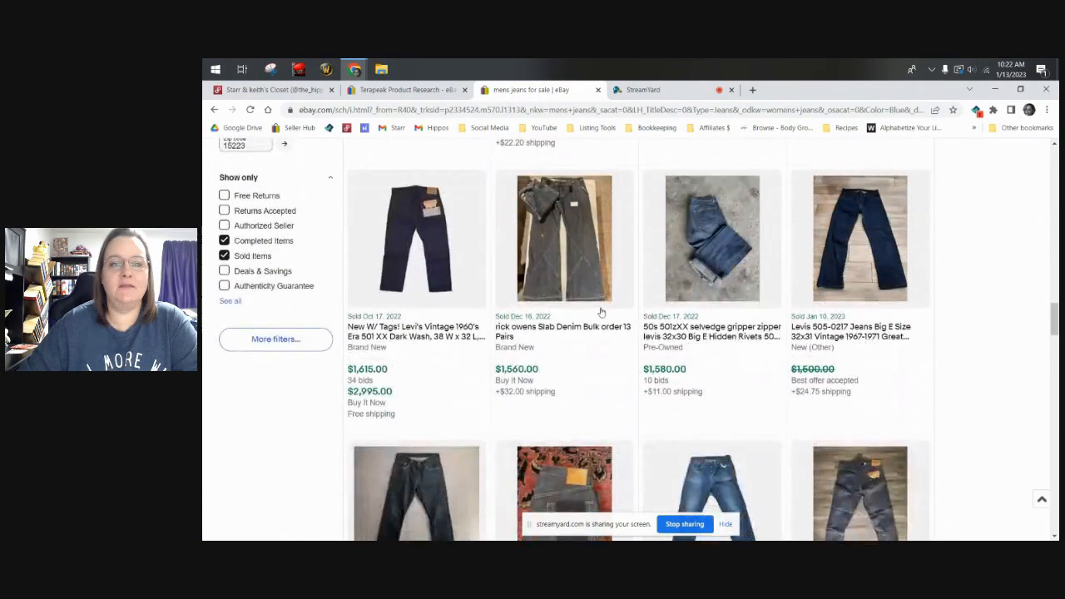
scroll("down", 3)
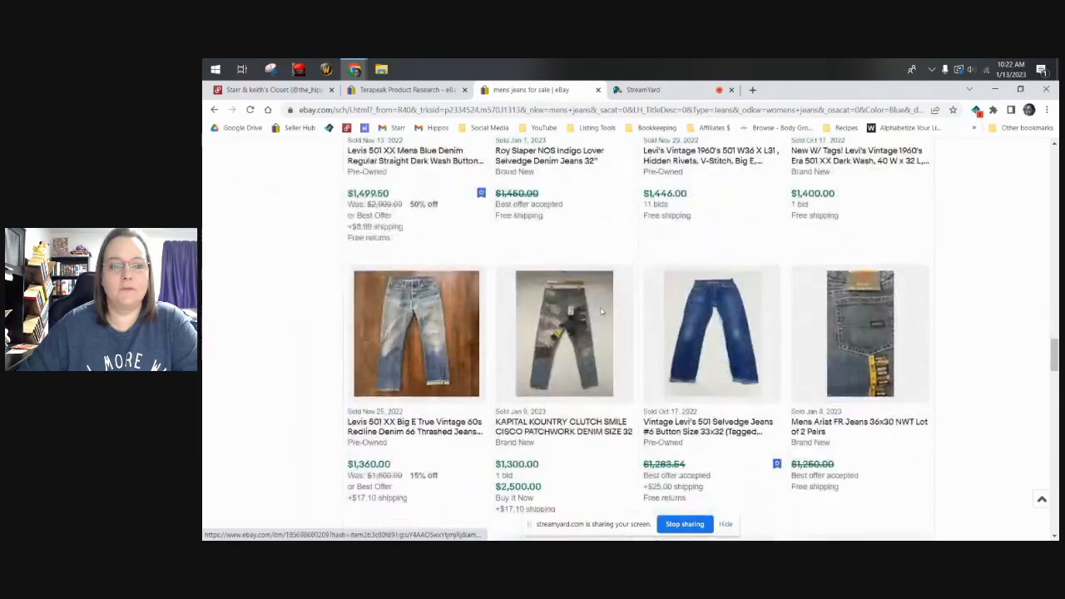
scroll("down", 3)
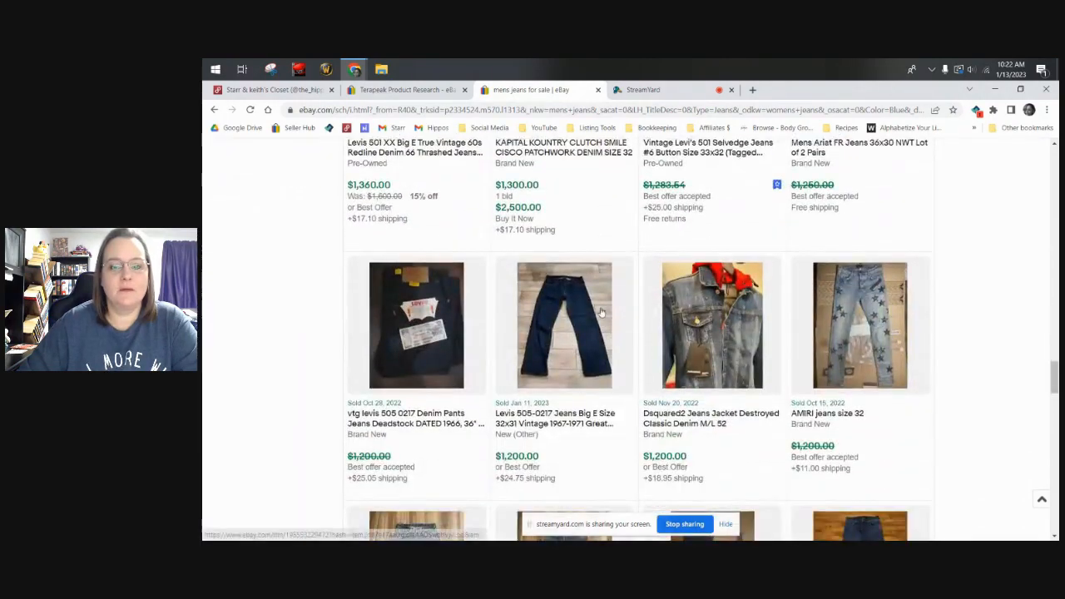
scroll("down", 3)
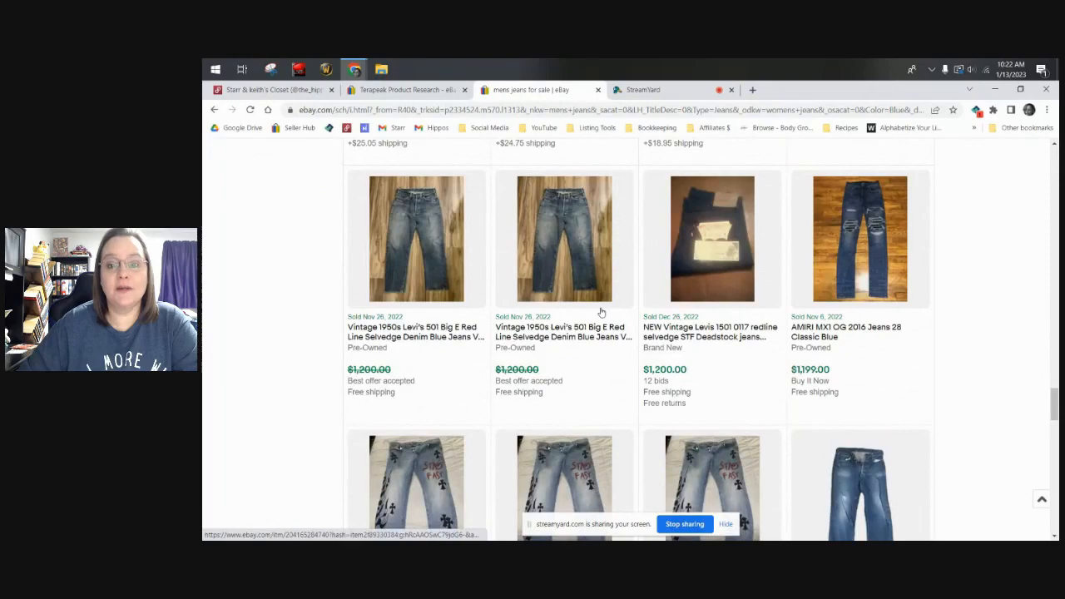
scroll("down", 3)
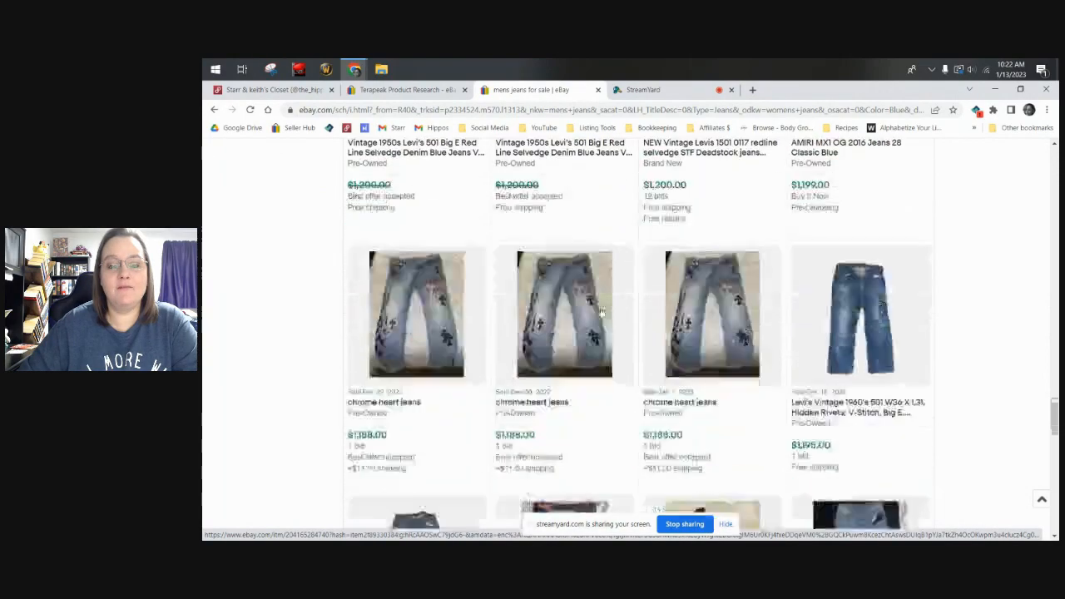
scroll("down", 3)
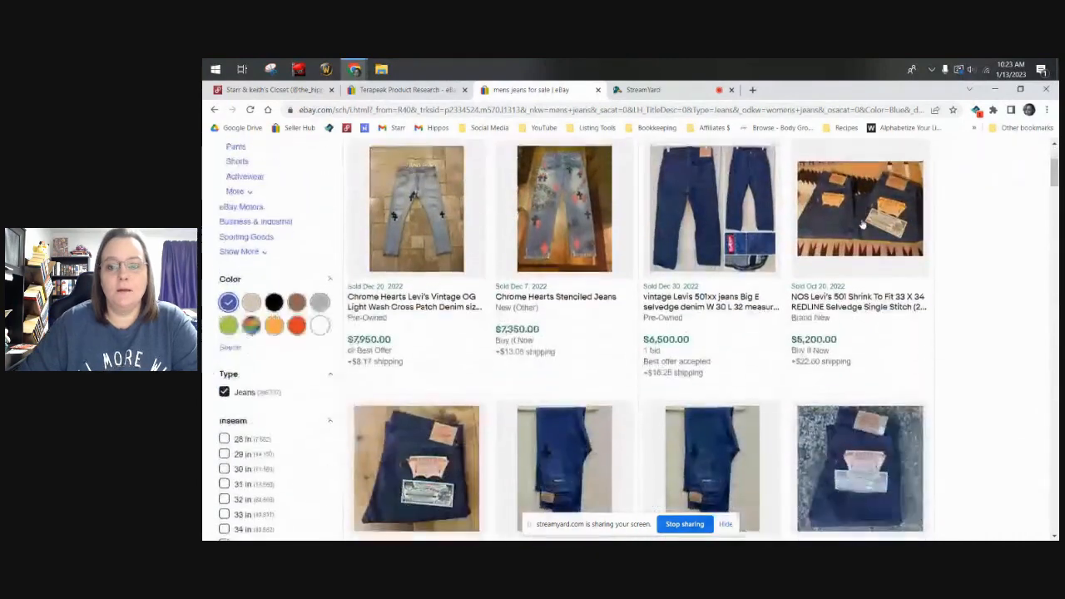
Re-sort the sold mens jeans results by 'Ended Recently'.
left_click(842, 173)
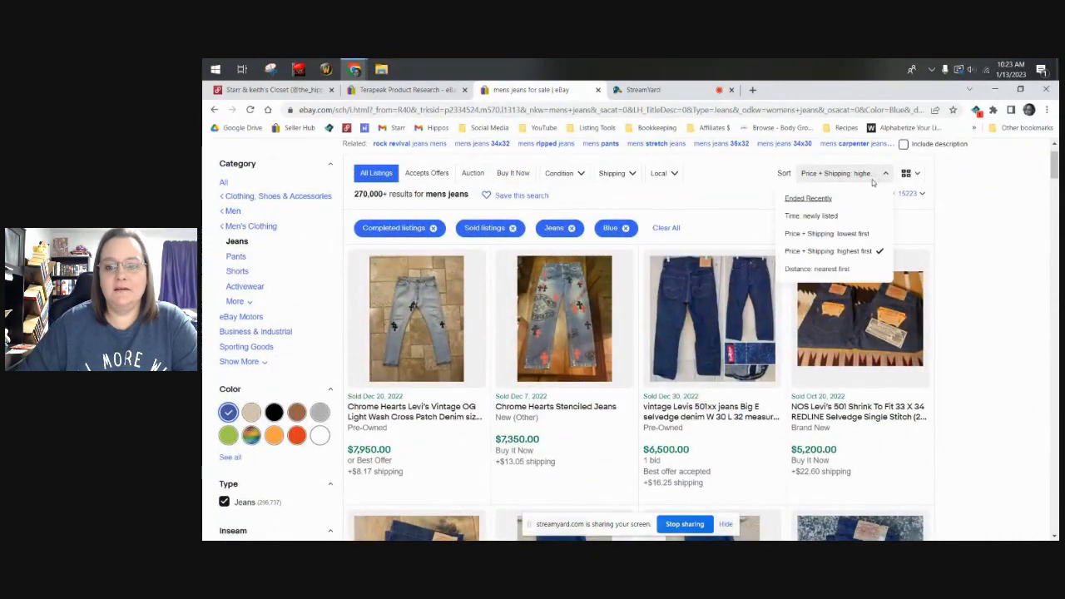
mouse_move(865, 256)
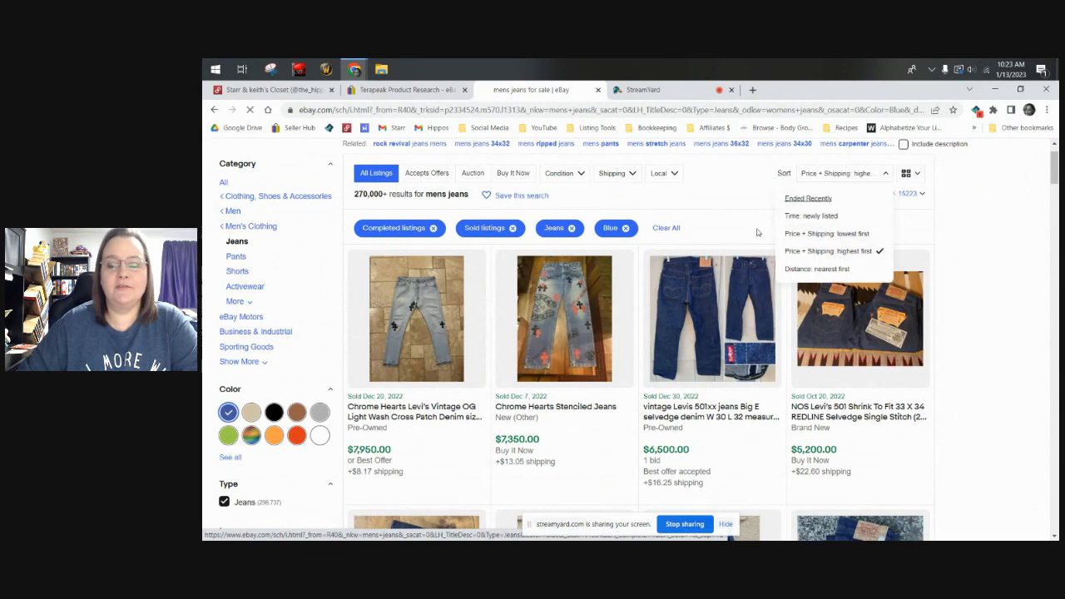
left_click(825, 233)
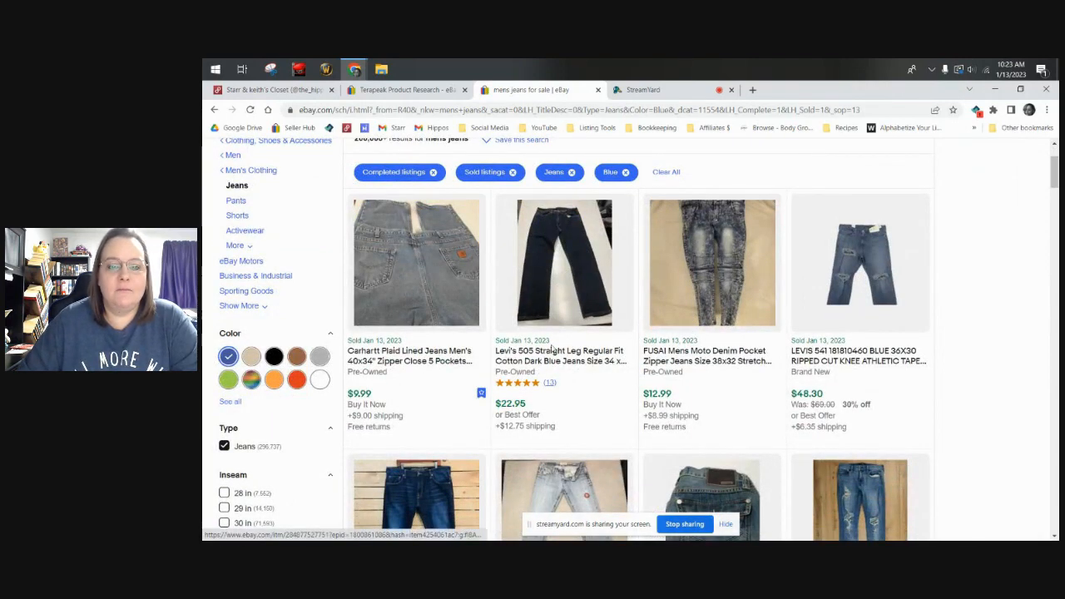
scroll("down", 3)
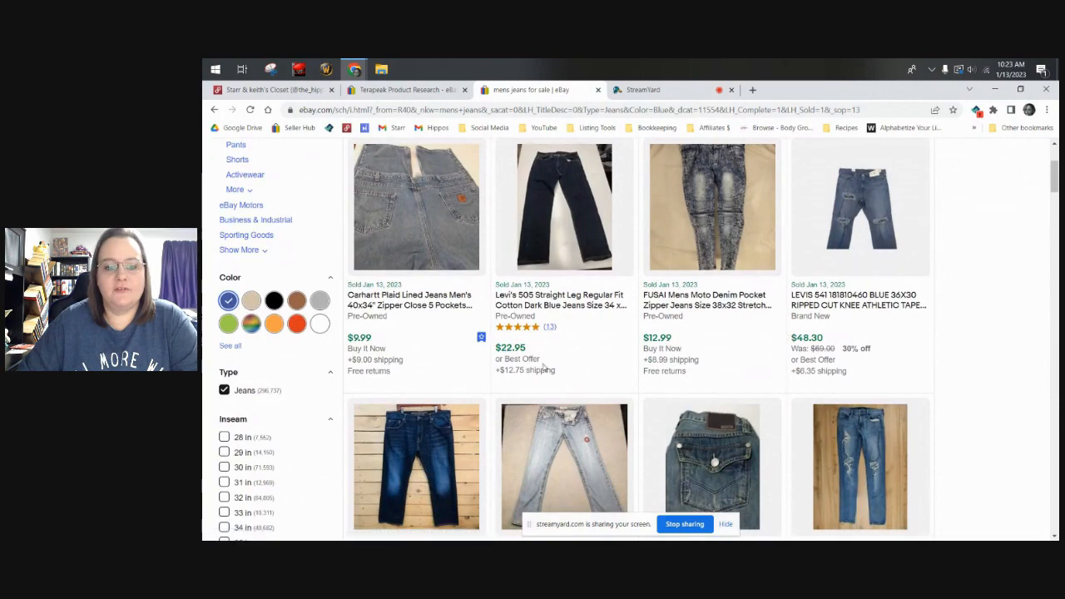
scroll("down", 3)
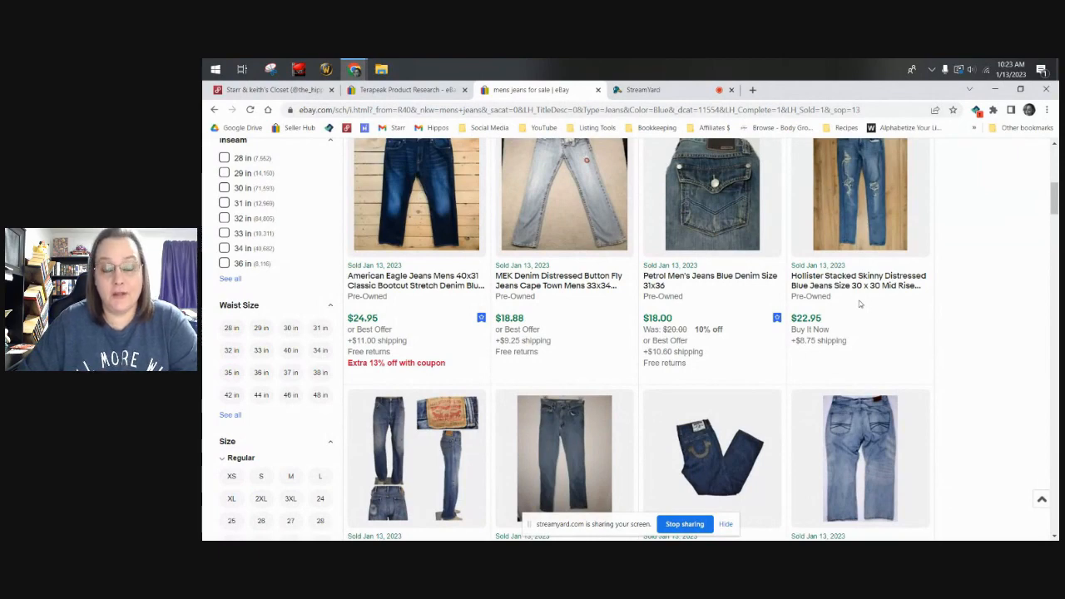
mouse_move(470, 314)
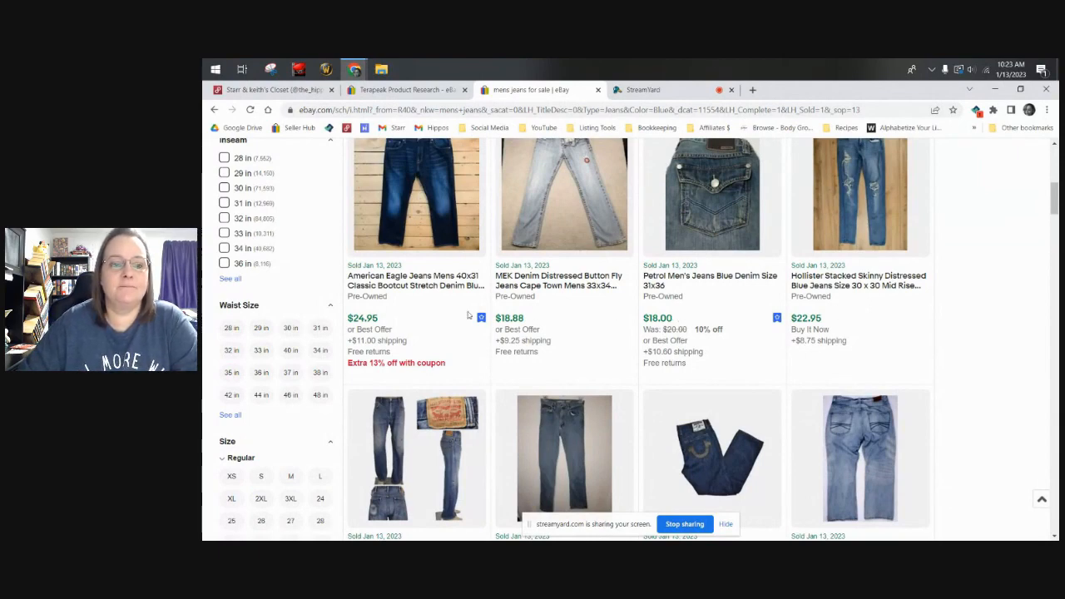
scroll("down", 3)
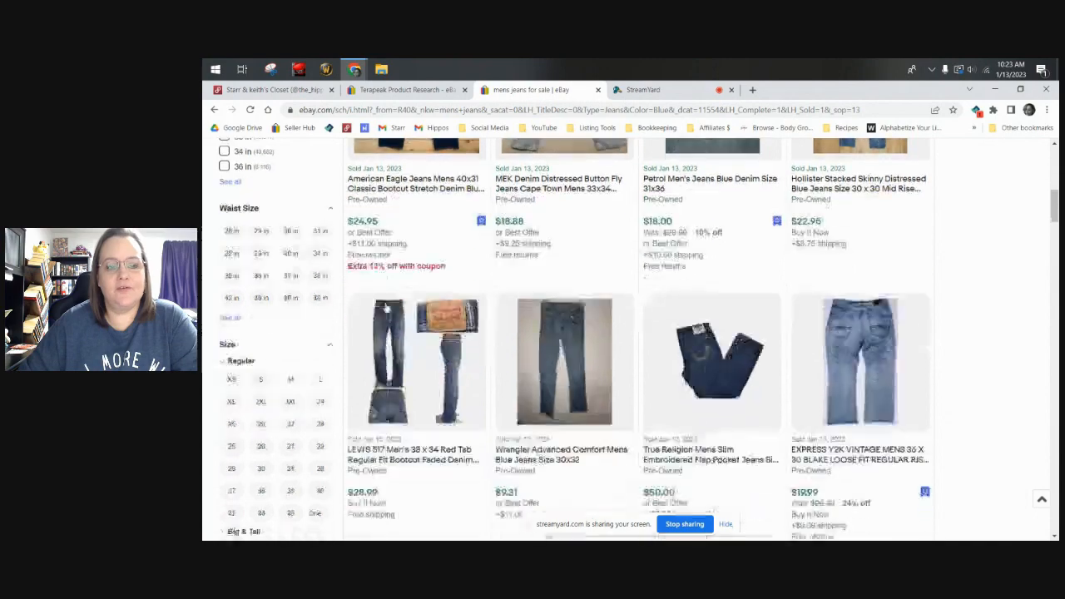
scroll("up", 3)
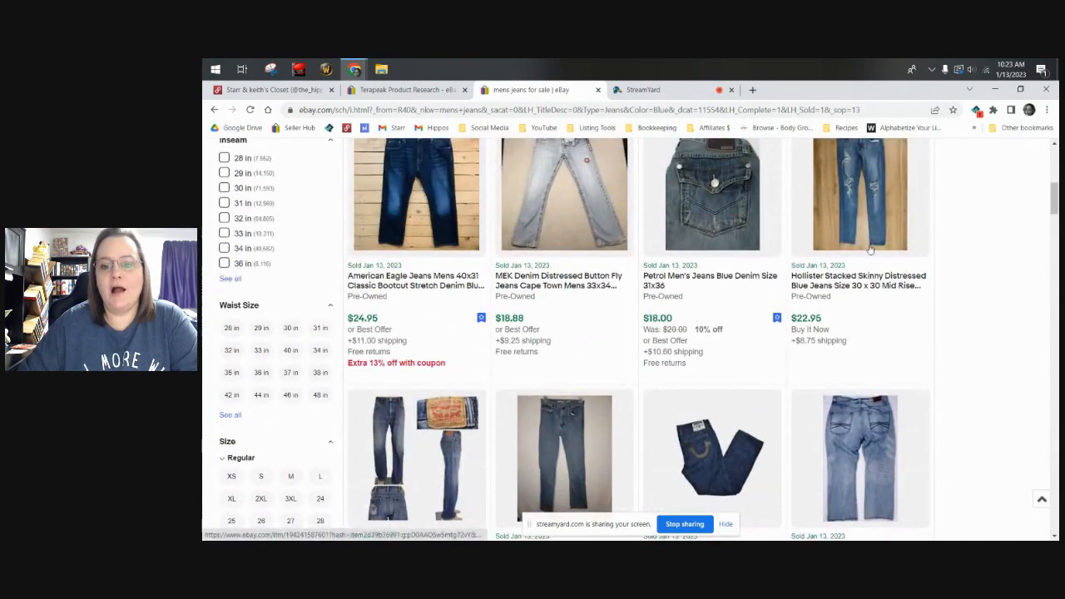
scroll("down", 3)
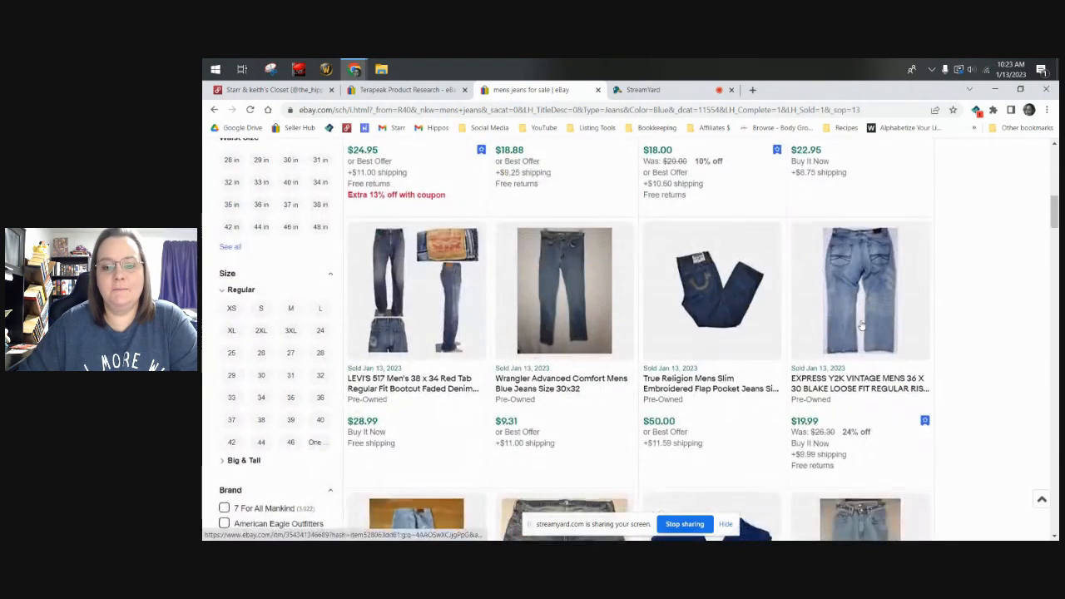
scroll("down", 3)
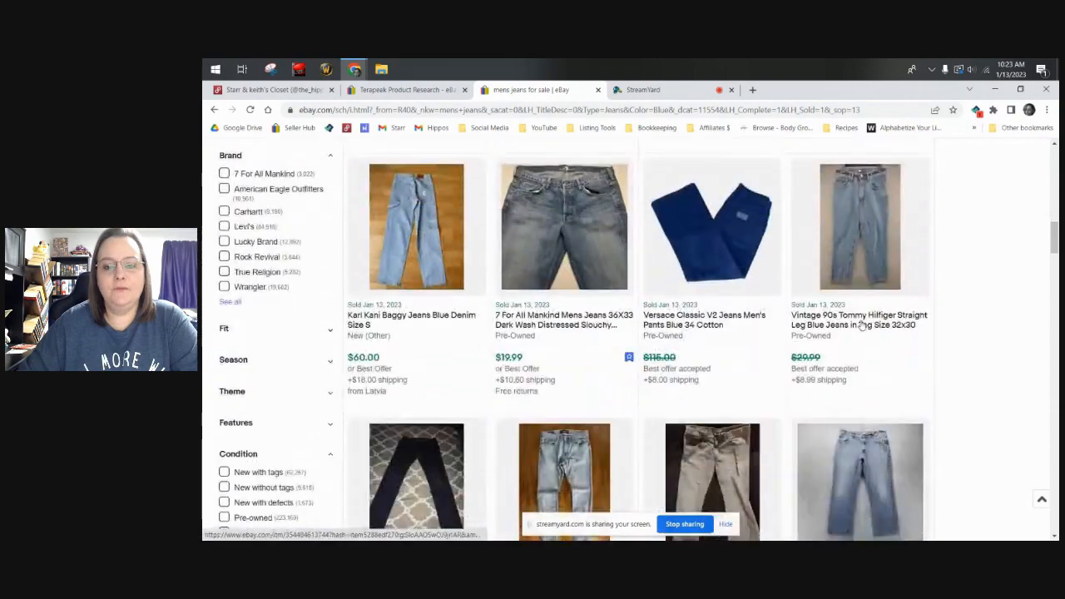
scroll("down", 3)
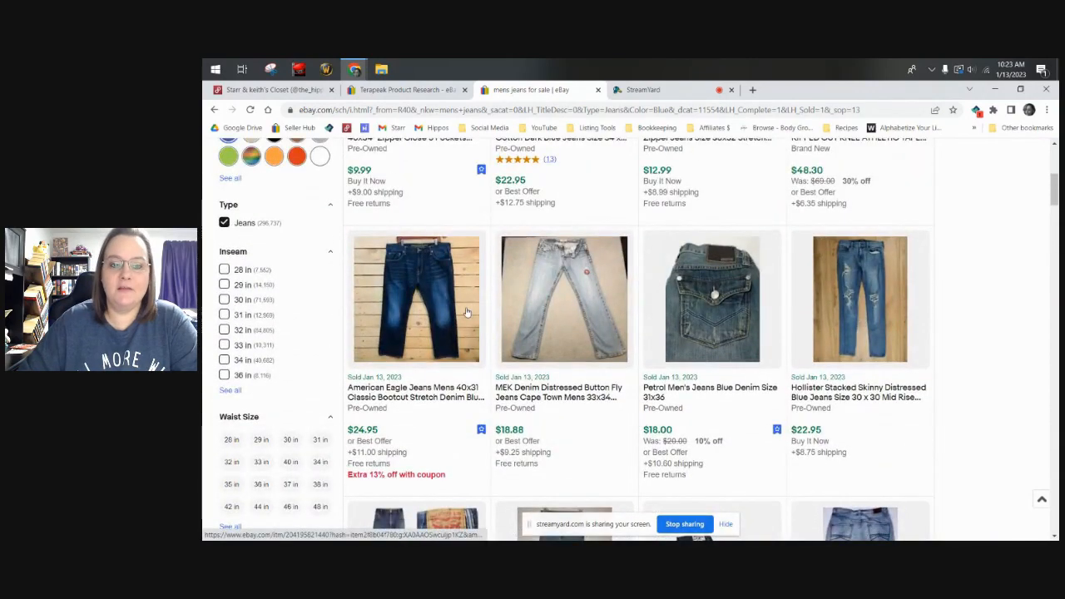
scroll("down", 3)
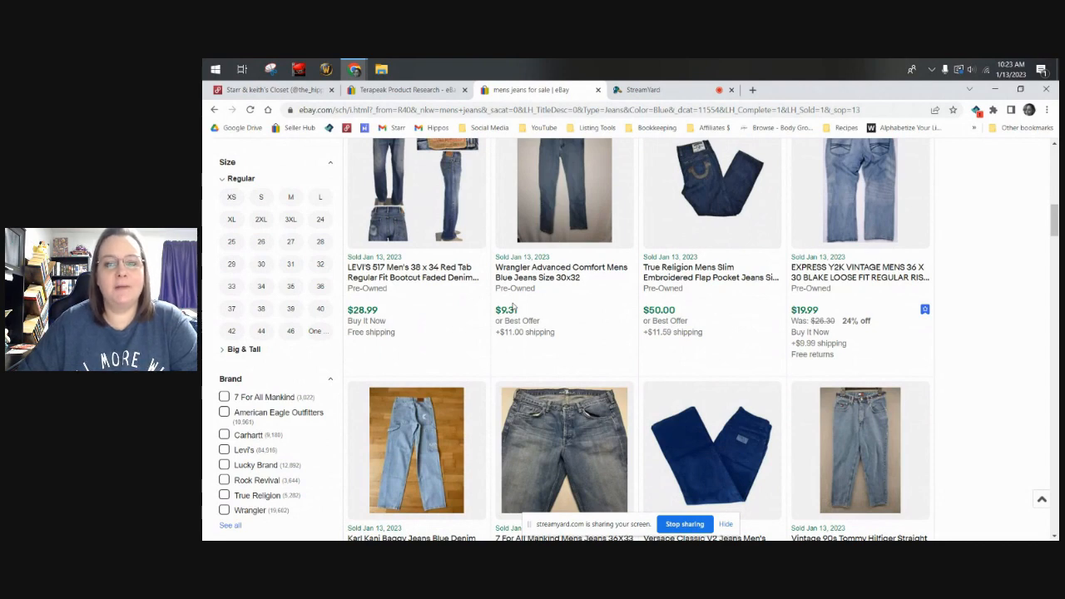
mouse_move(456, 319)
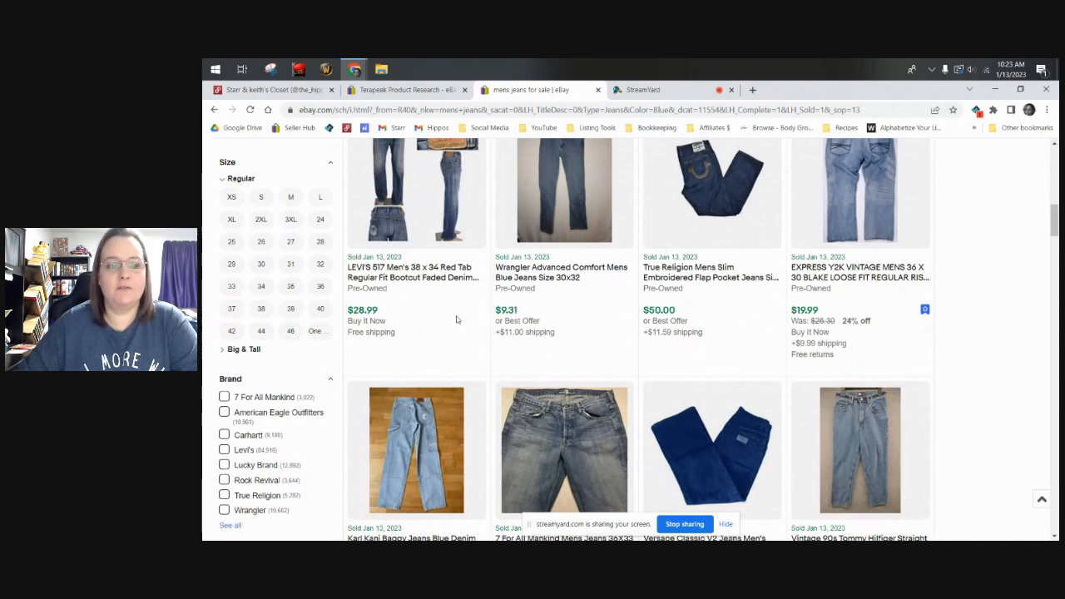
scroll("down", 3)
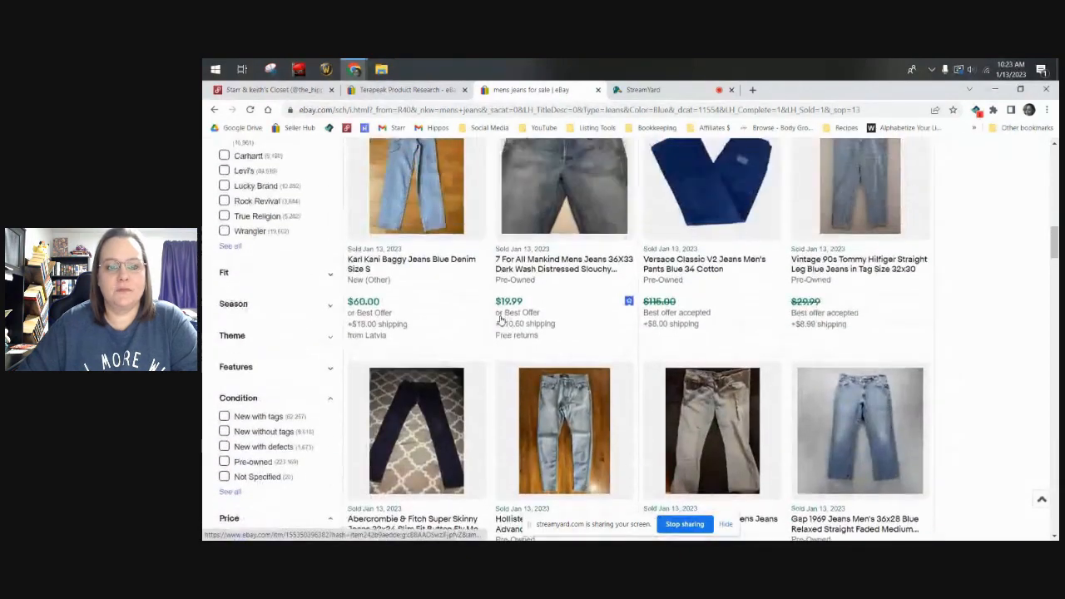
scroll("down", 3)
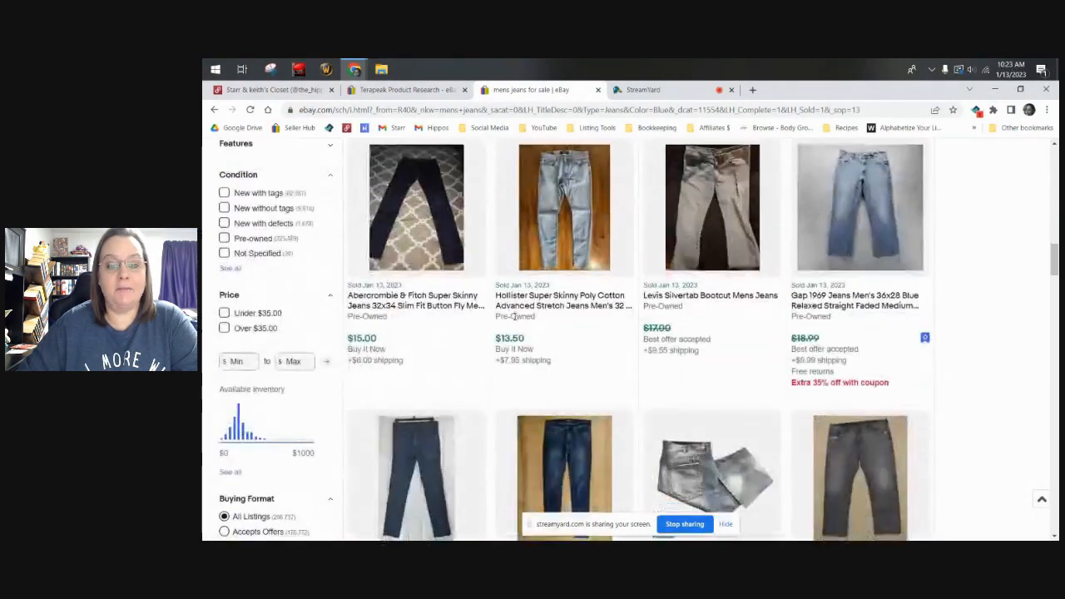
scroll("down", 3)
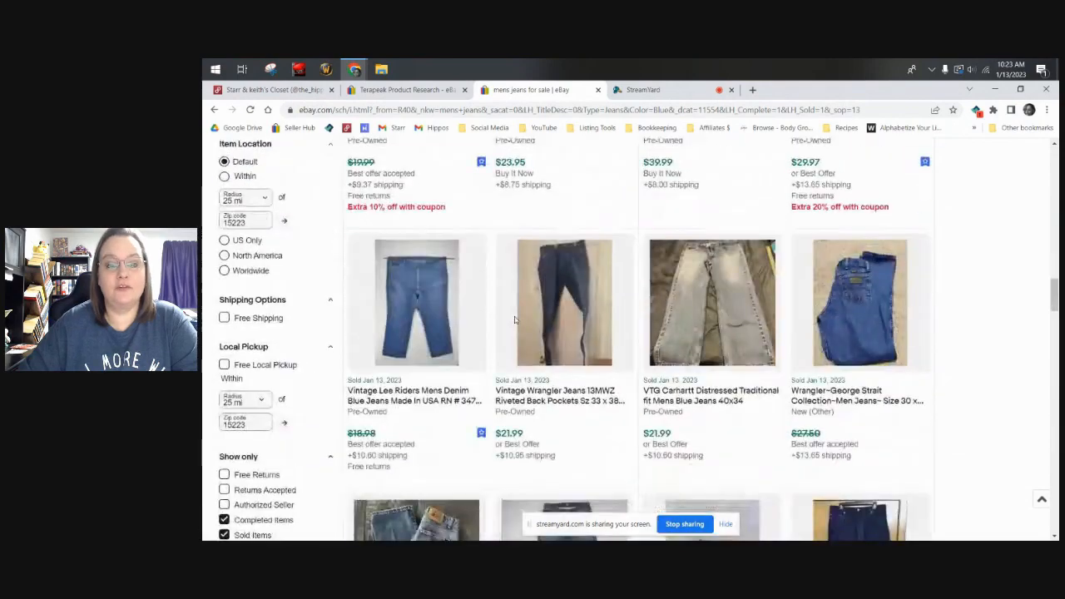
scroll("up", 3)
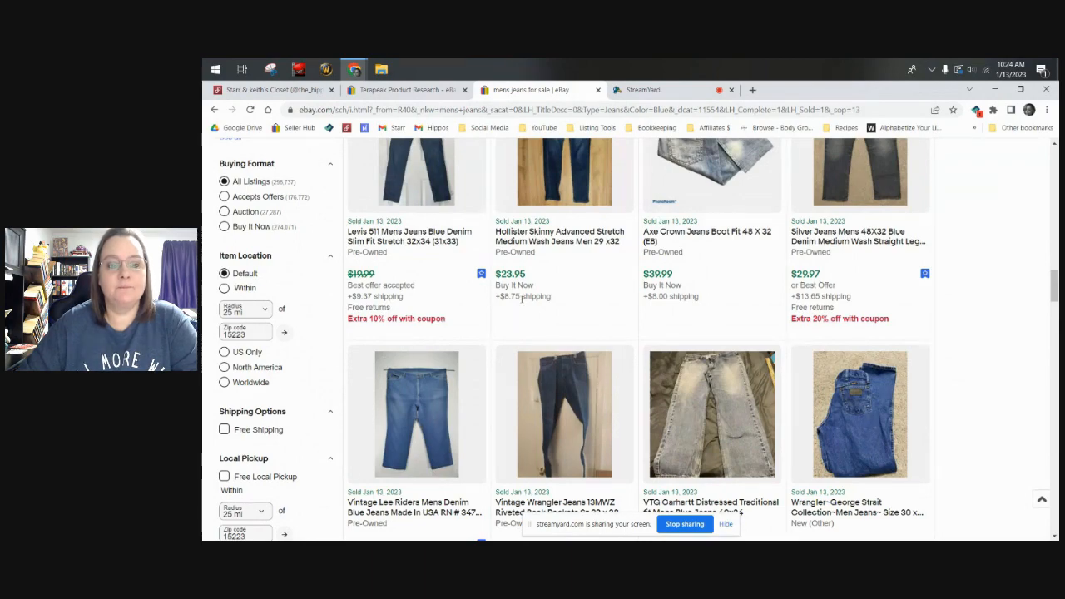
scroll("down", 3)
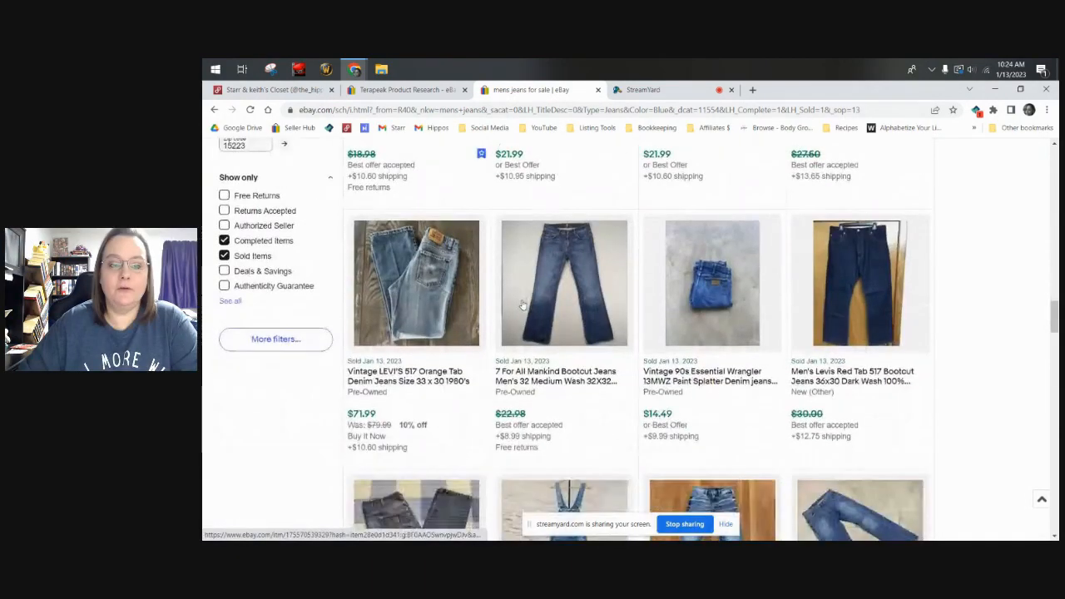
scroll("down", 3)
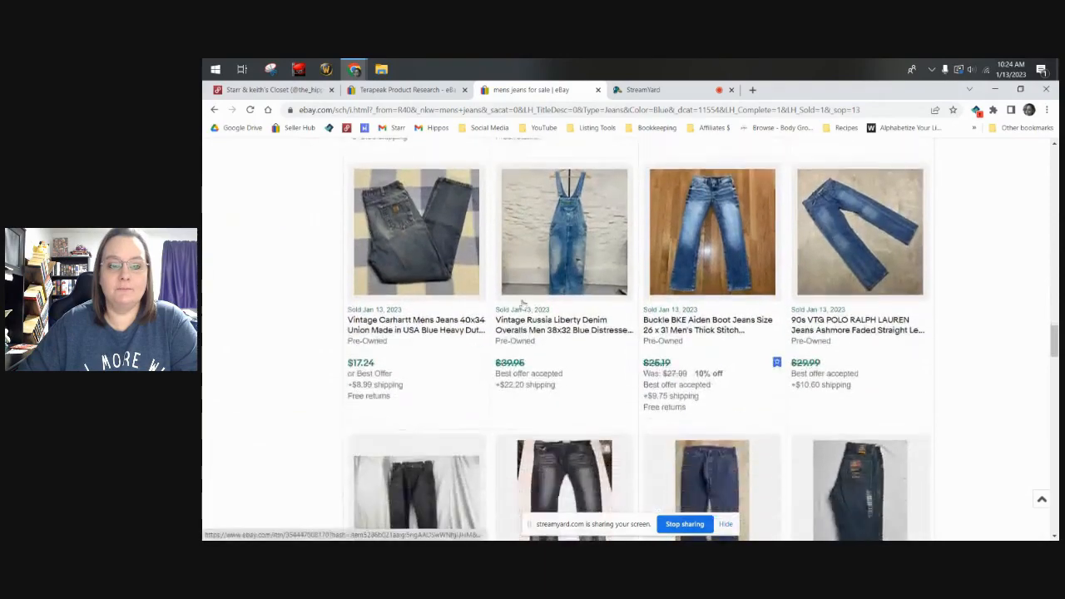
scroll("down", 3)
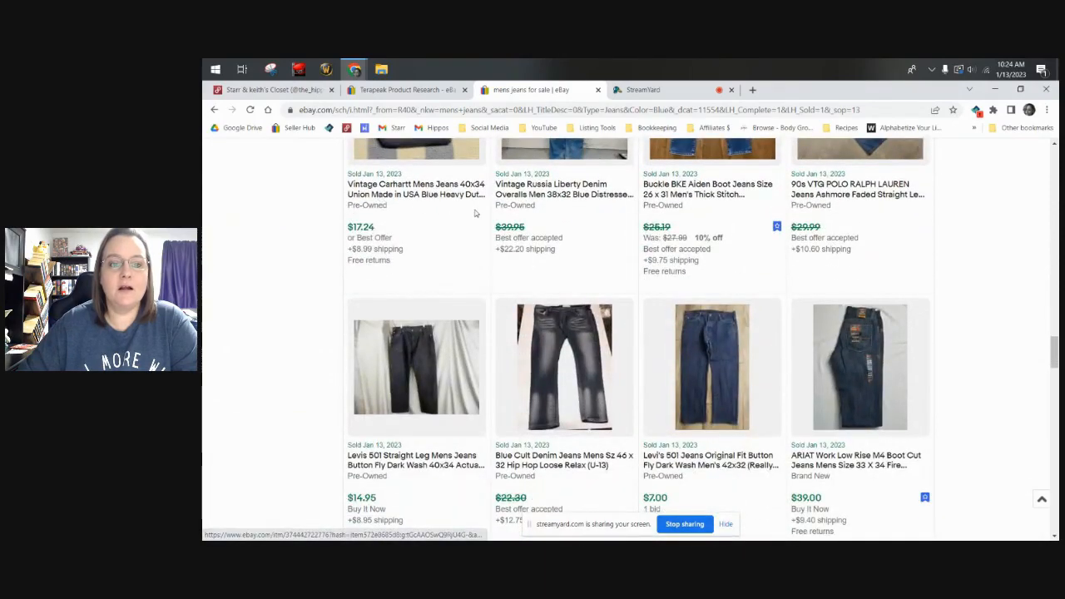
scroll("down", 3)
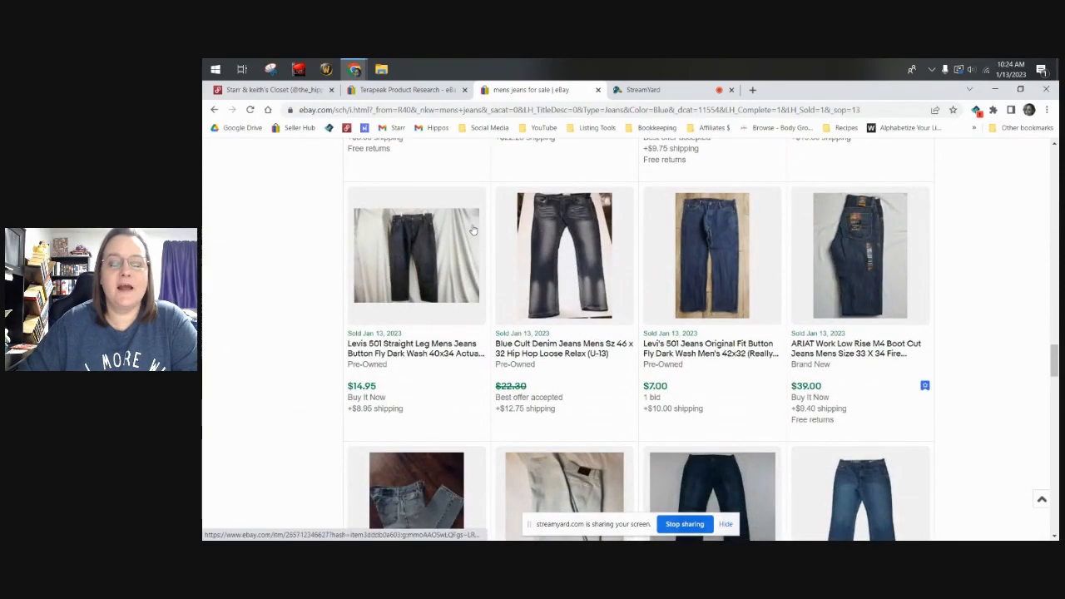
scroll("down", 3)
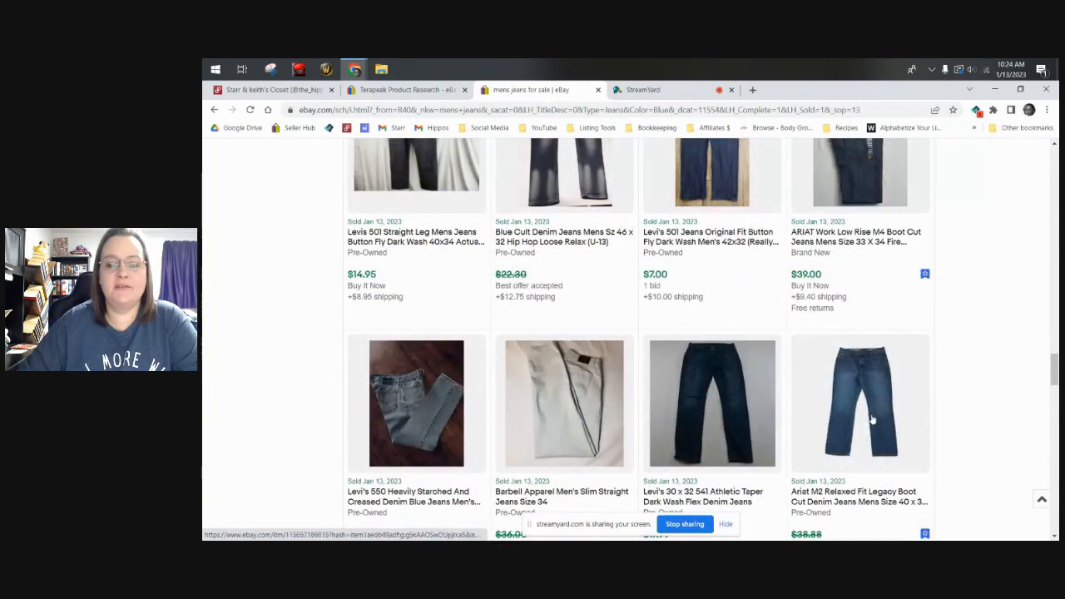
scroll("down", 3)
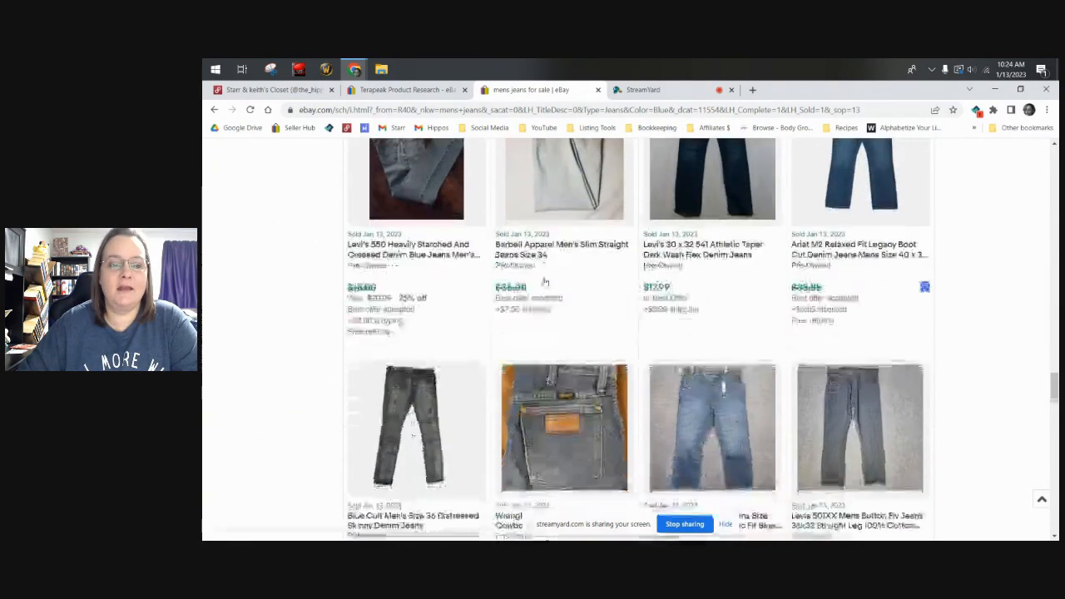
scroll("down", 3)
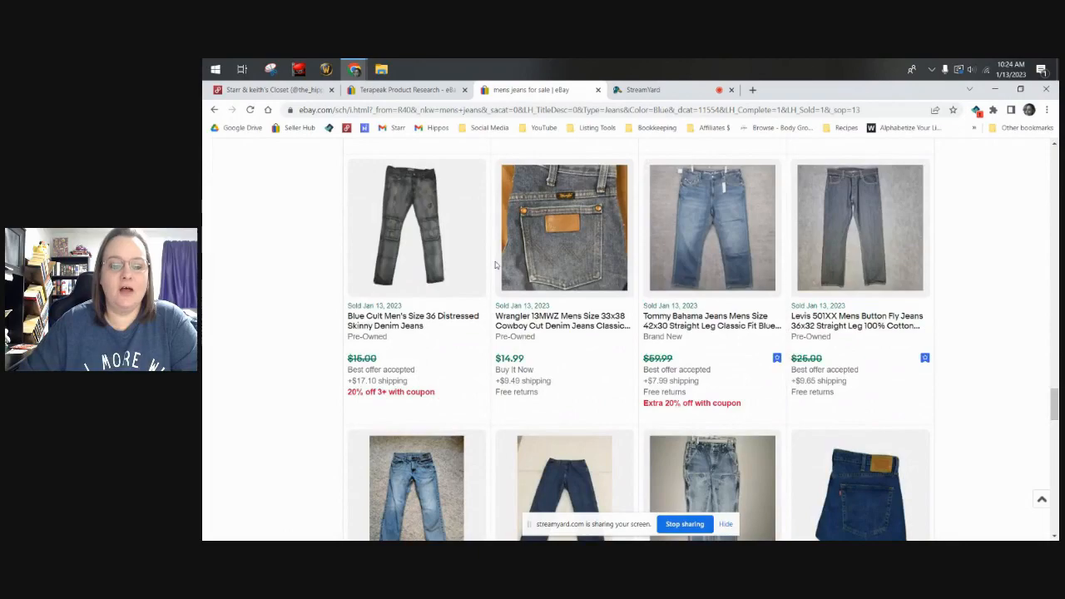
scroll("down", 3)
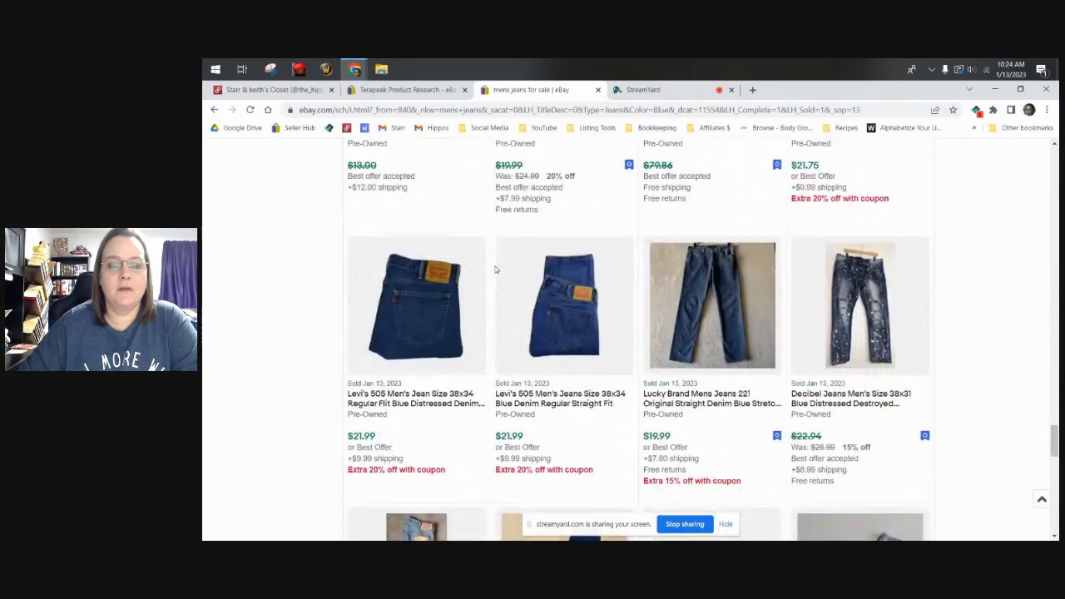
scroll("down", 3)
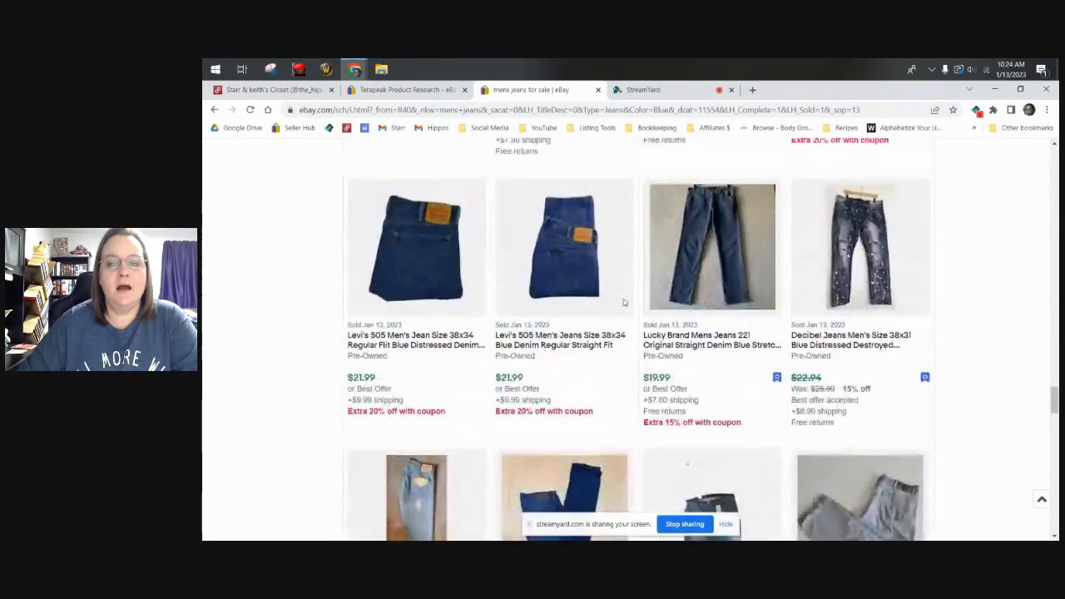
scroll("up", 3)
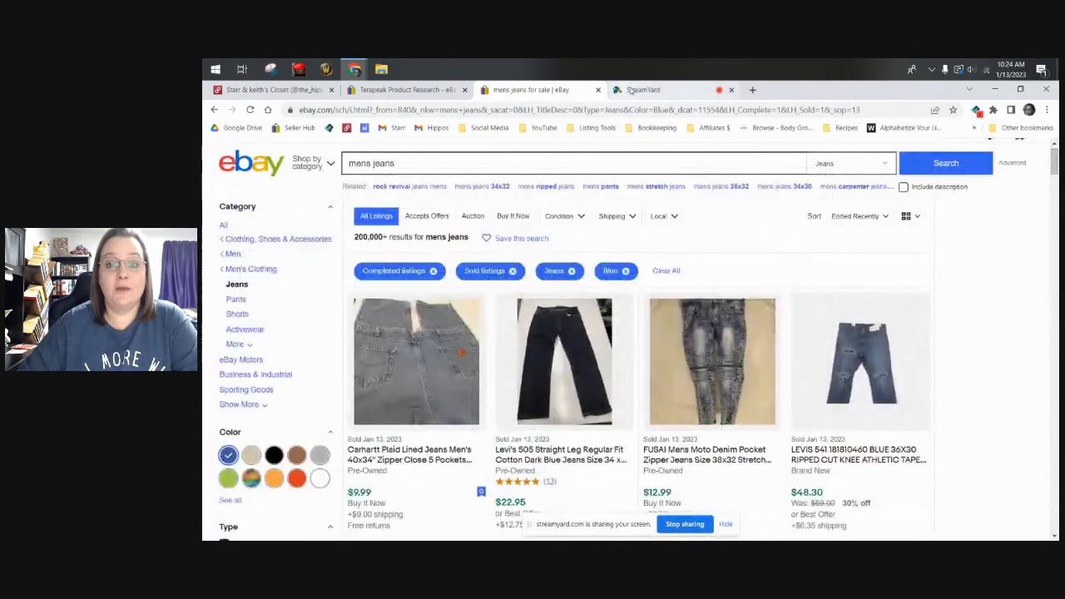